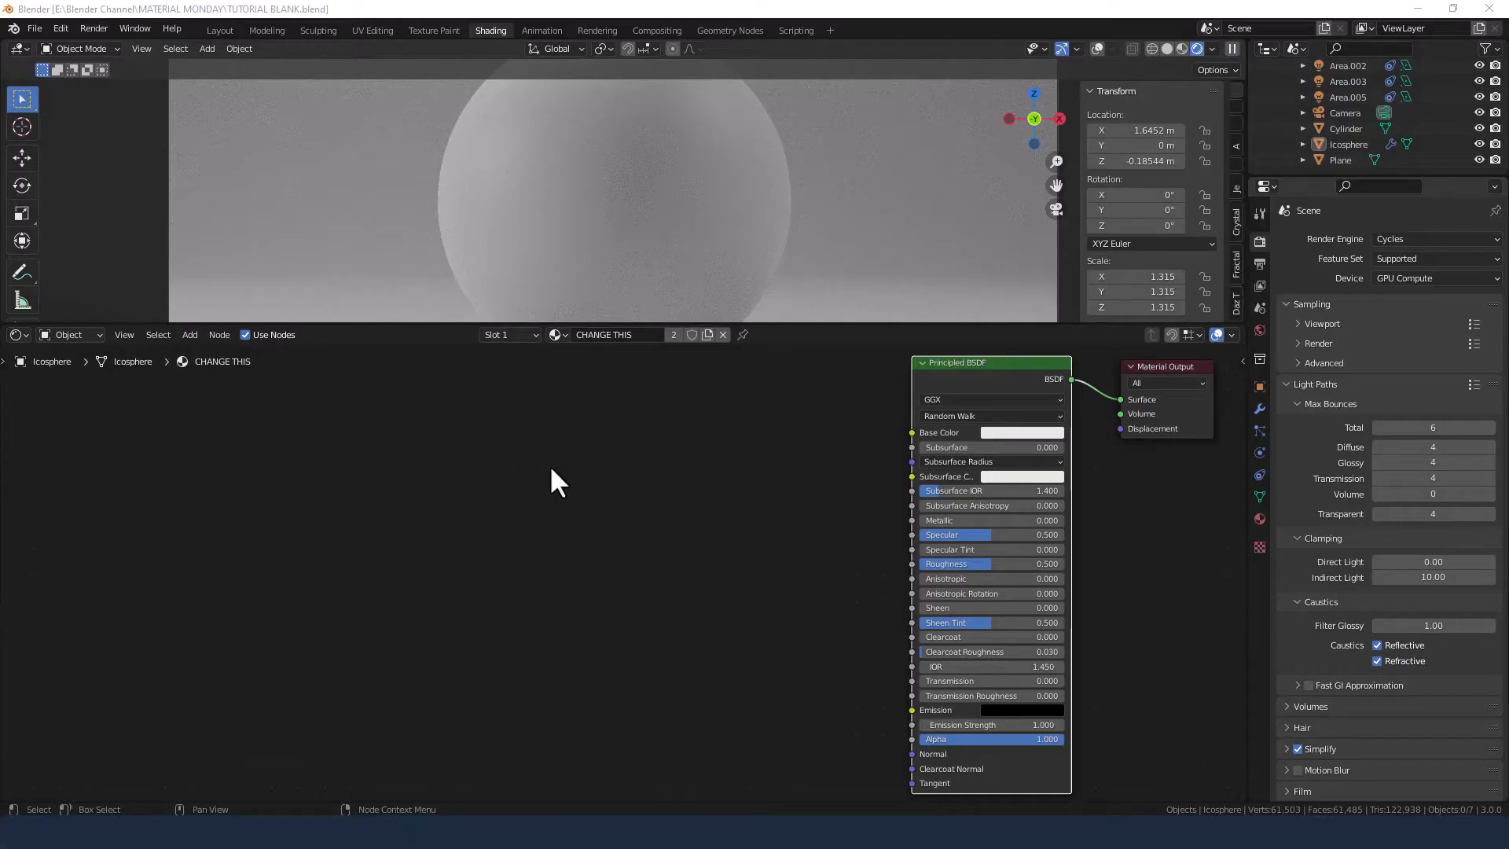
pyautogui.moveTo(645, 516)
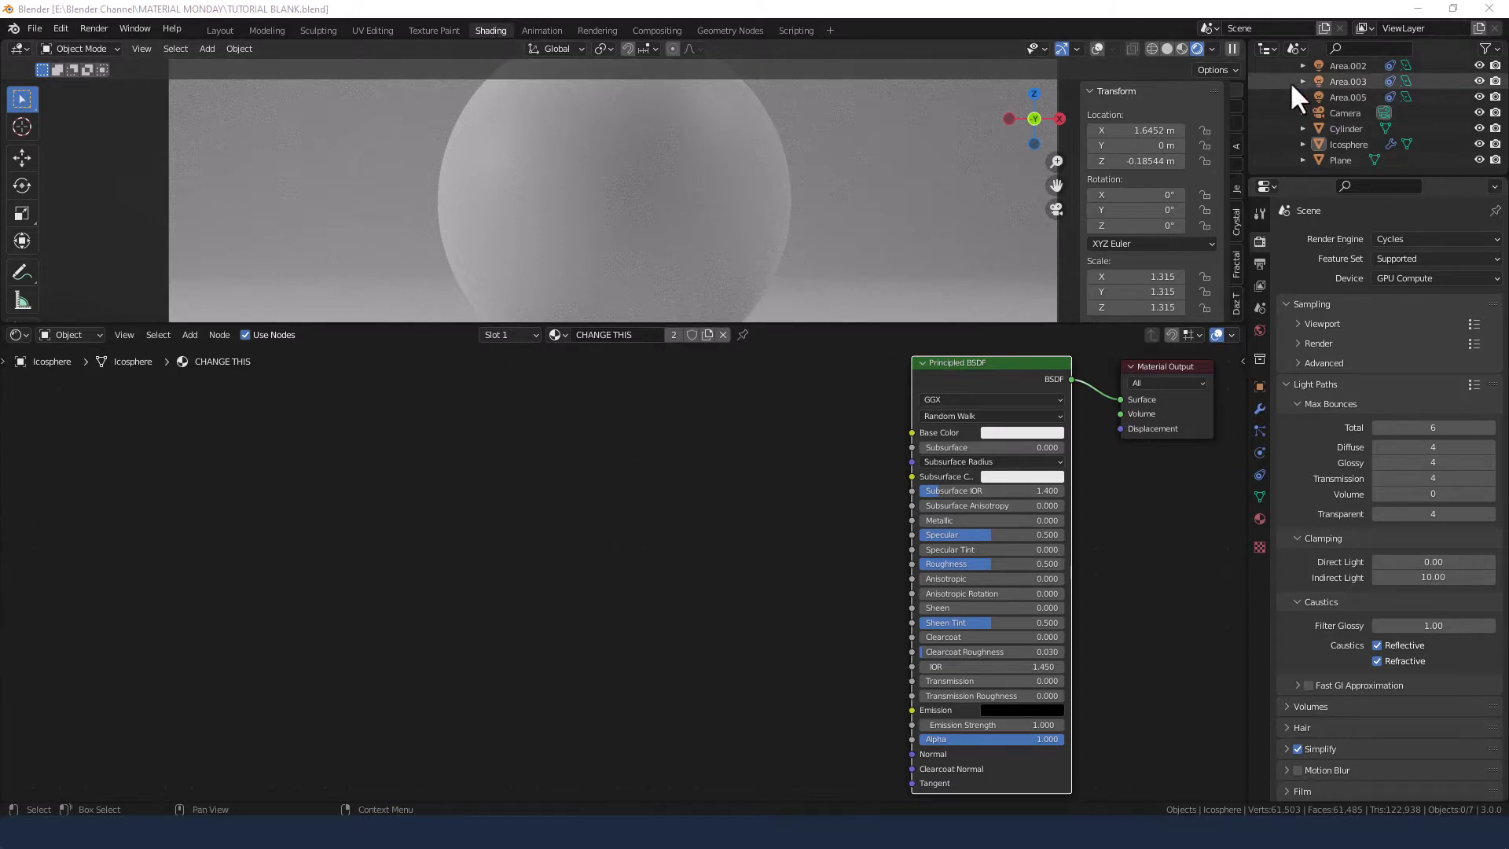
pyautogui.moveTo(1198, 48)
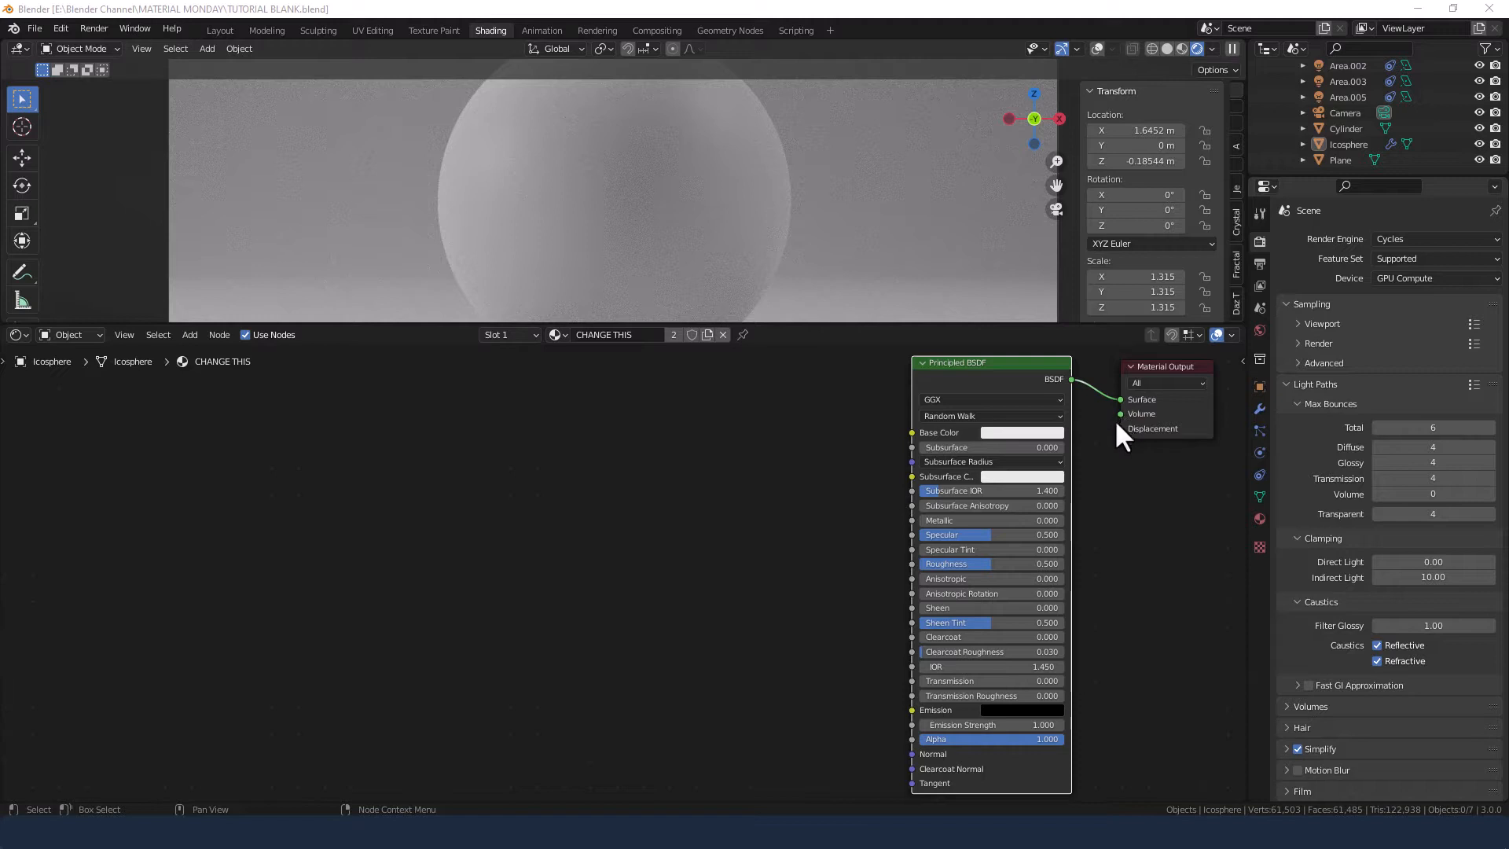
pyautogui.moveTo(1041, 460)
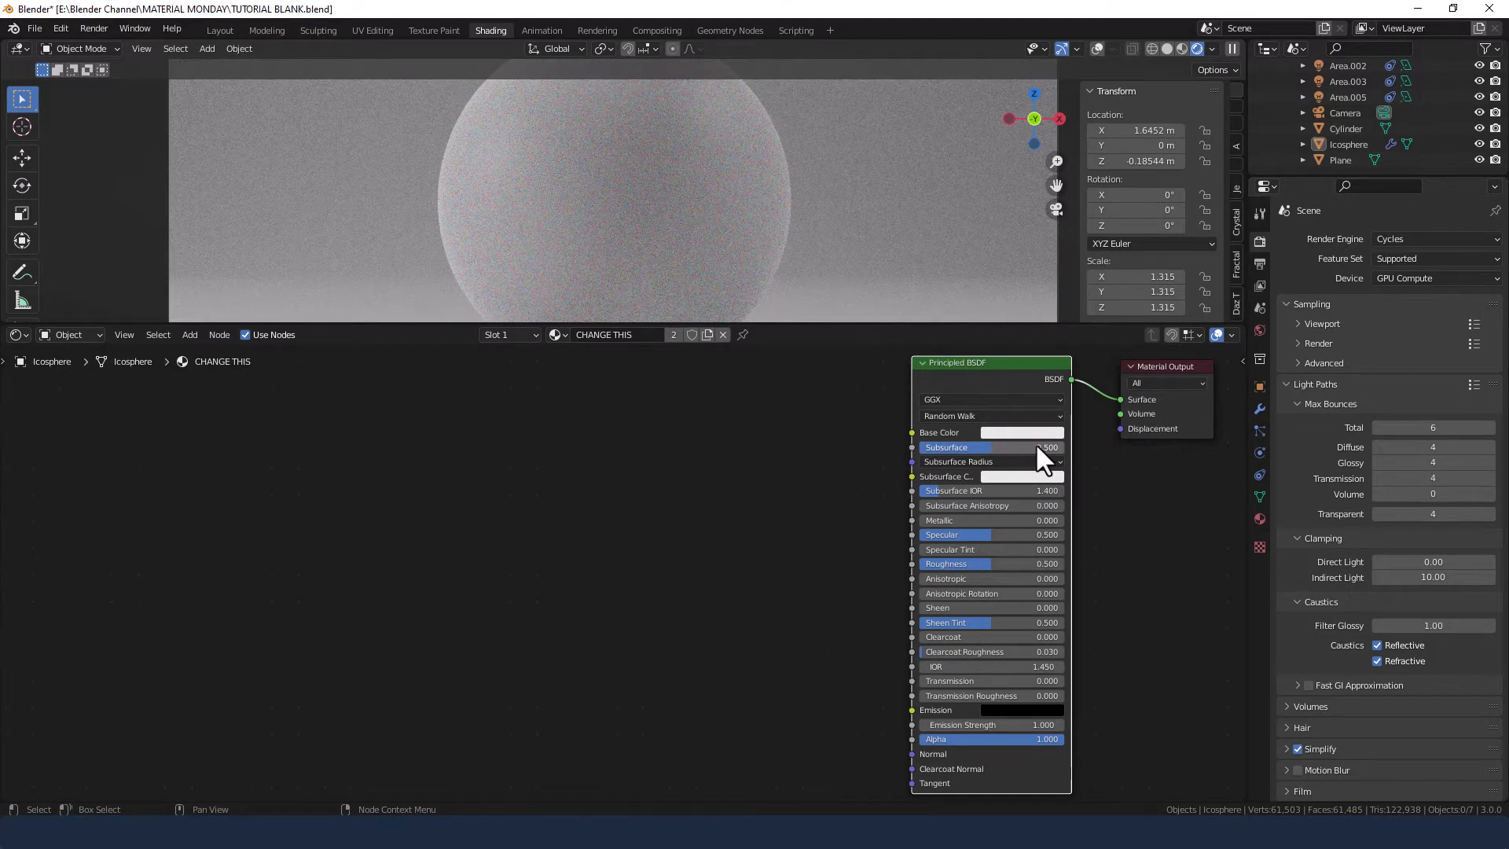
pyautogui.moveTo(1034, 472)
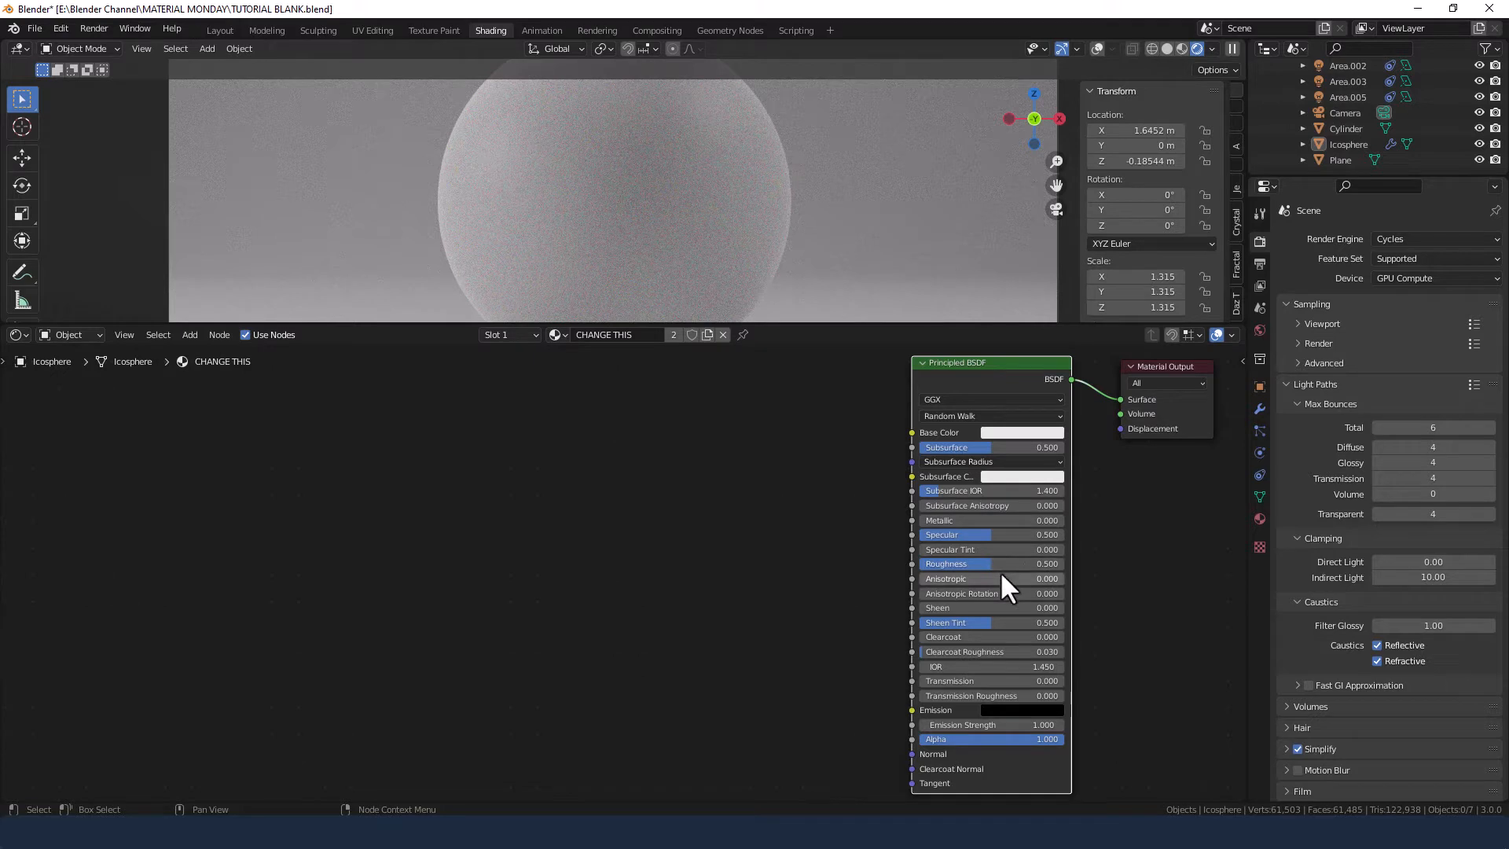
pyautogui.moveTo(1006, 548)
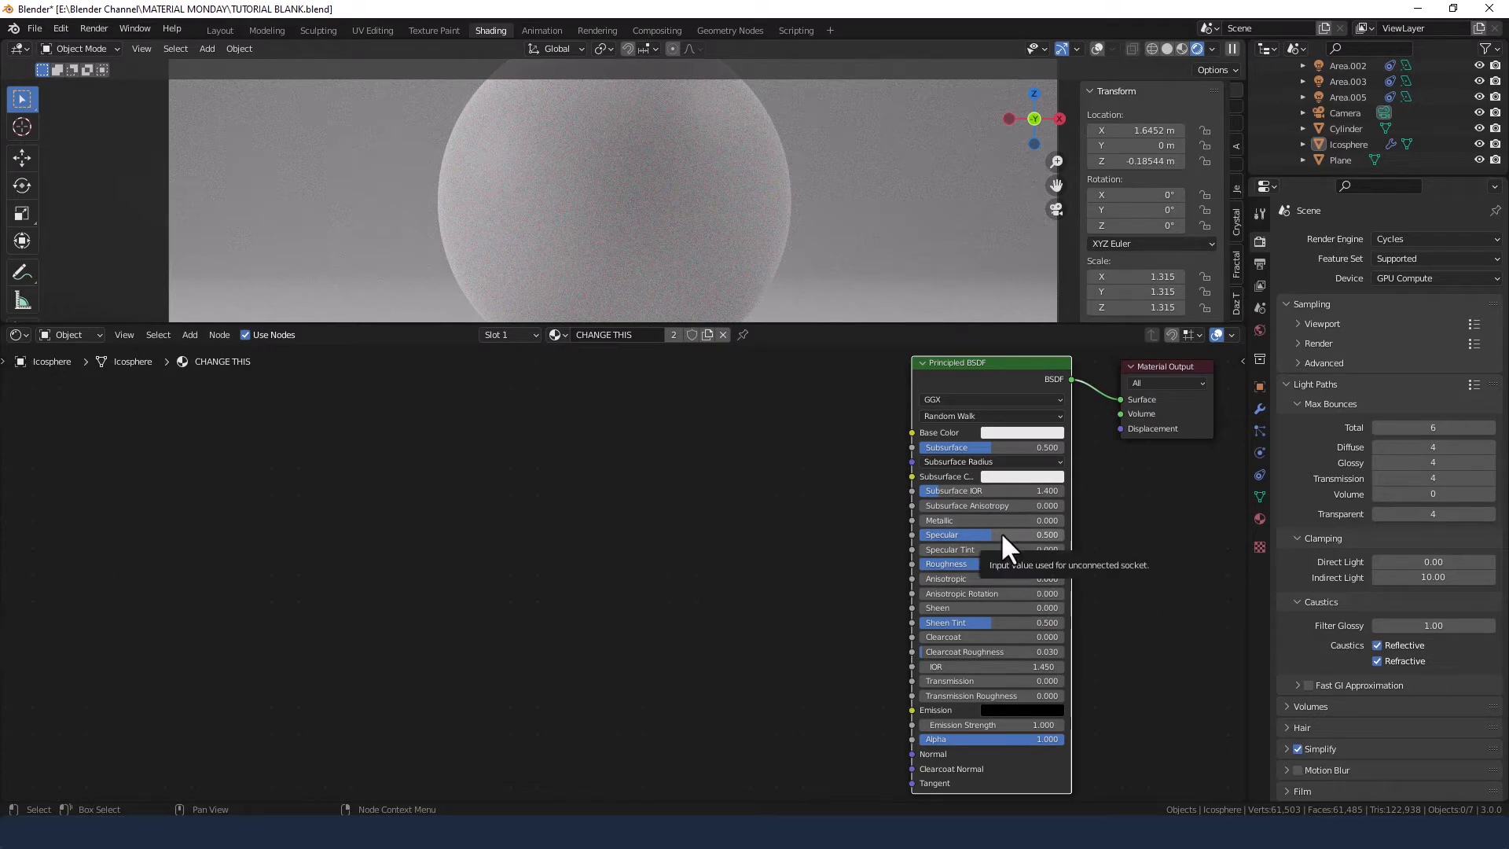
# Set the Principled BSDF Specular value to 0.15
pyautogui.write('.15')
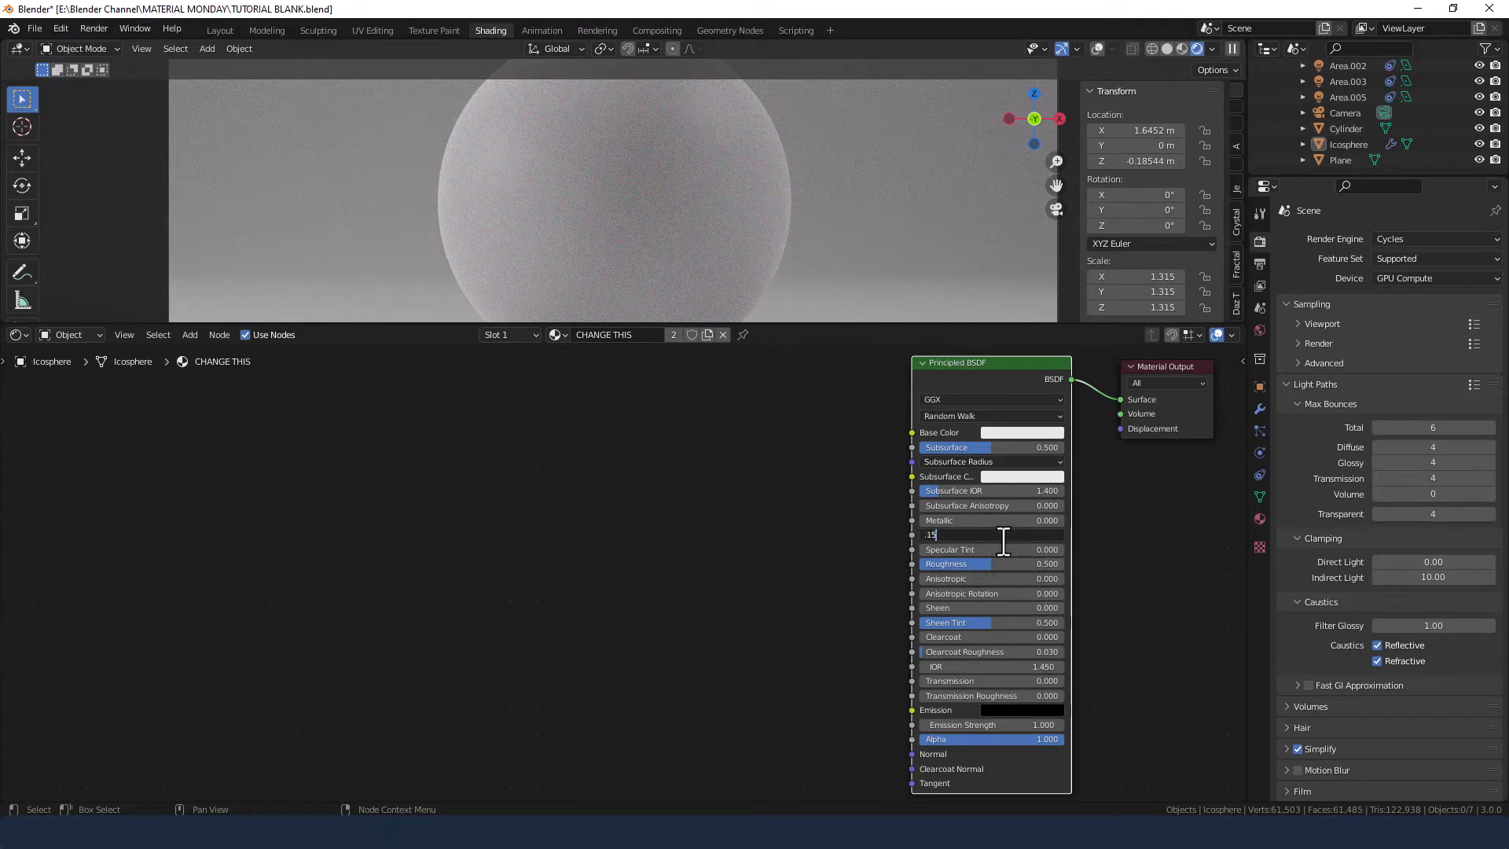
pyautogui.press('Return')
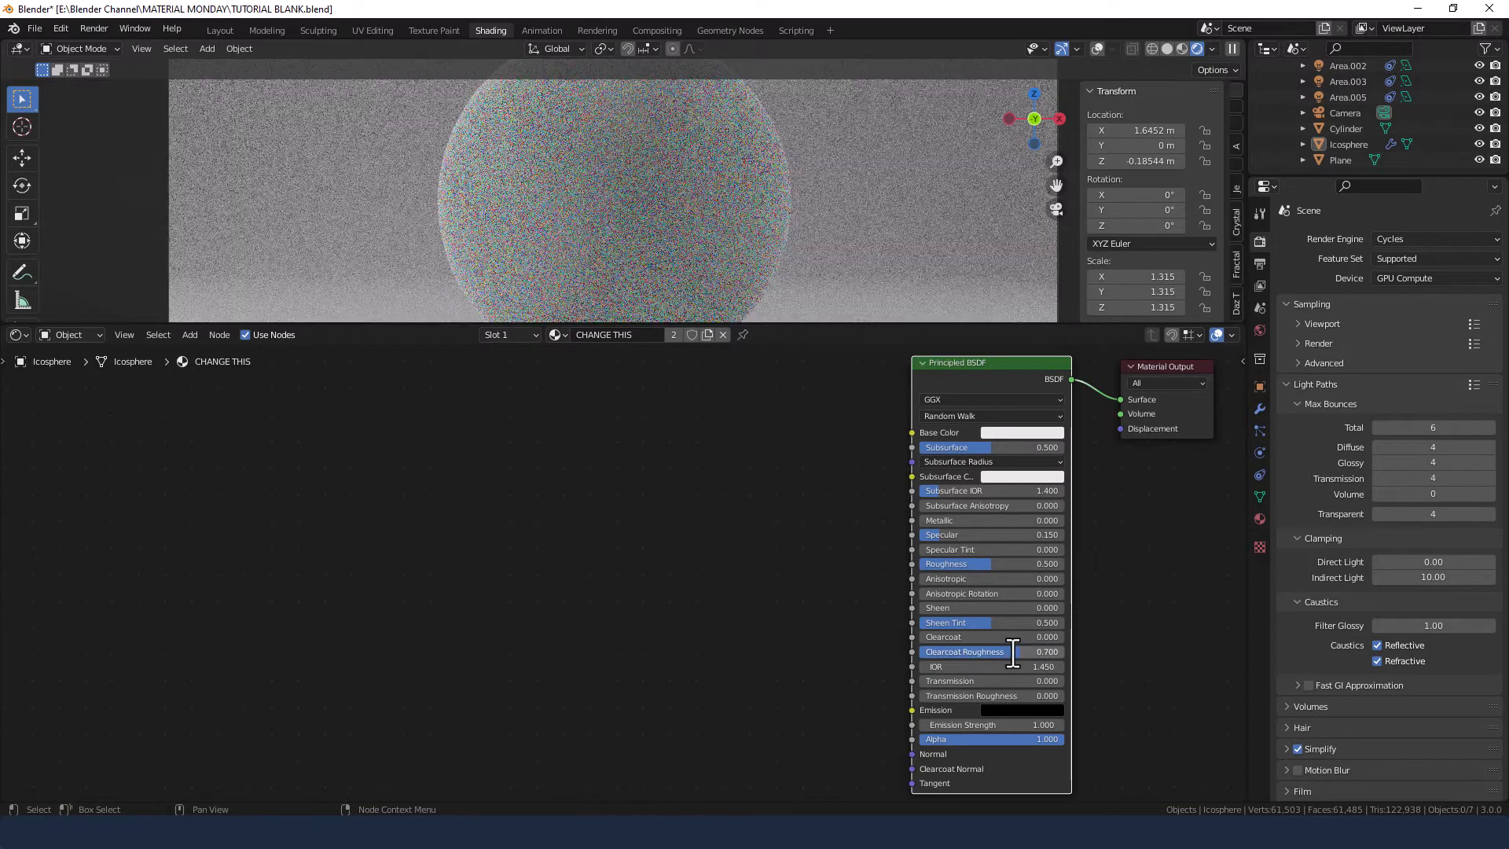
pyautogui.moveTo(1011, 663)
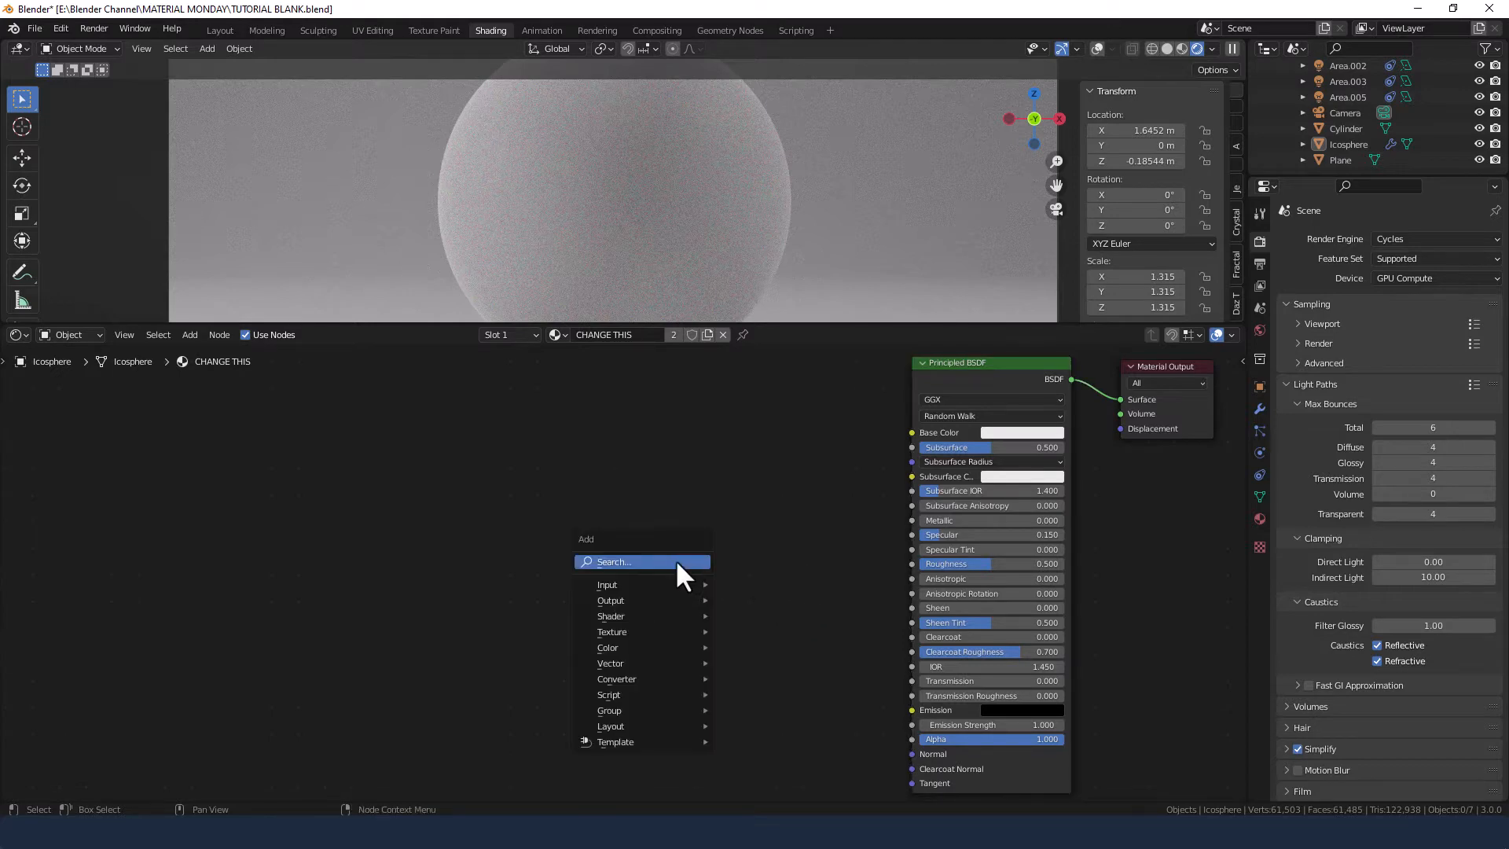
# Add Texture Coordinate, Mapping and Voronoi nodes, with Mapping scale 4 on all axes
pyautogui.click(611, 631)
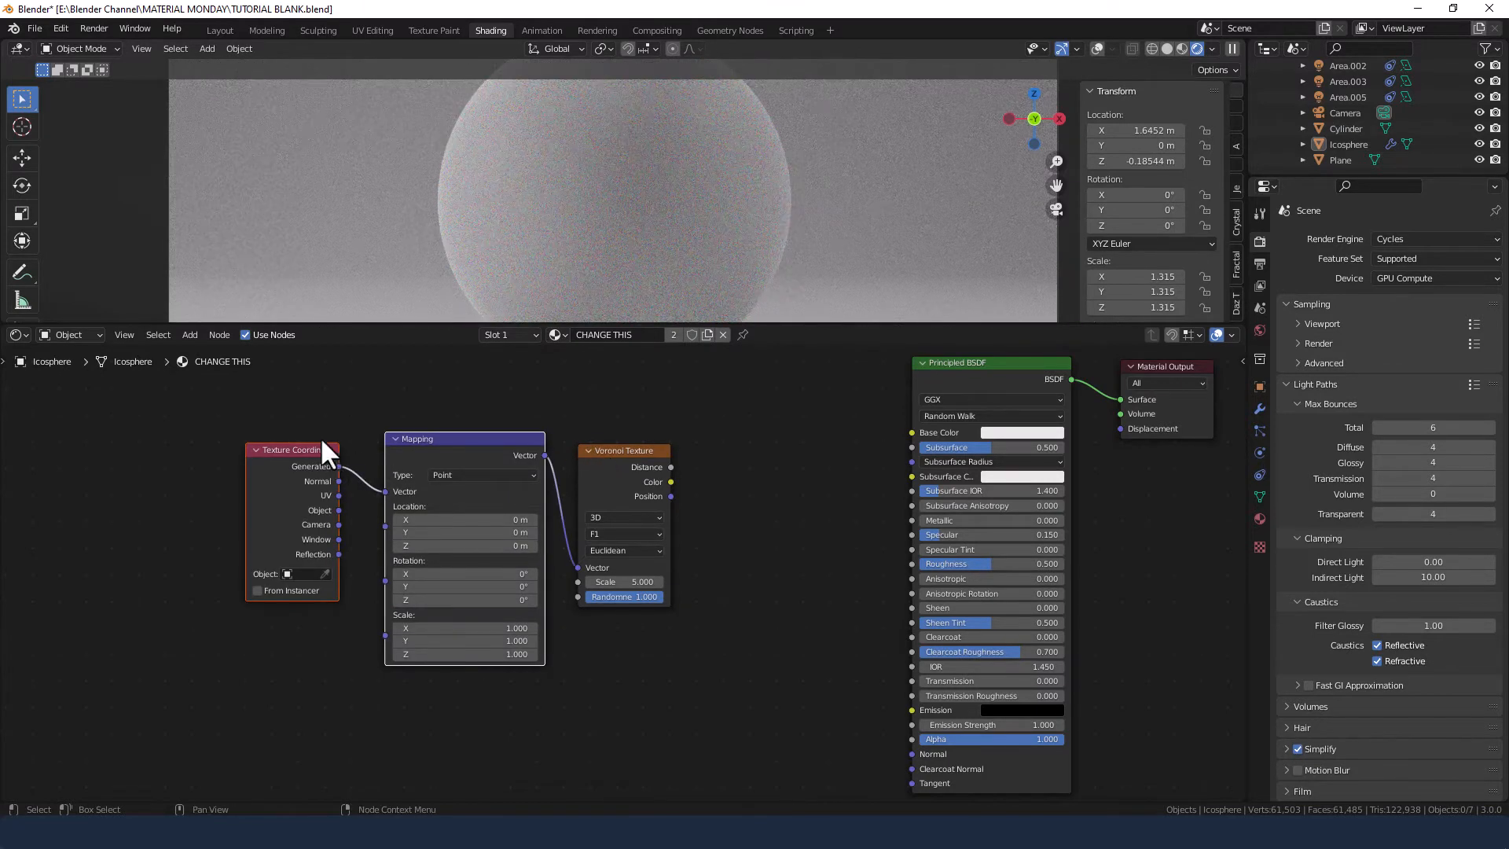
pyautogui.moveTo(344, 525)
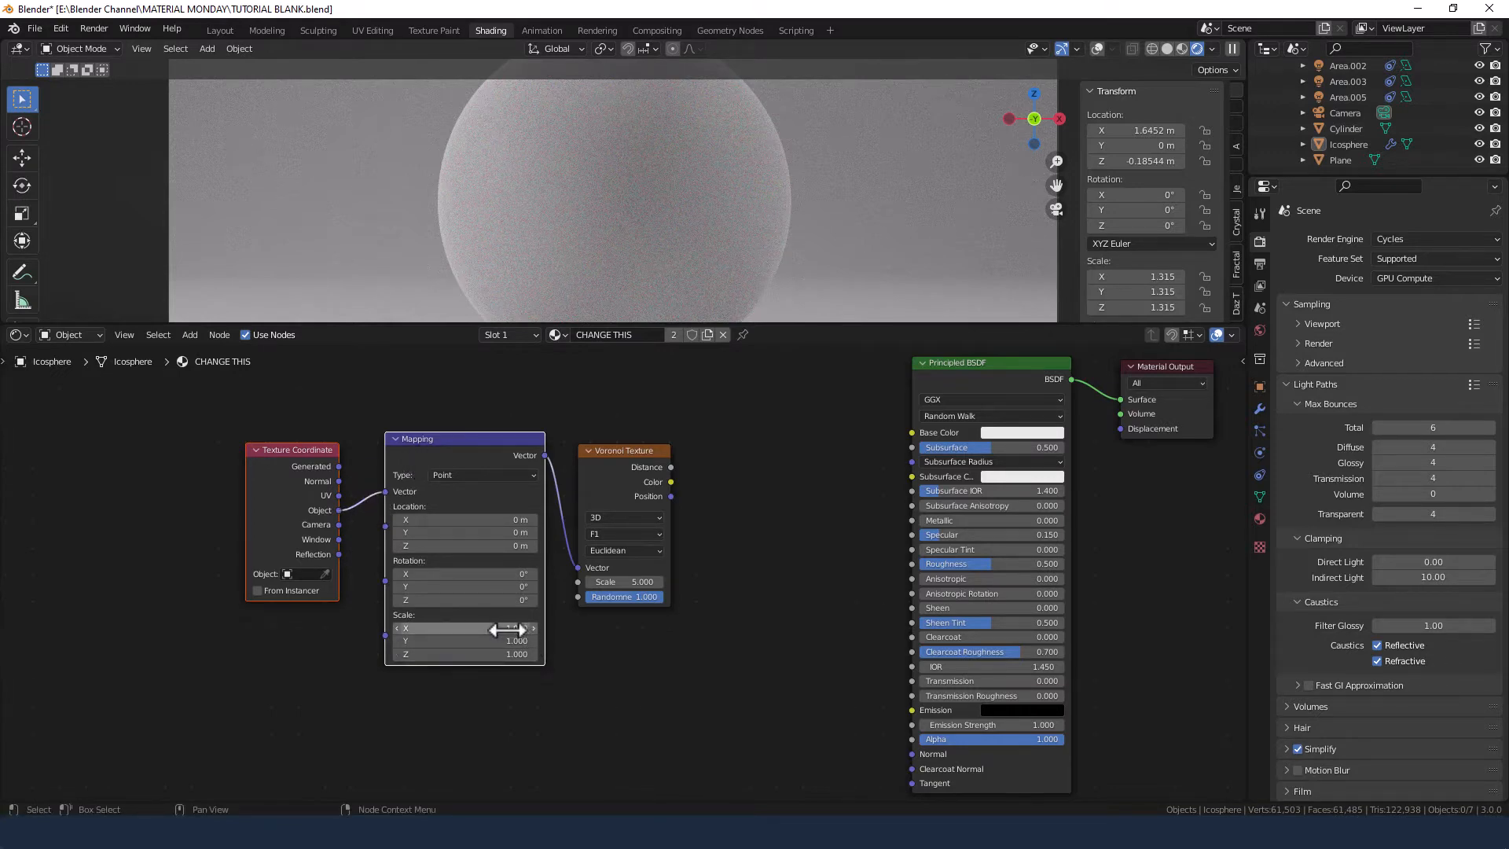
pyautogui.moveTo(462, 654); pyautogui.dragTo(510, 654)
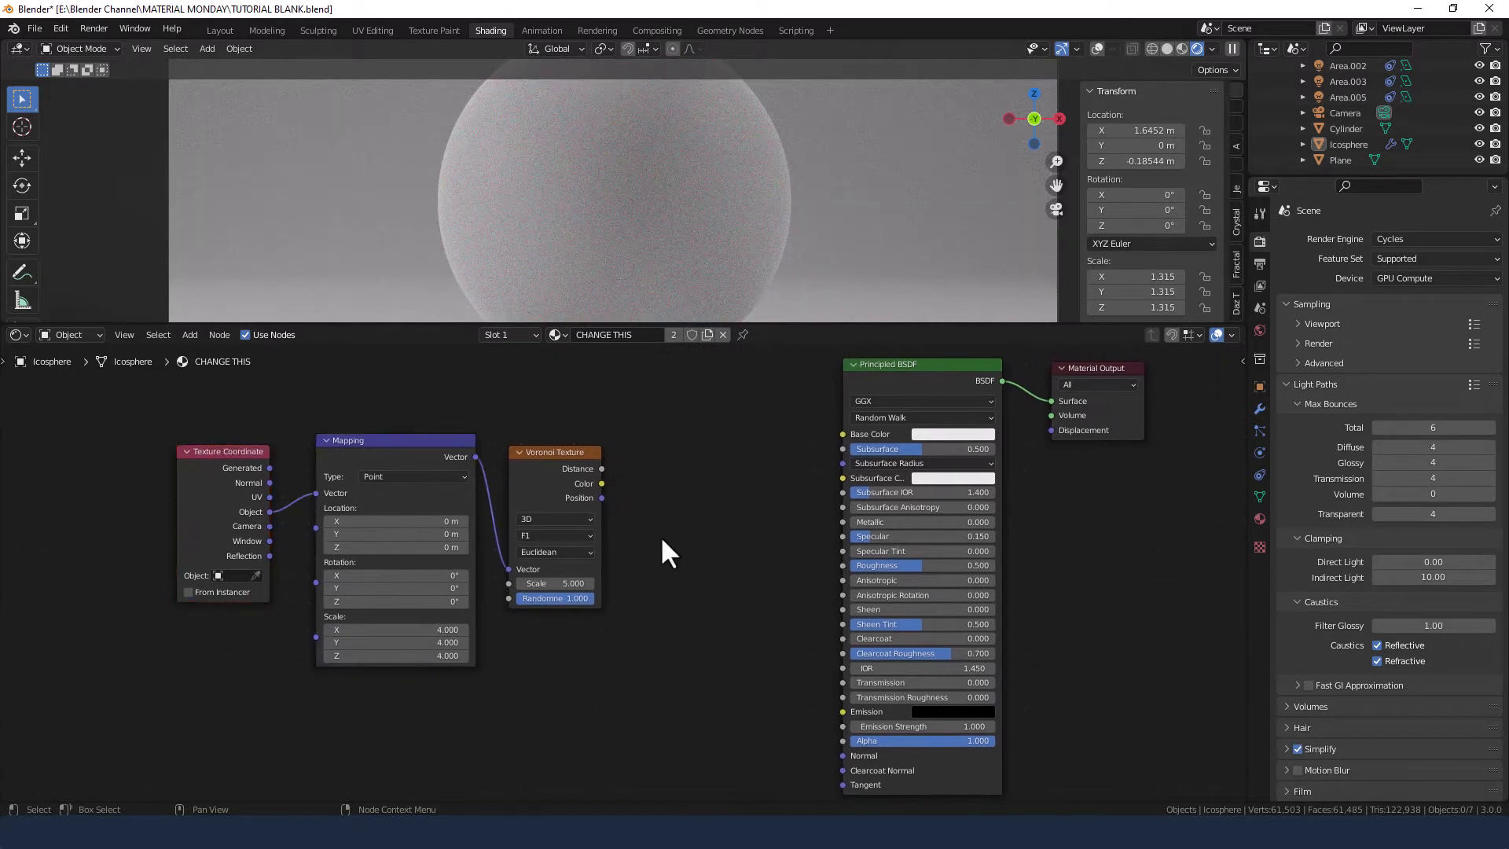
# Add a Math node set to Power with Voronoi Distance wired into its Exponent
pyautogui.click(667, 548)
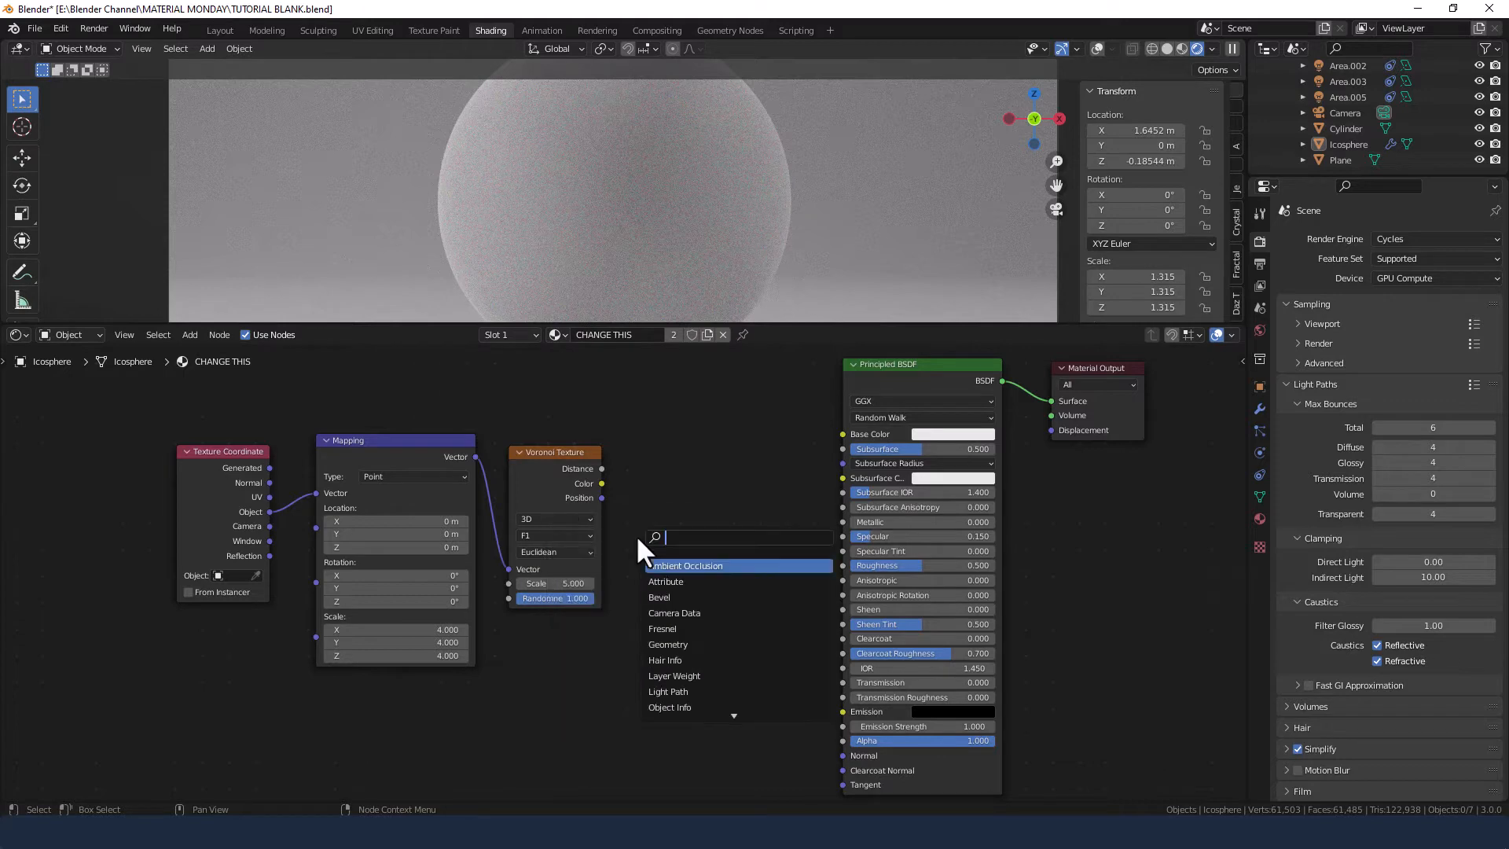
pyautogui.click(687, 564)
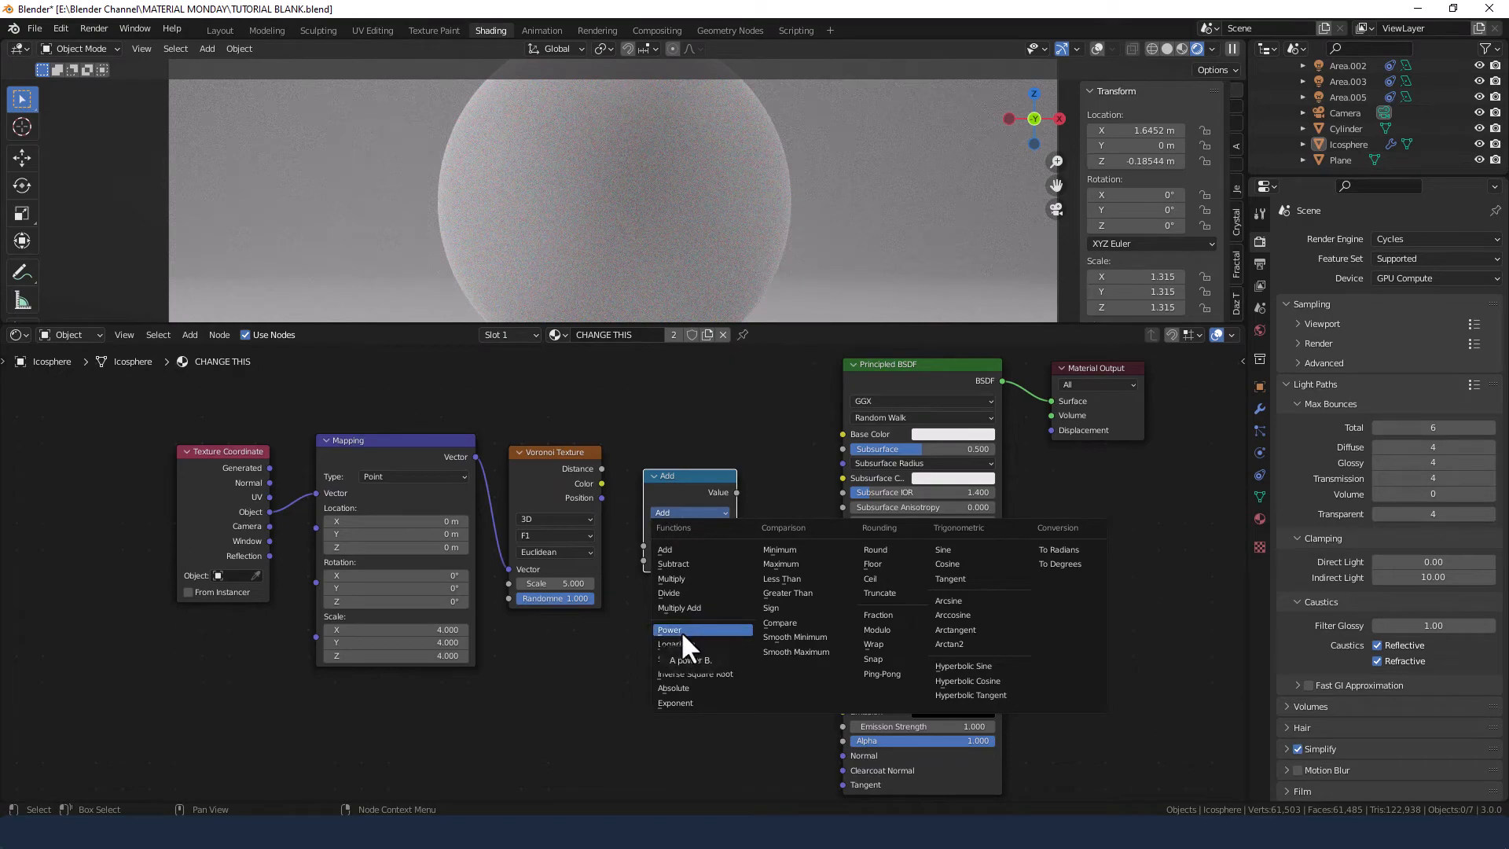
pyautogui.click(669, 628)
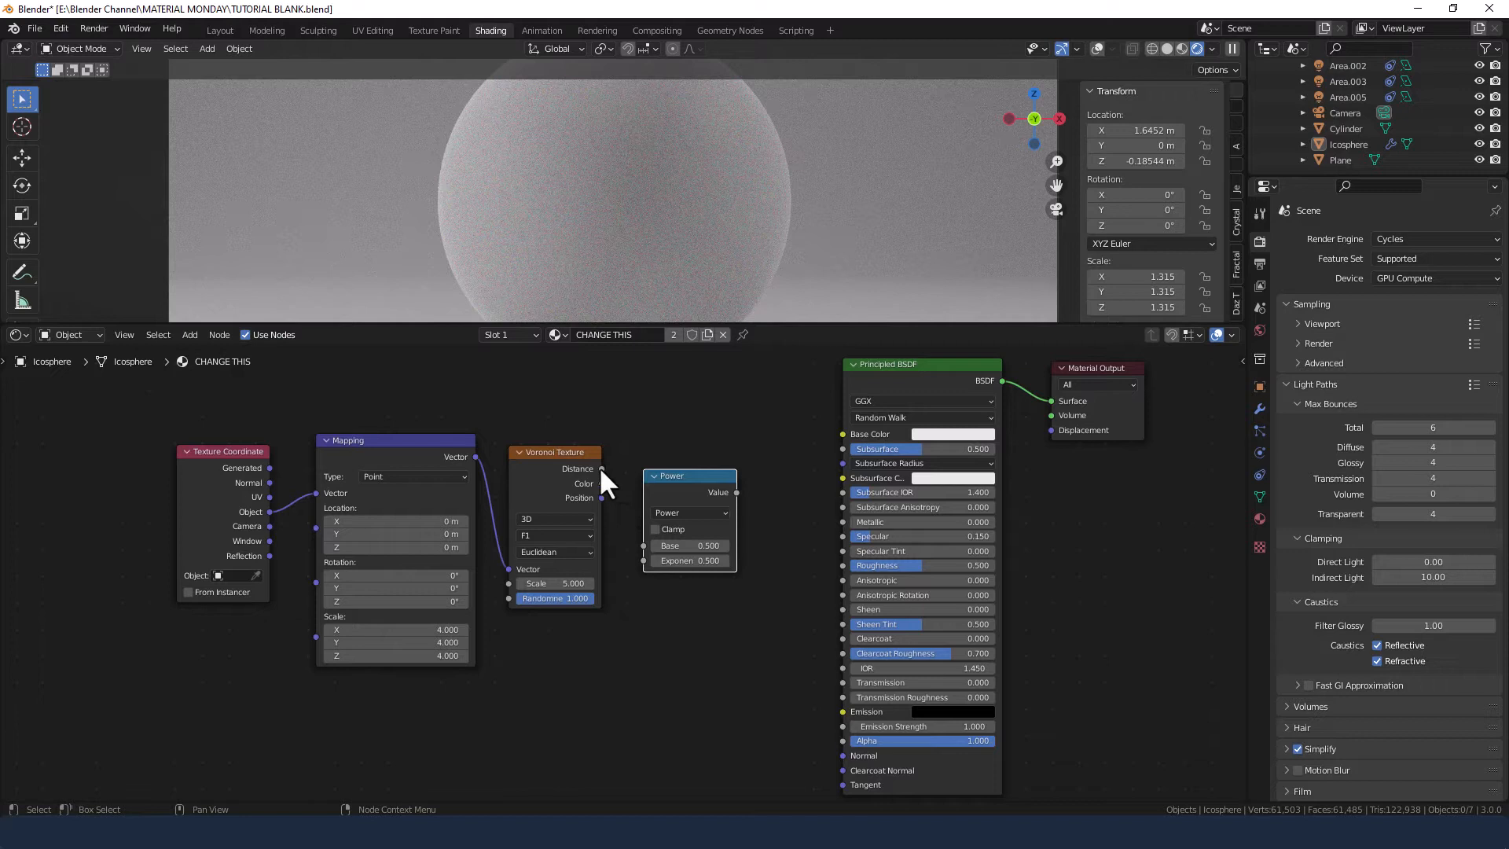
pyautogui.moveTo(604, 482); pyautogui.dragTo(621, 540)
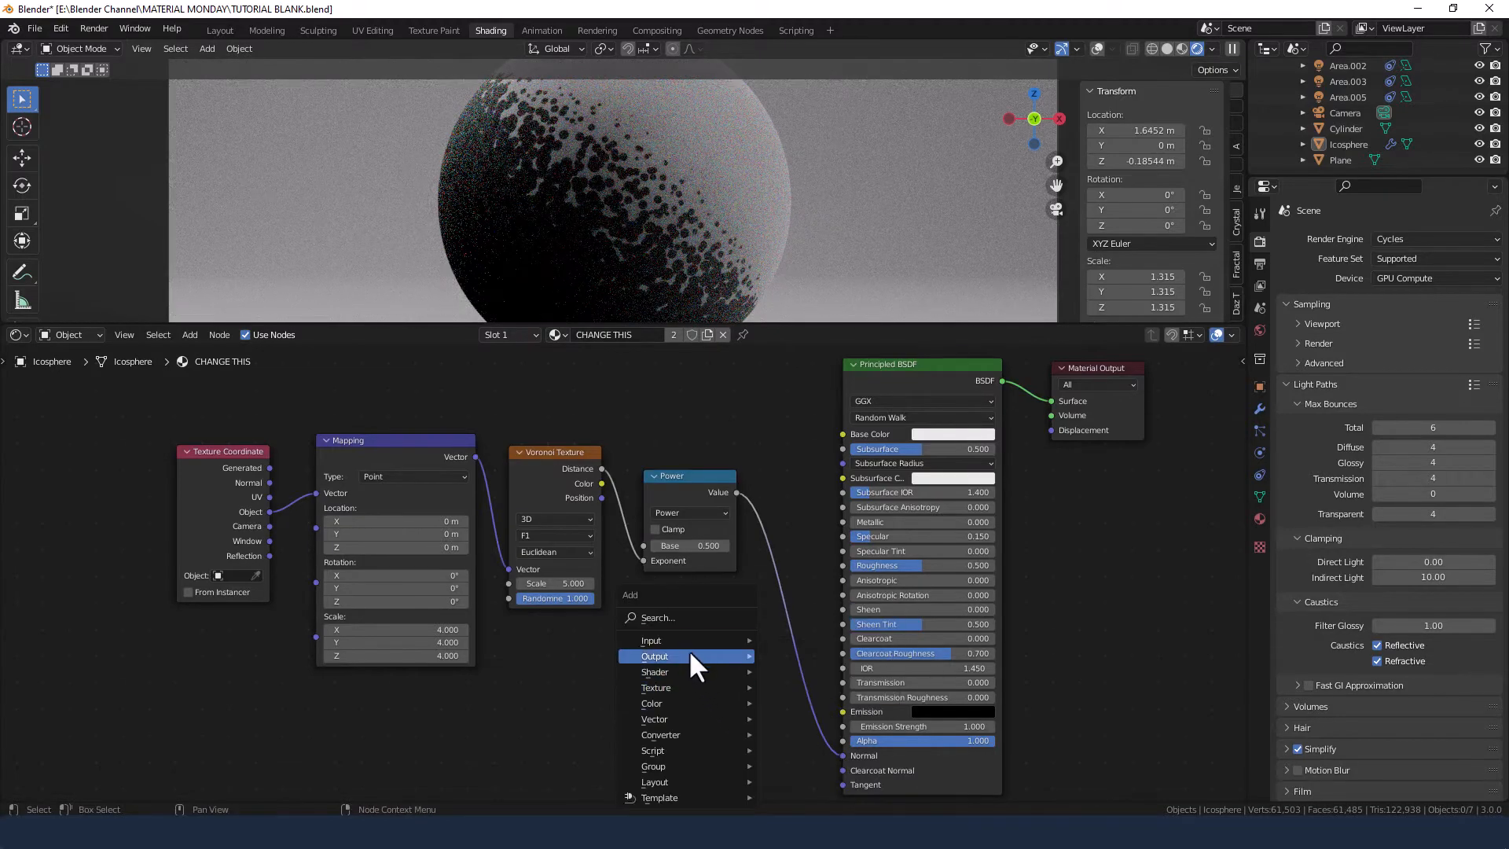
# Drop a Bump node onto the Power-to-Normal link and enable Invert
pyautogui.write('BUMP')
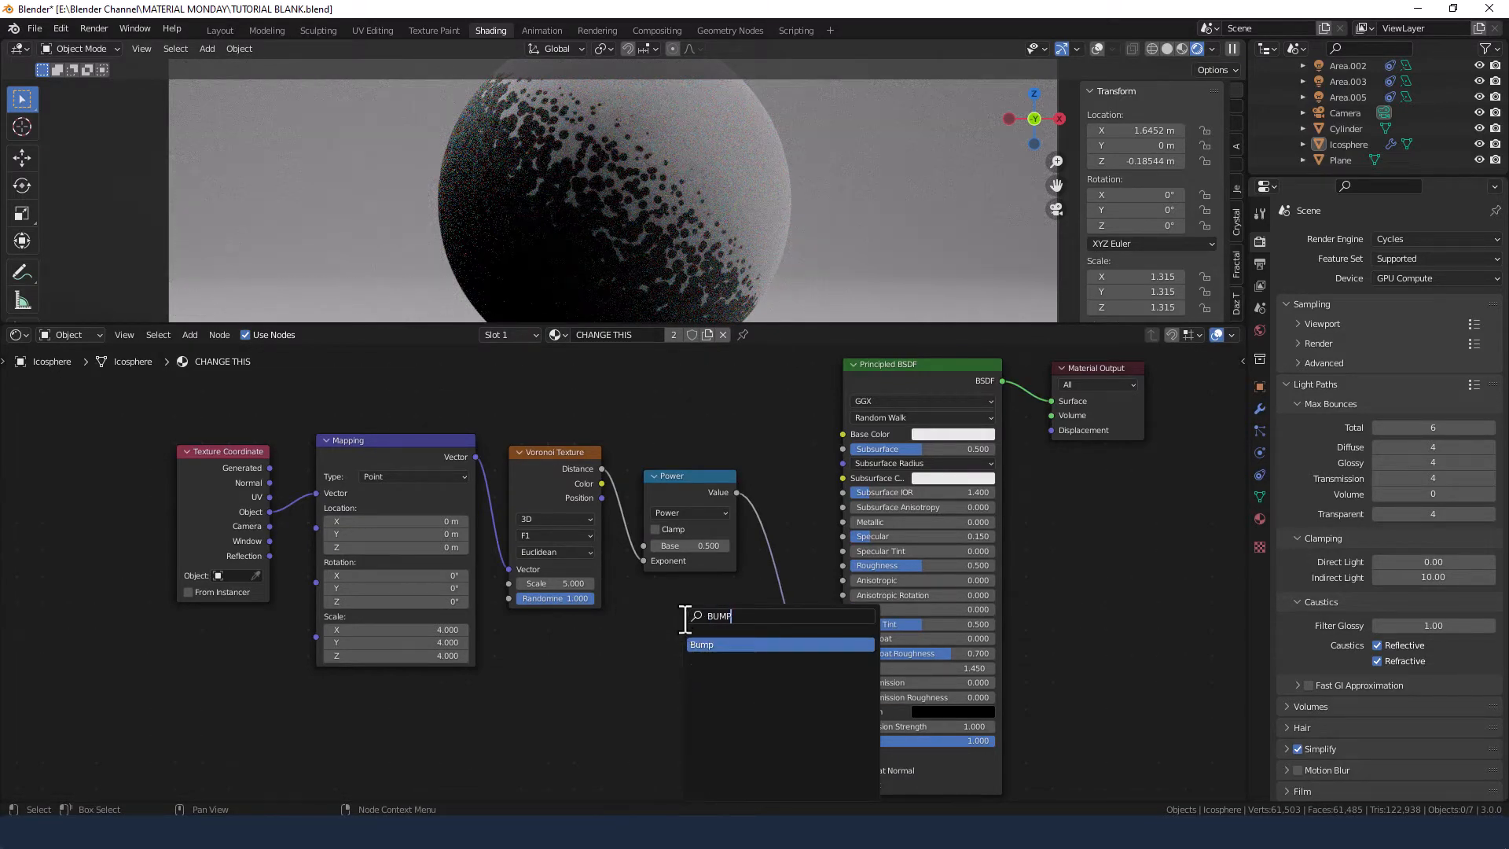
pyautogui.click(702, 644)
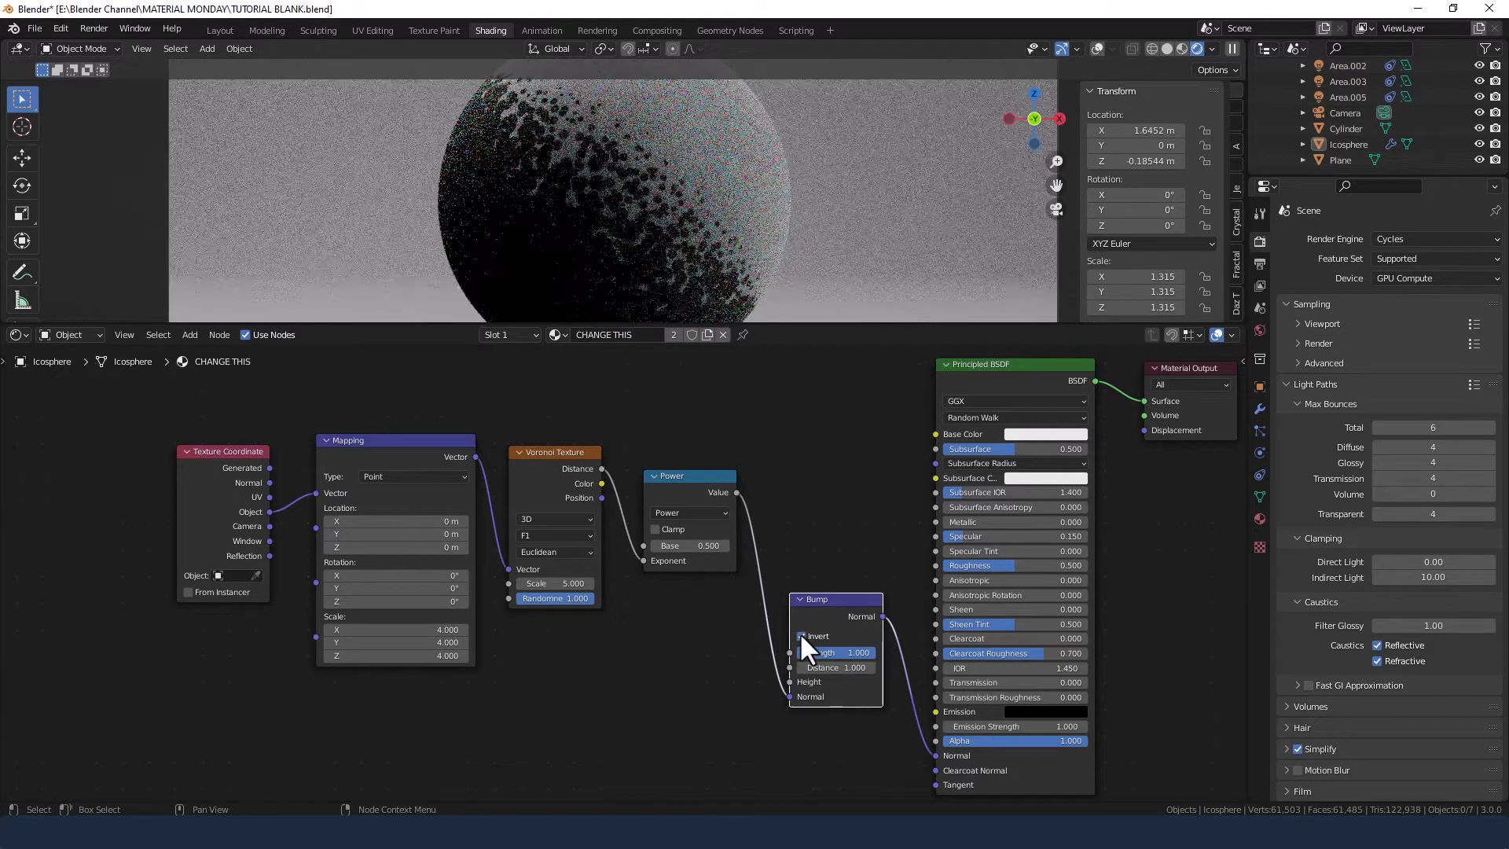
pyautogui.moveTo(803, 645)
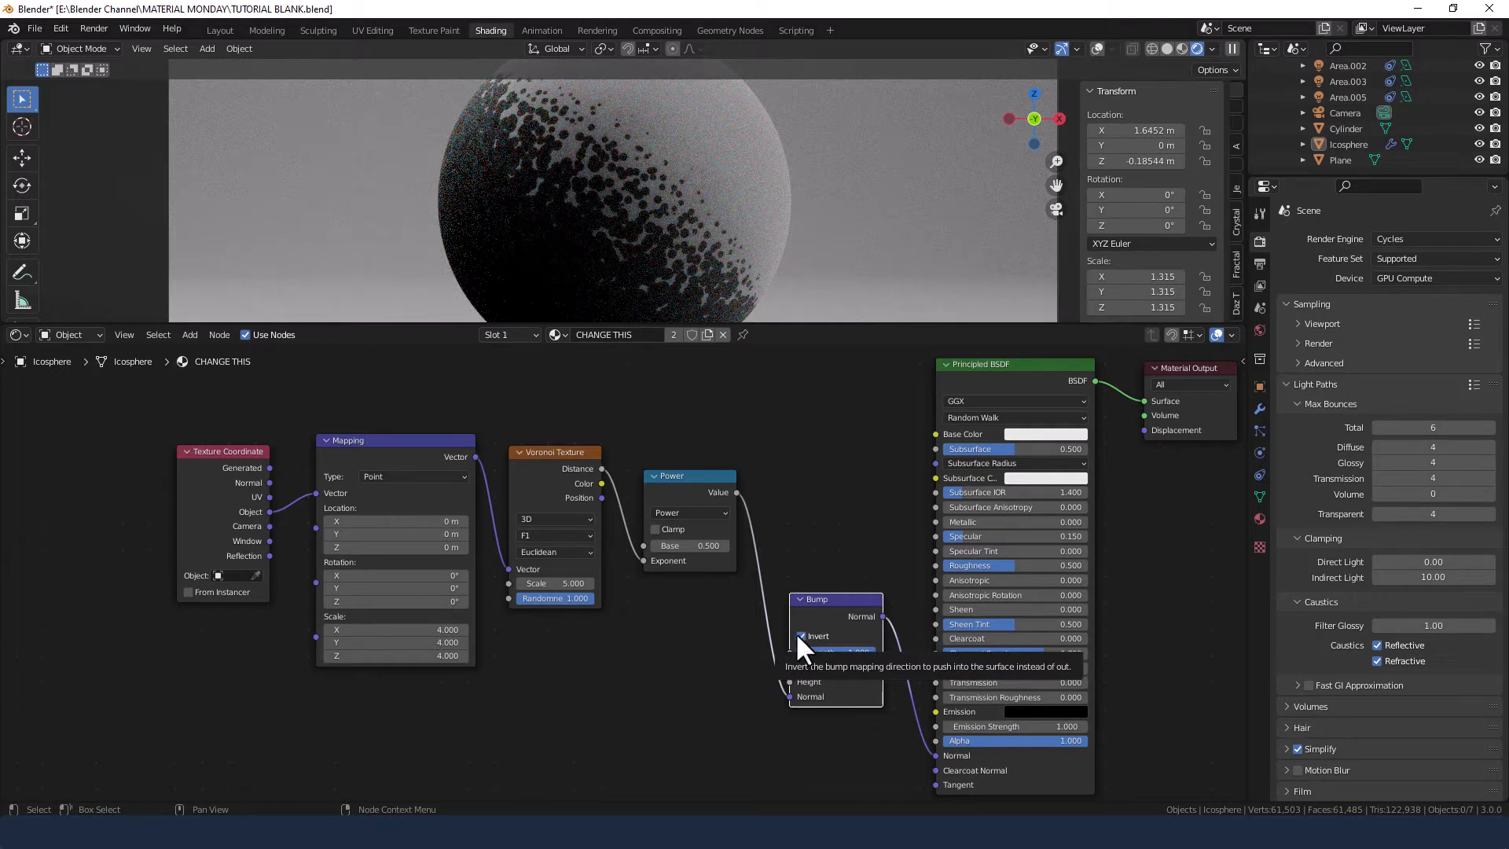
pyautogui.click(800, 635)
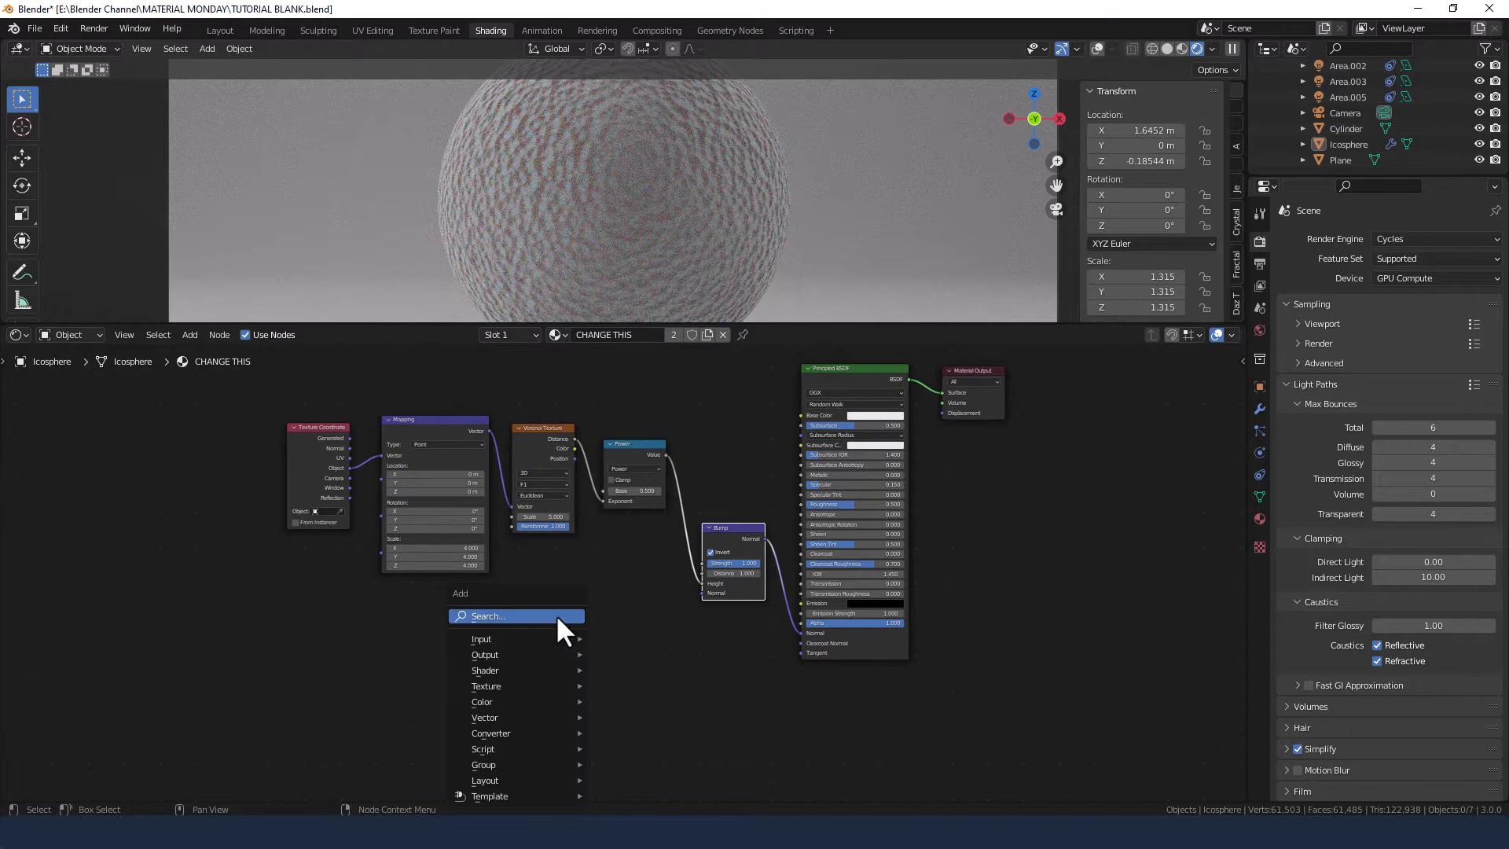
# Add a Noise Texture node and enter 0.65 for one of its settings
pyautogui.write('NOIS')
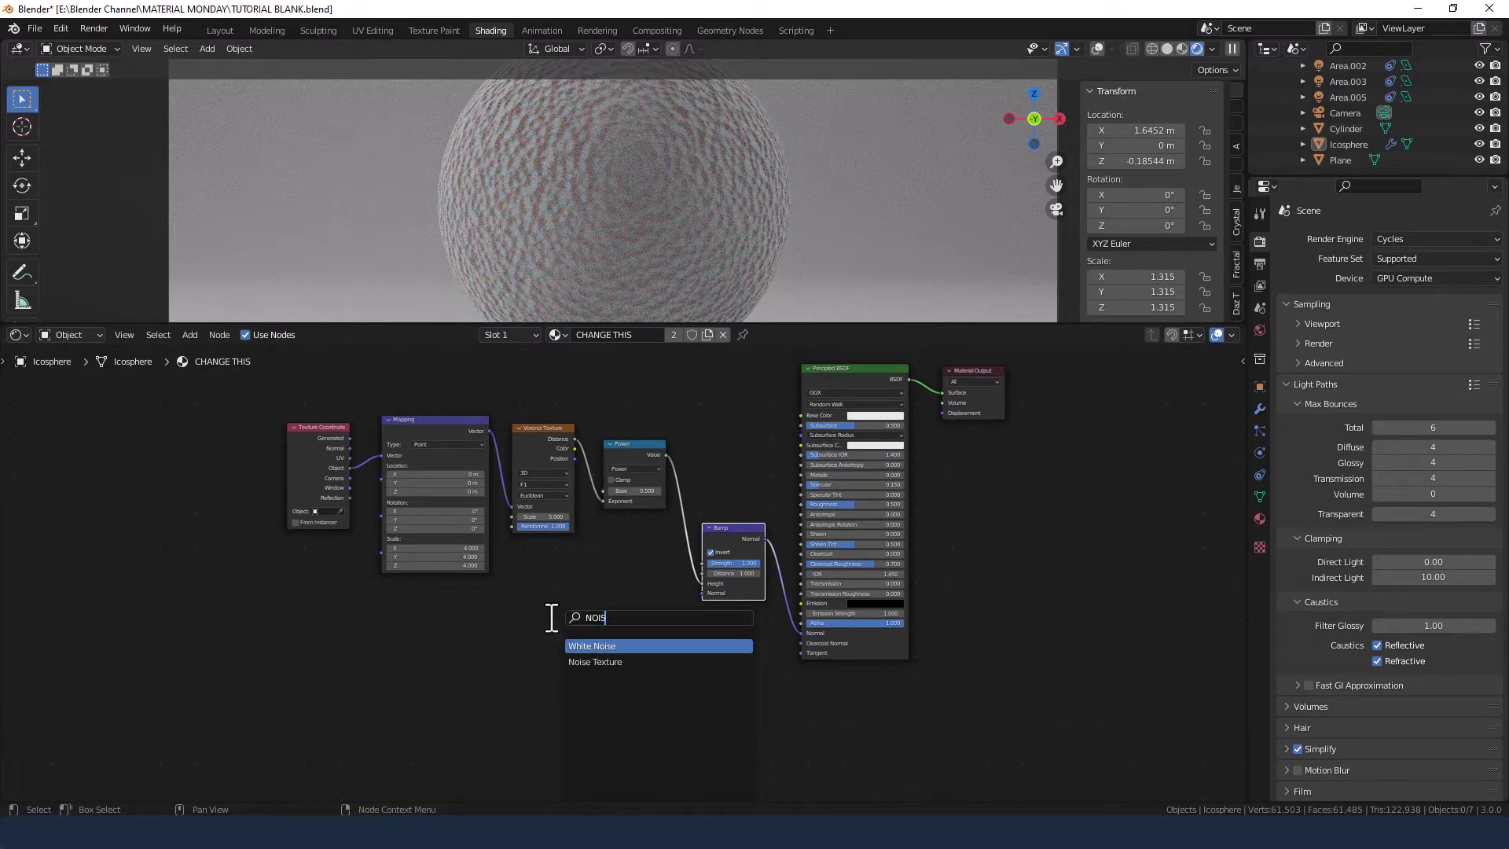
pyautogui.click(594, 662)
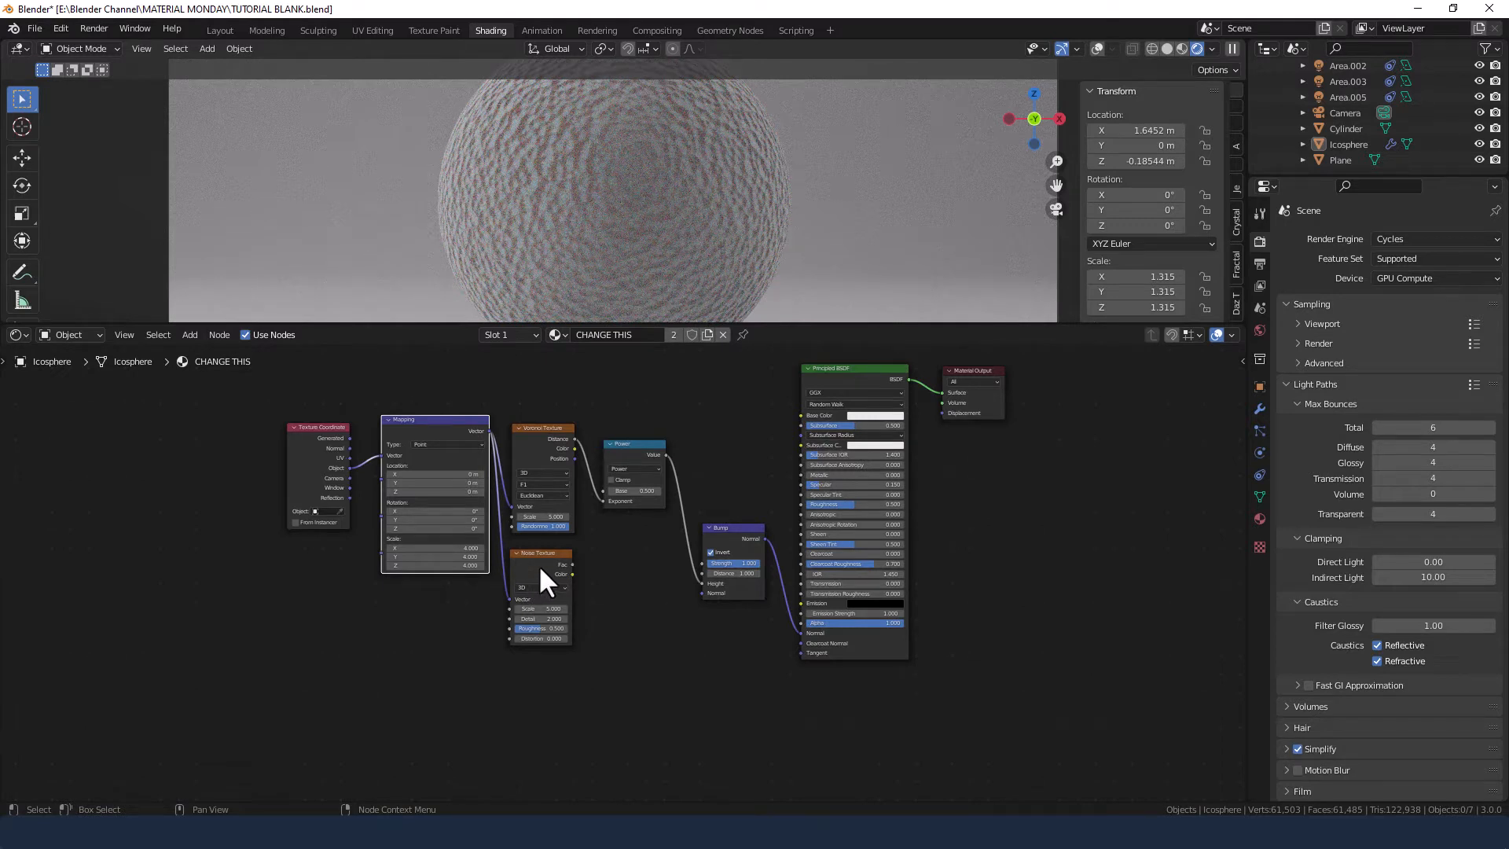
pyautogui.moveTo(557, 593)
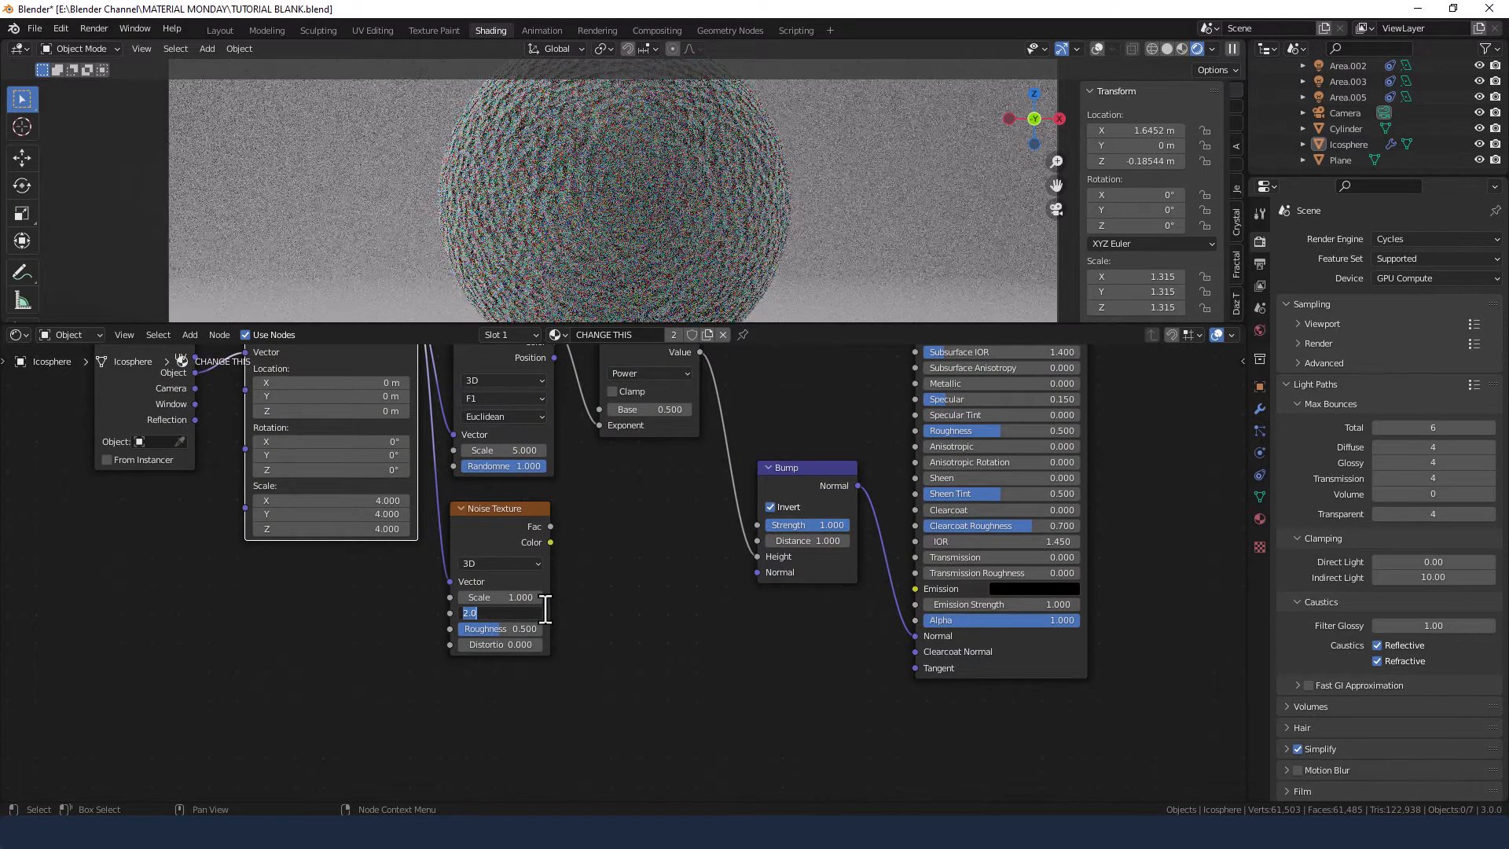
pyautogui.write('.65')
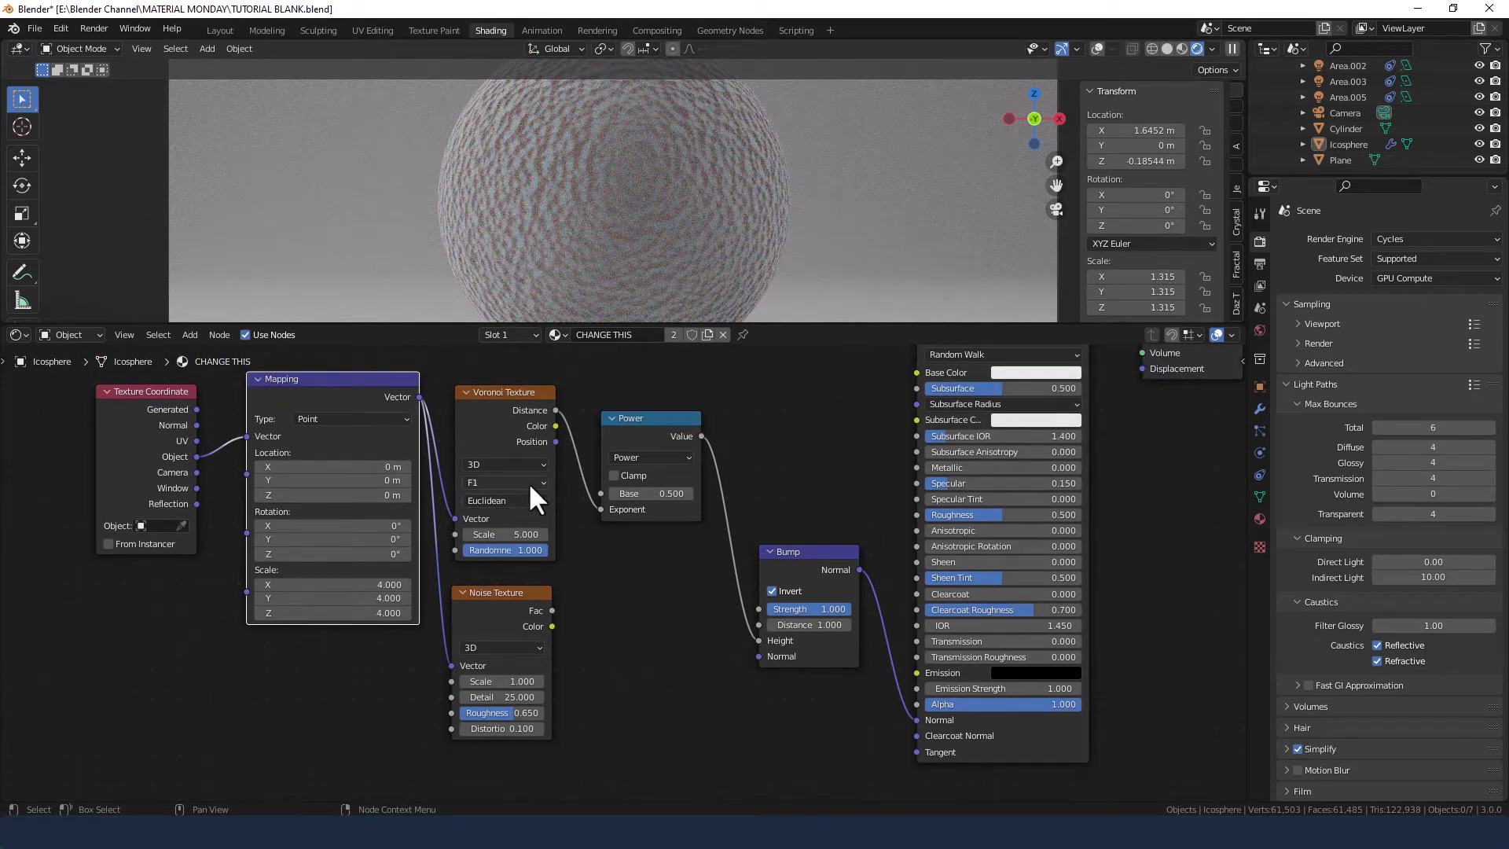
# Set the Voronoi texture scale to 5 and begin editing its smoothness
pyautogui.click(505, 481)
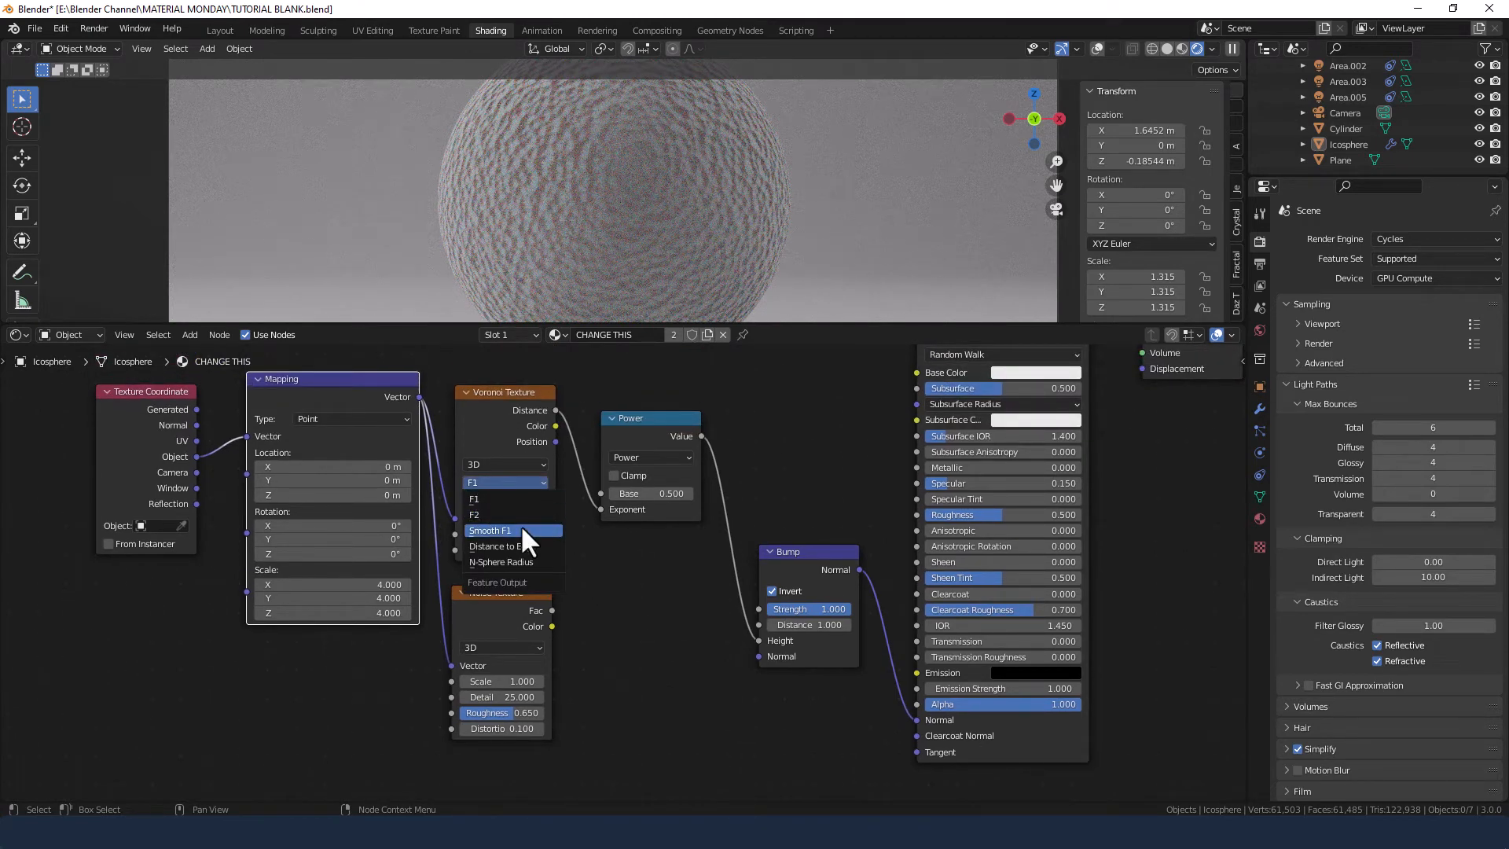
pyautogui.click(492, 530)
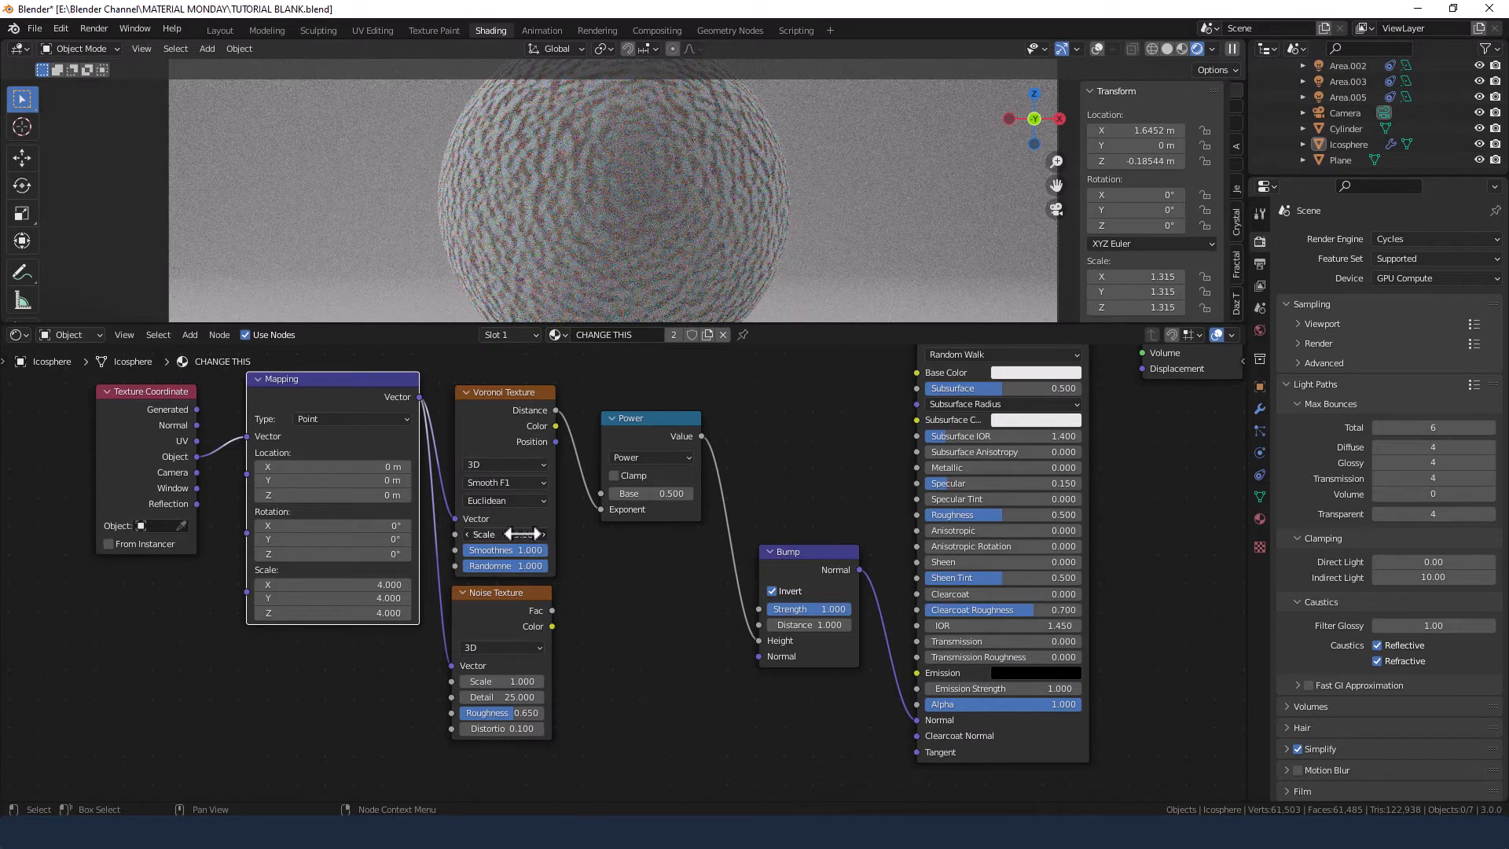
pyautogui.click(500, 534)
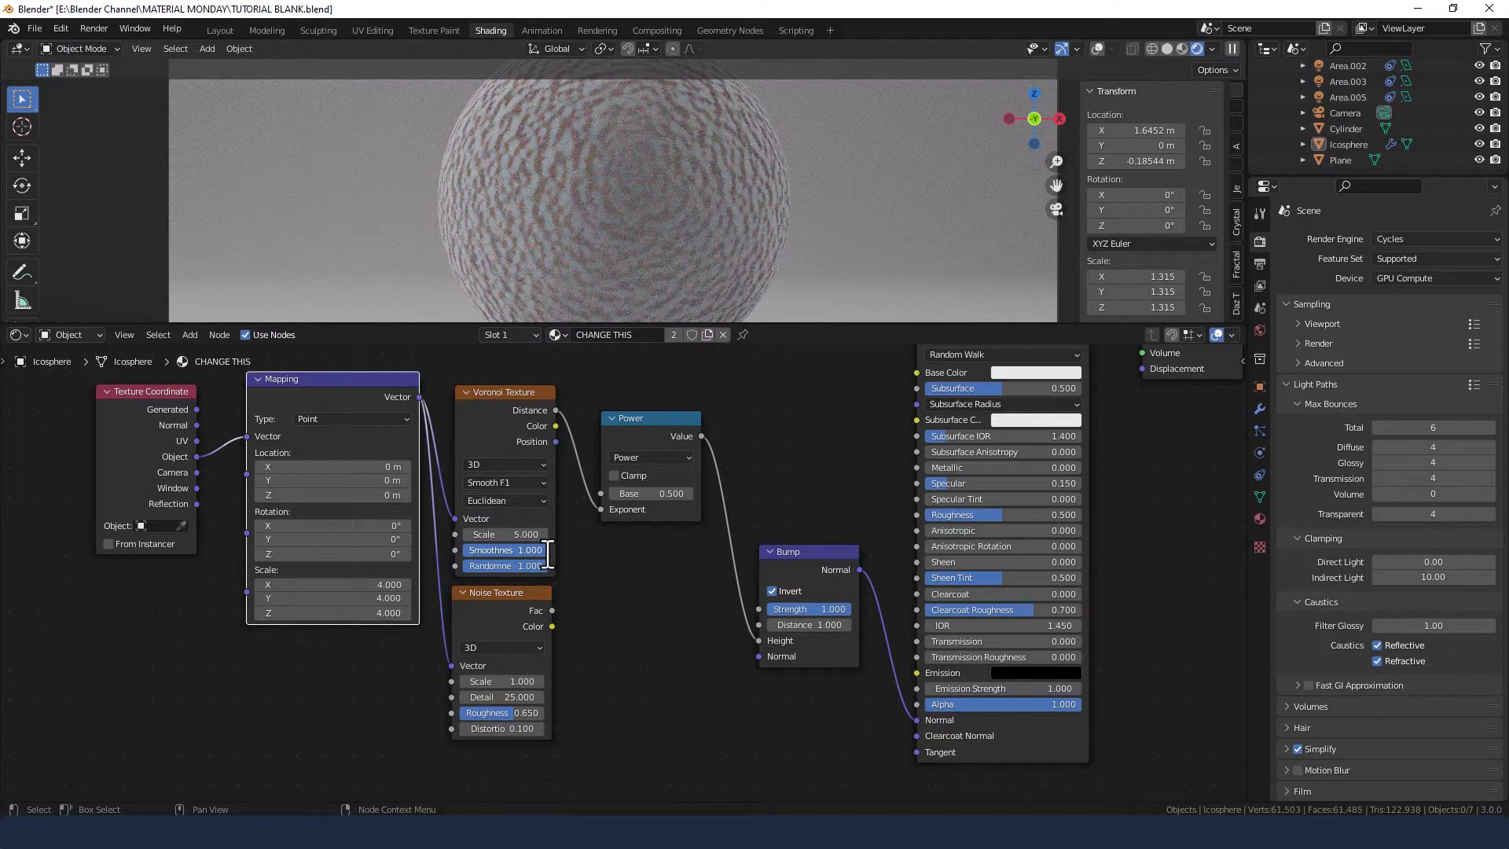
pyautogui.doubleClick(501, 550)
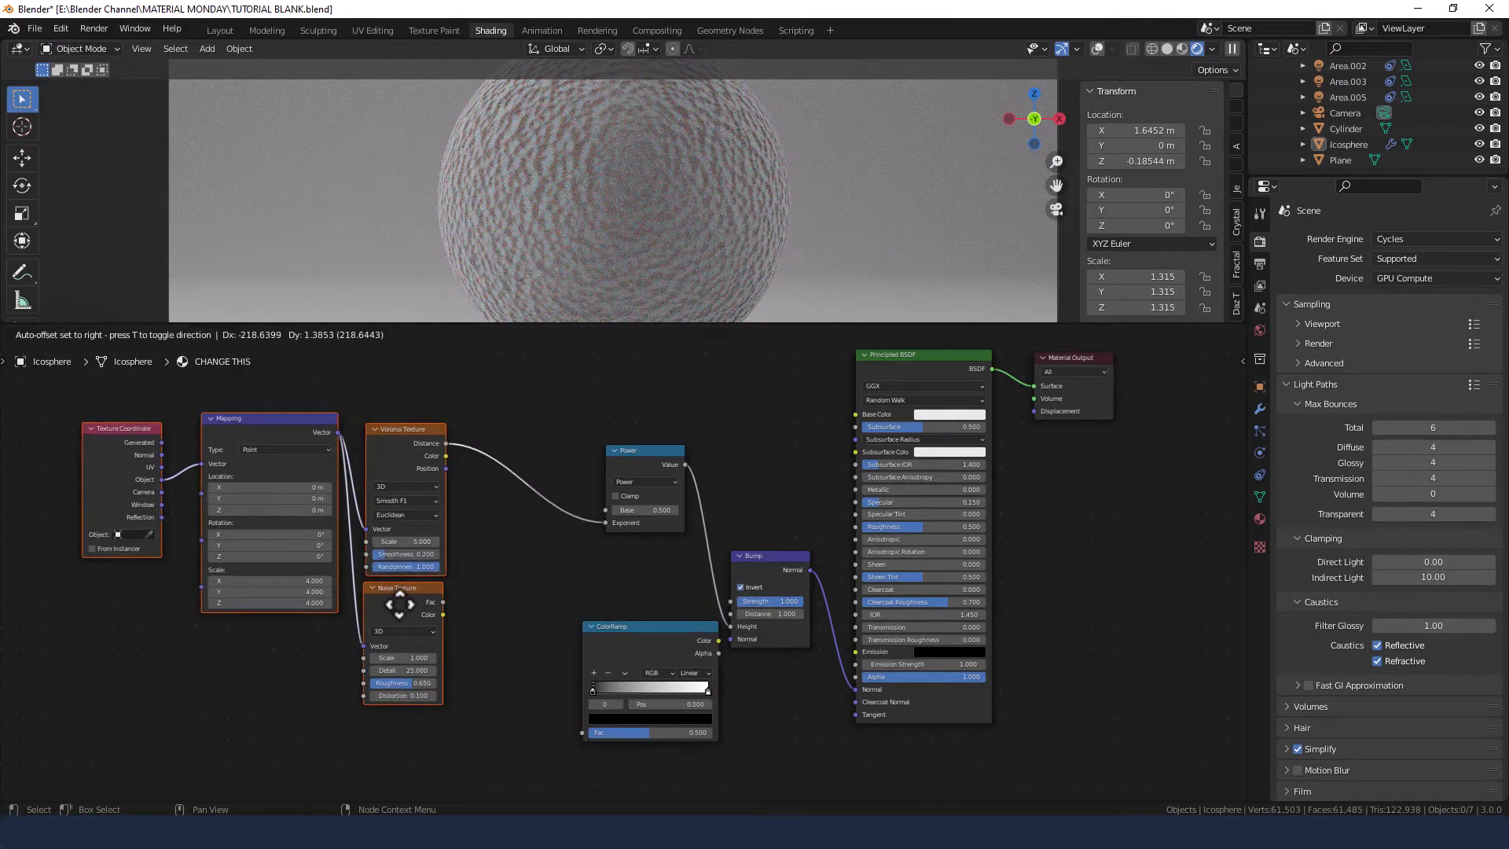
# Insert a ColorRamp on the noise-to-Bump Height link with Ease interpolation
pyautogui.moveTo(640, 451); pyautogui.dragTo(590, 453)
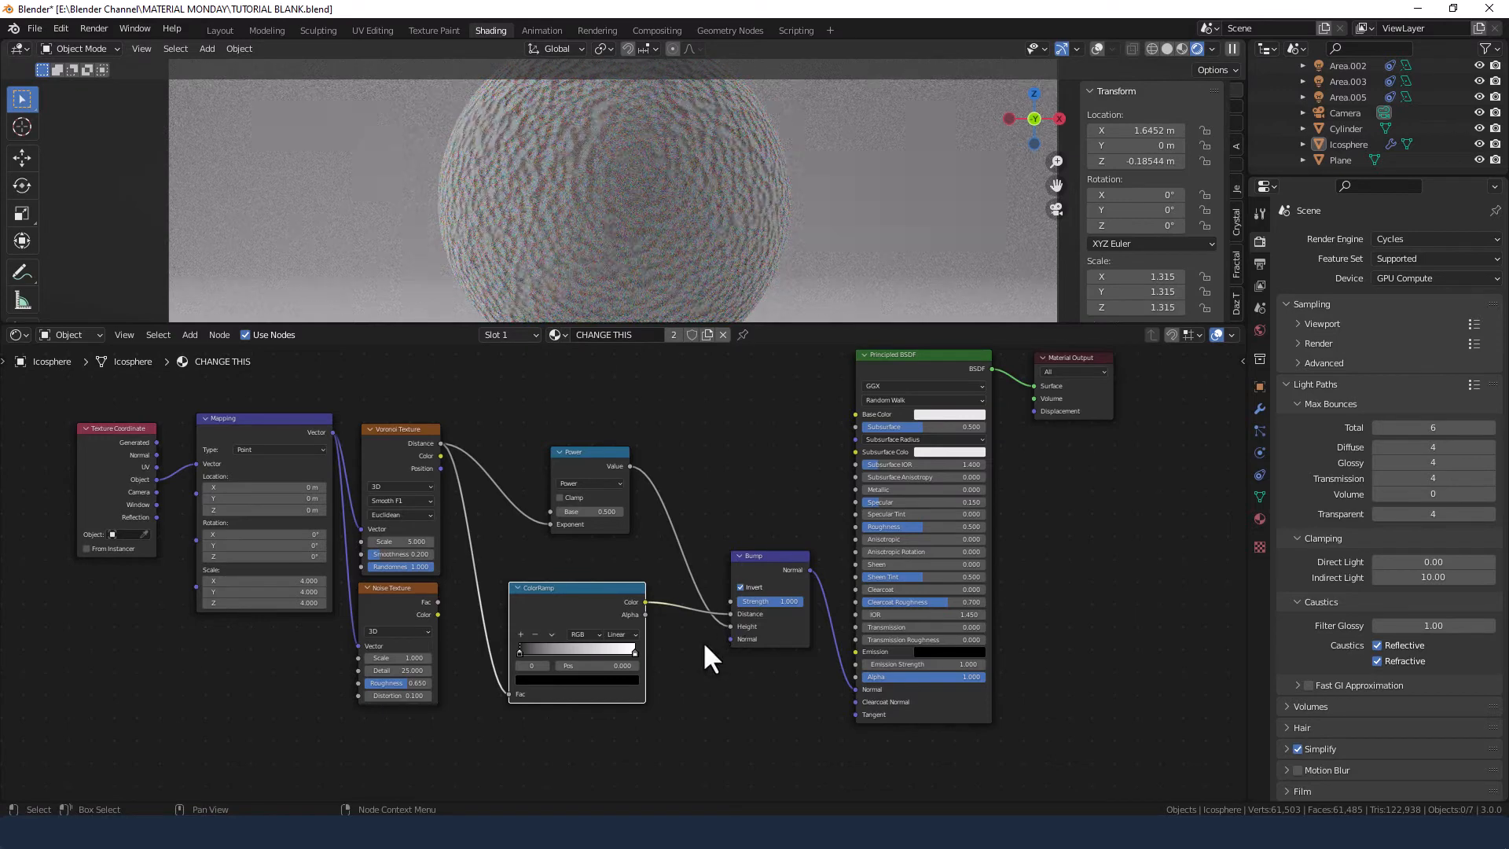
pyautogui.click(621, 634)
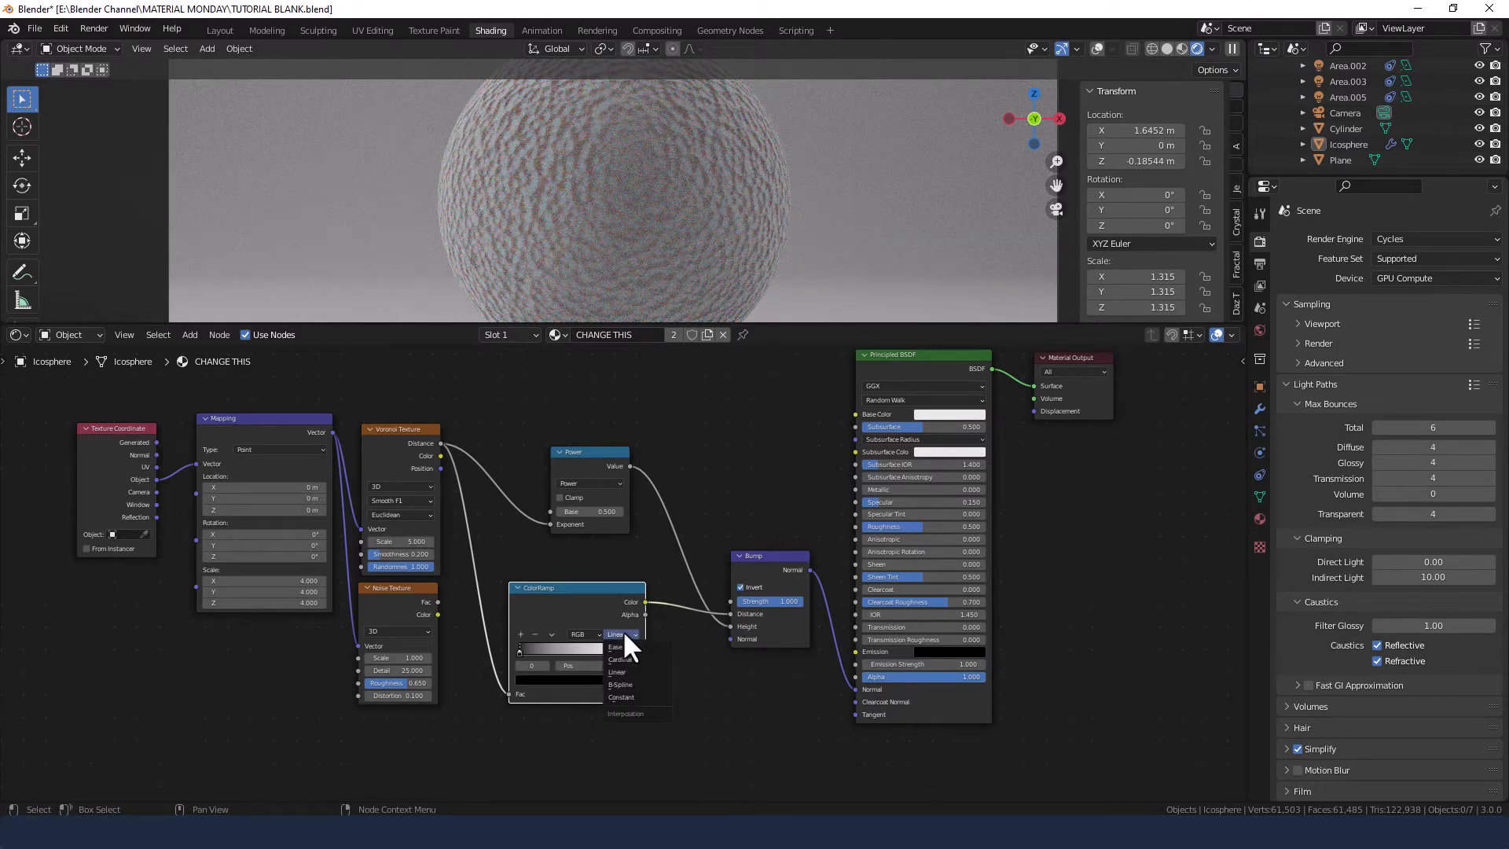
pyautogui.click(616, 646)
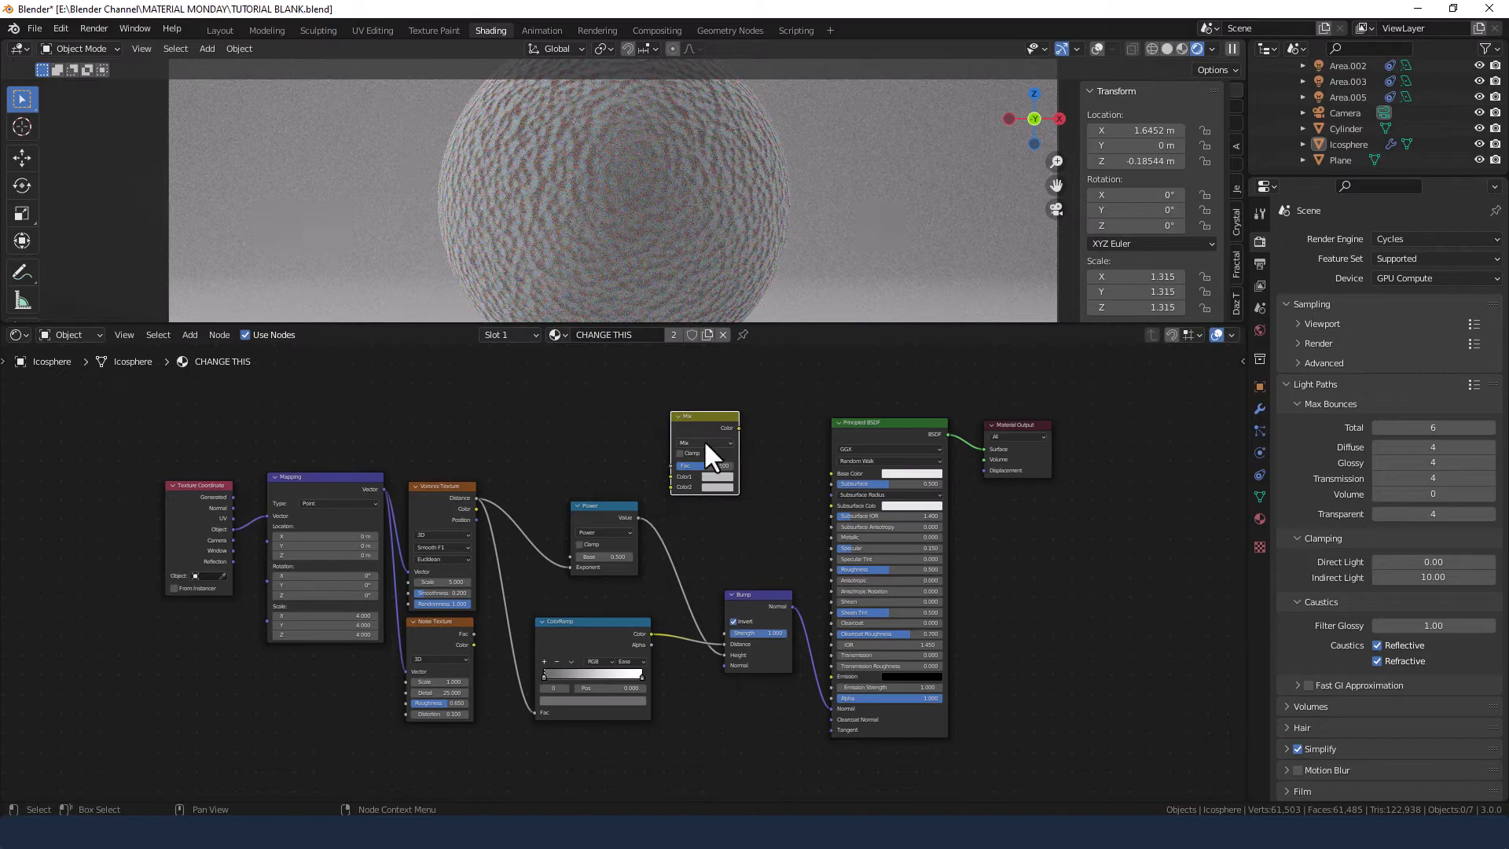
# Switch the Mix node's blending mode to Color Dodge
pyautogui.click(704, 452)
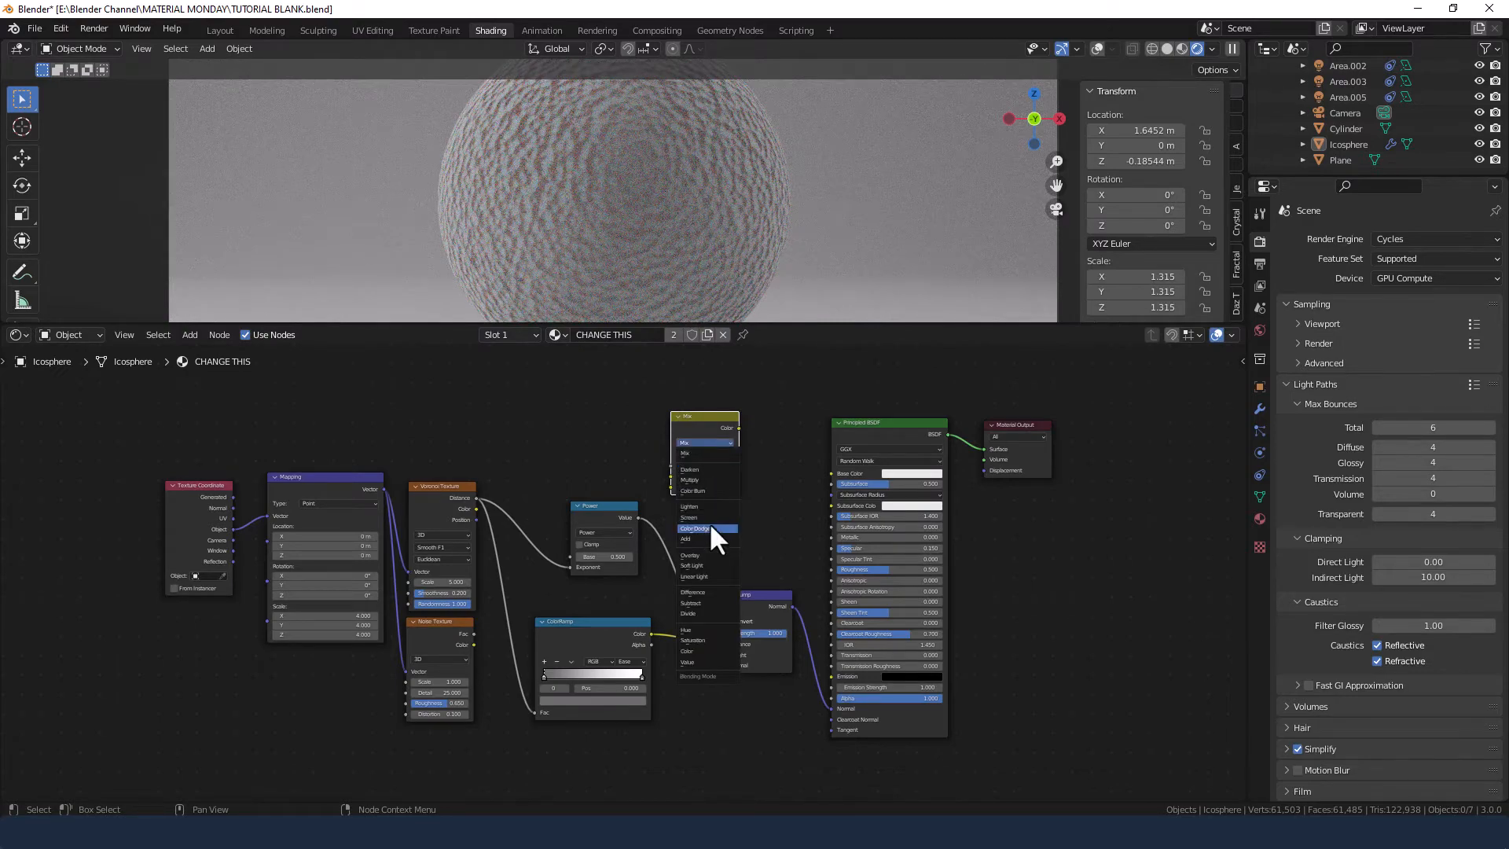
pyautogui.click(695, 528)
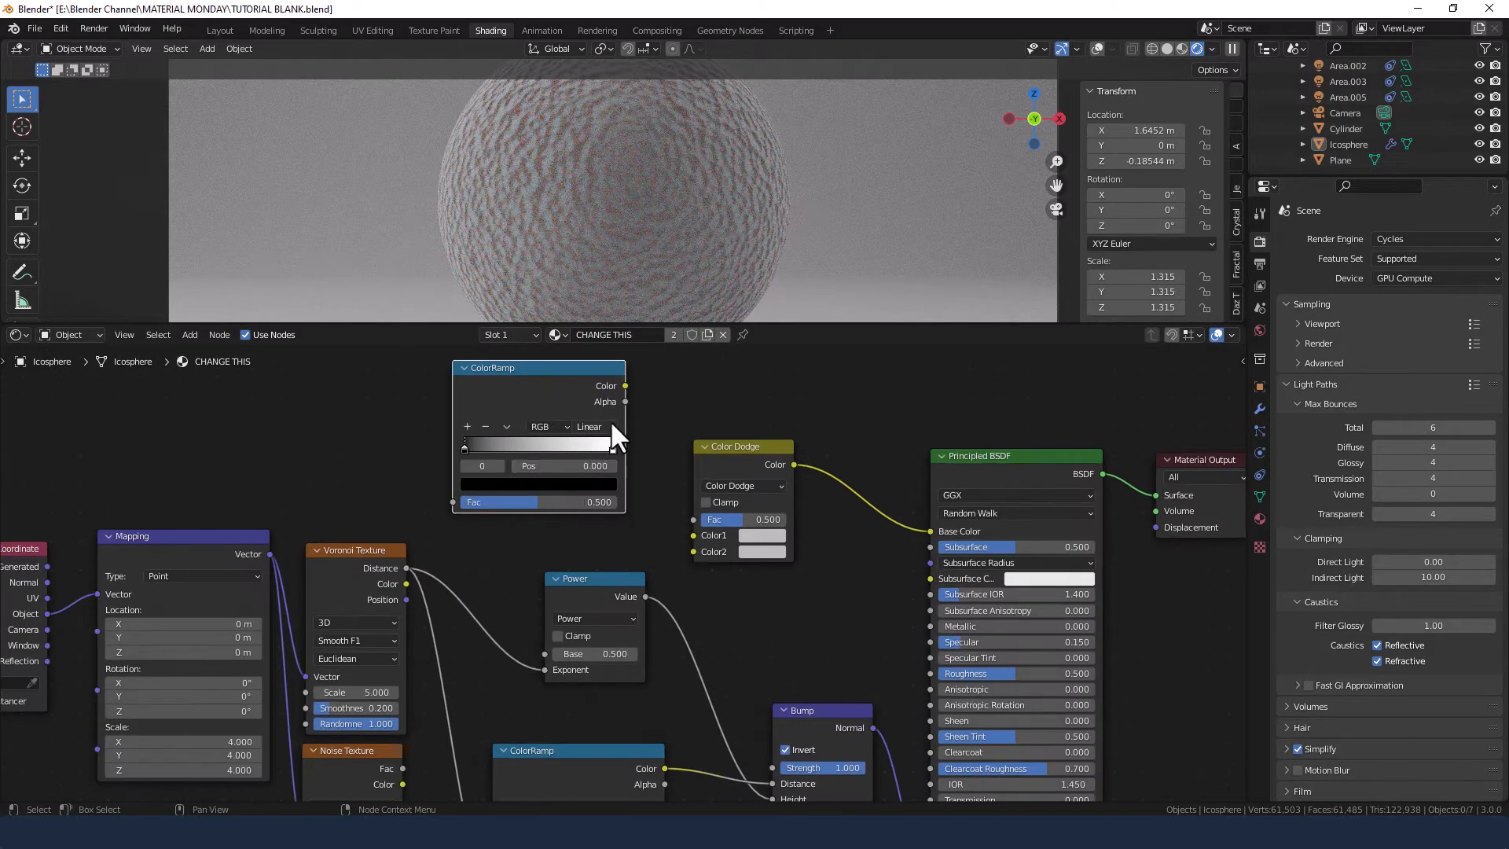
# Give the second ColorRamp Ease interpolation and pull its white stop inward
pyautogui.click(594, 426)
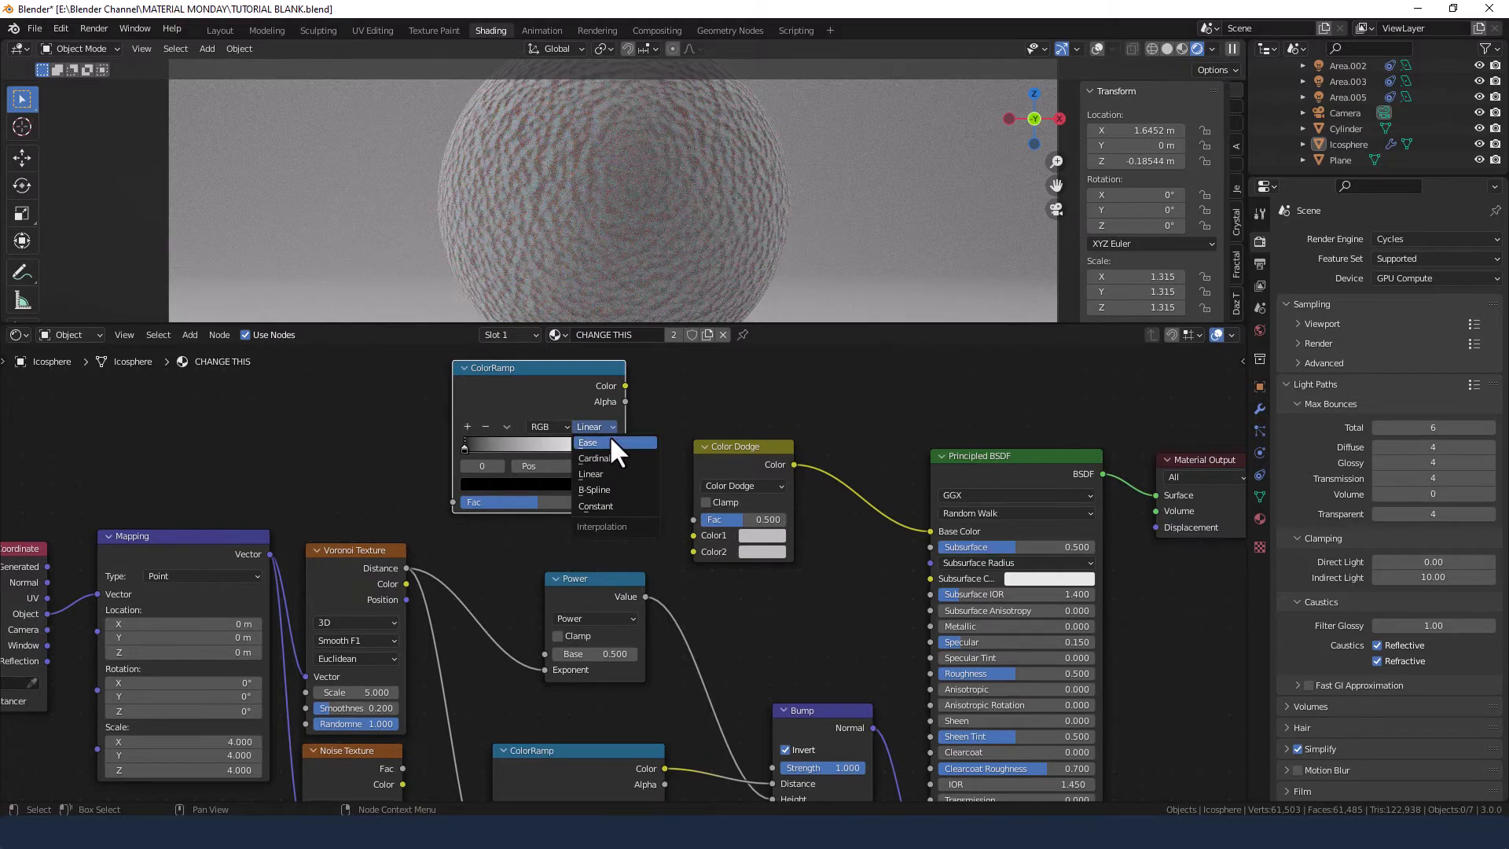
pyautogui.click(587, 442)
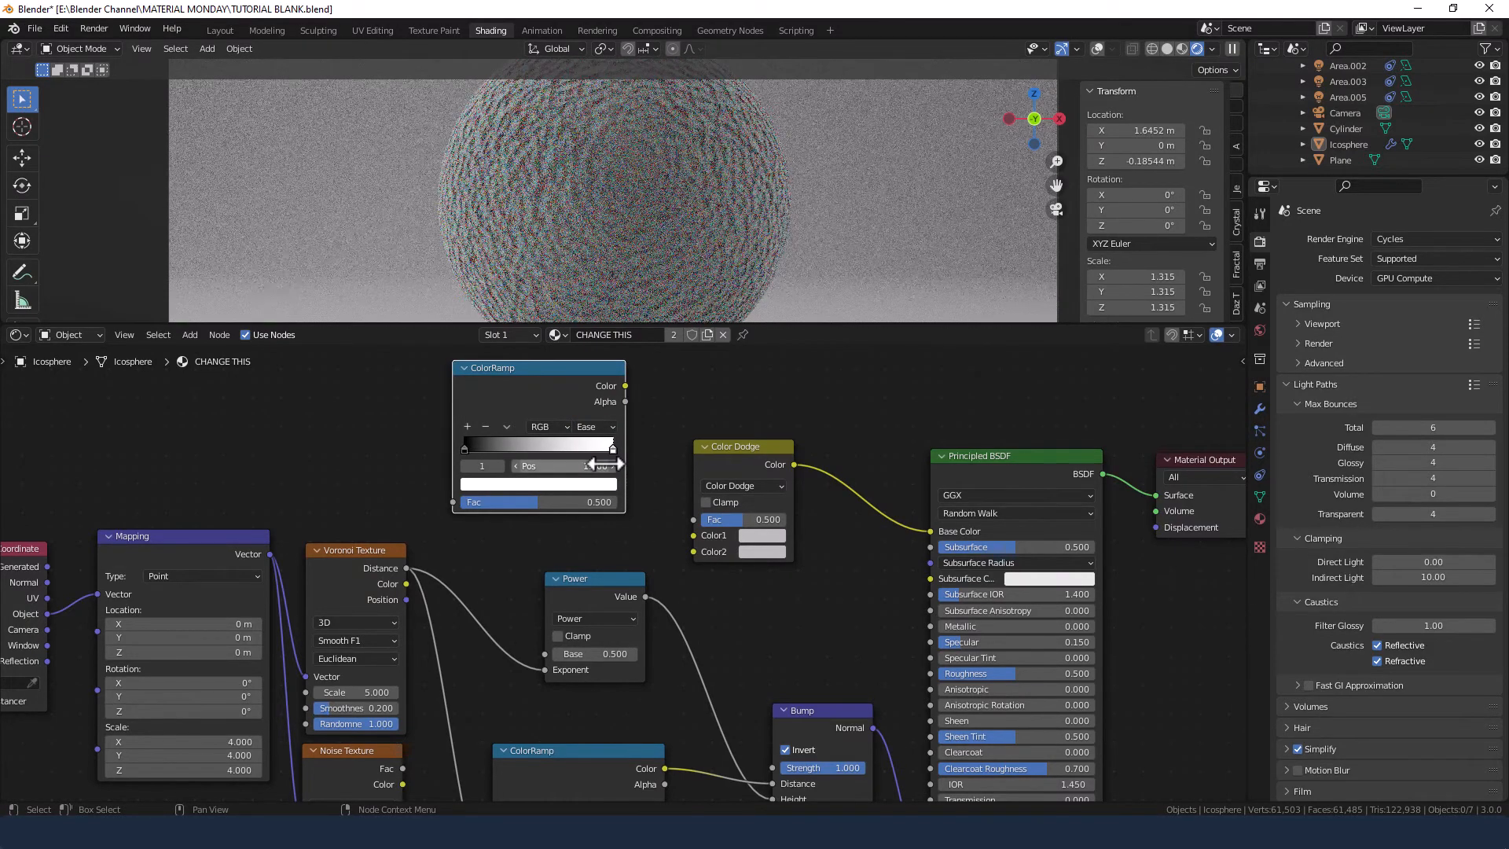
pyautogui.click(537, 465)
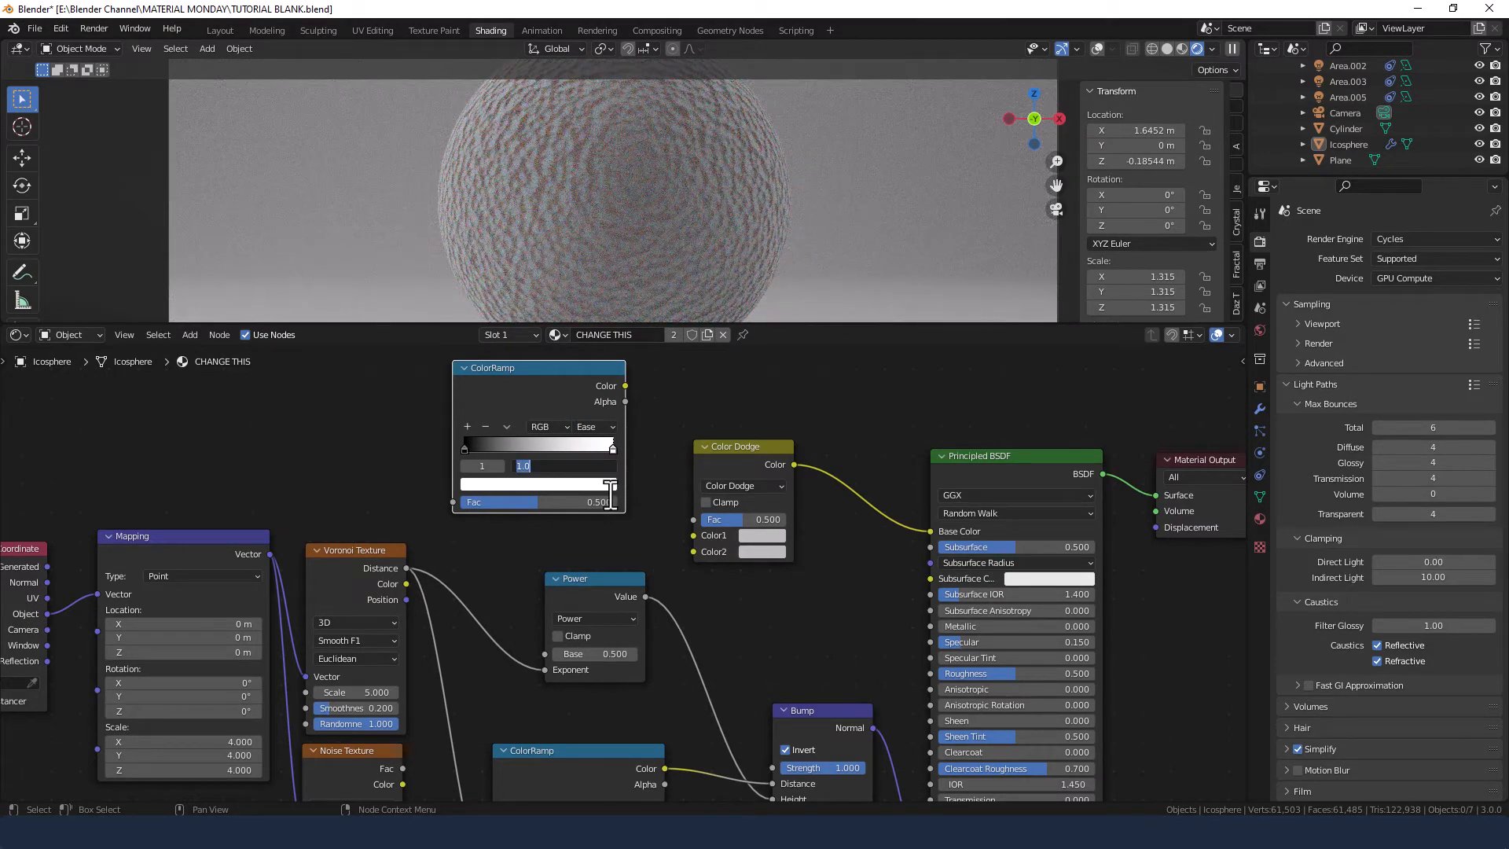
pyautogui.moveTo(611, 443); pyautogui.dragTo(586, 443)
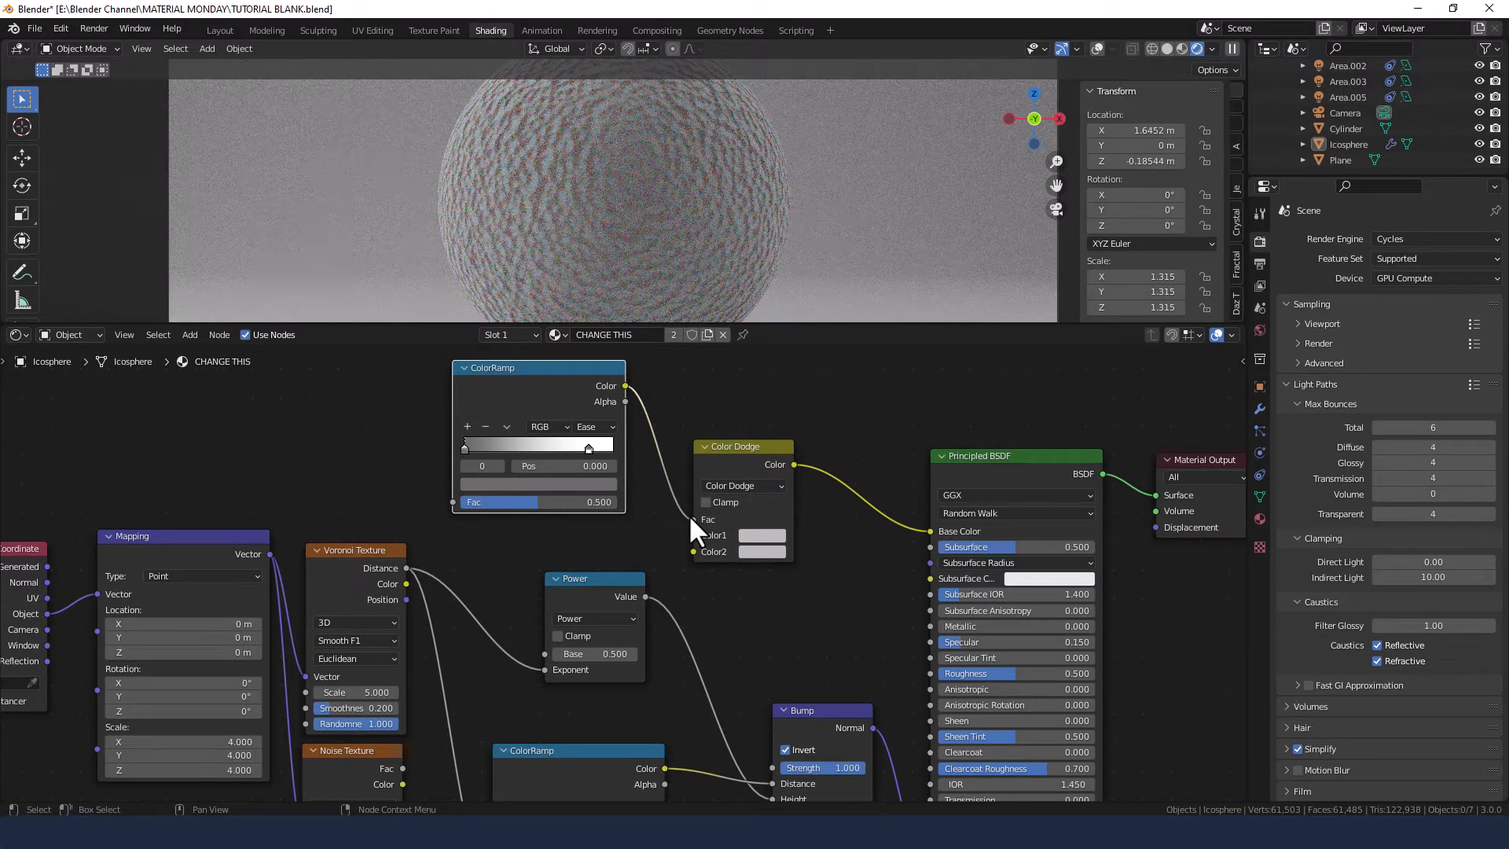
pyautogui.moveTo(646, 529)
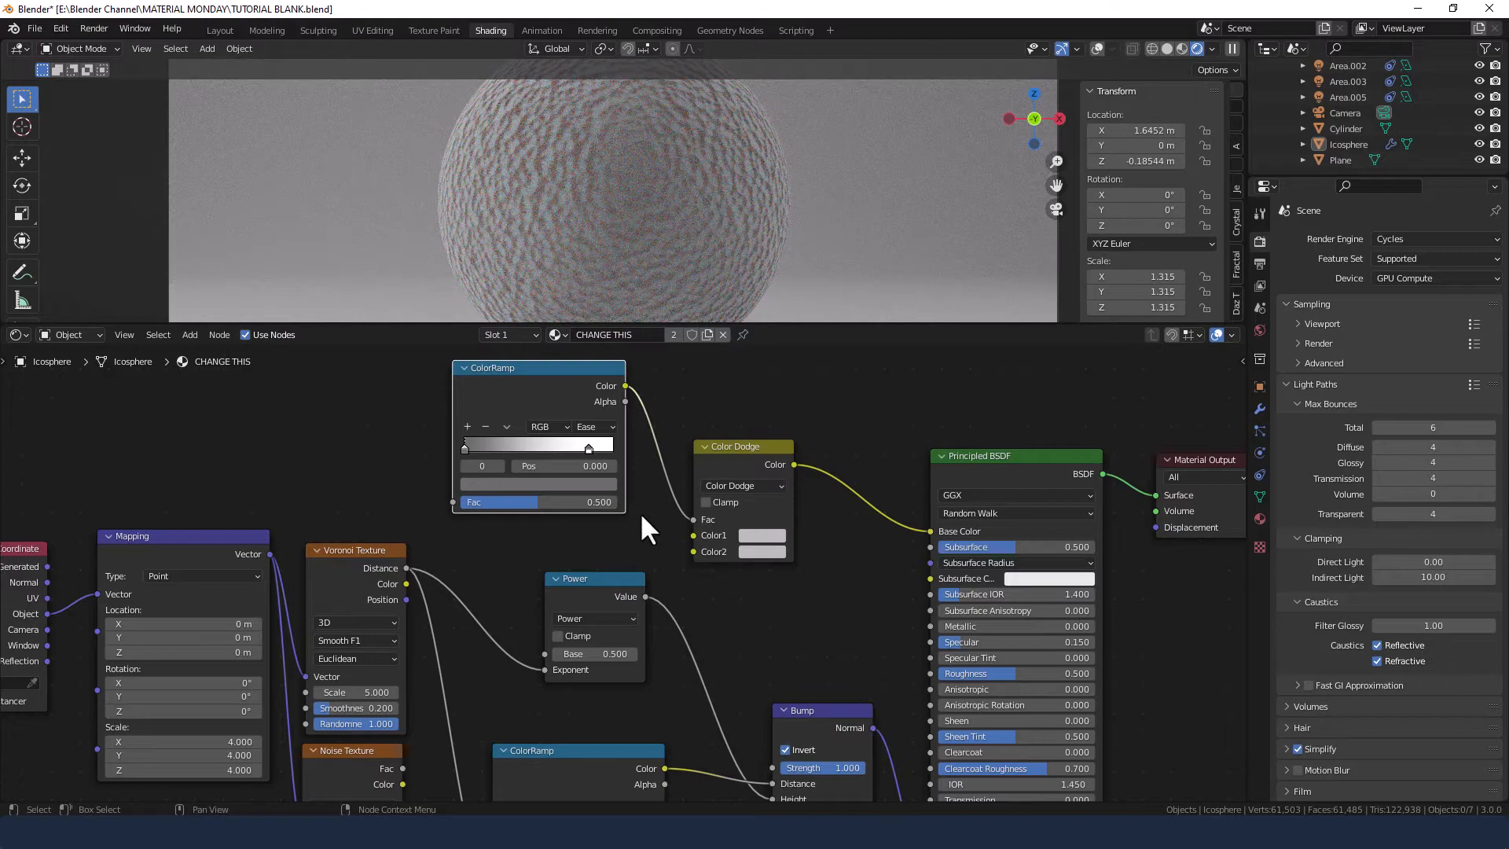
pyautogui.moveTo(404, 577)
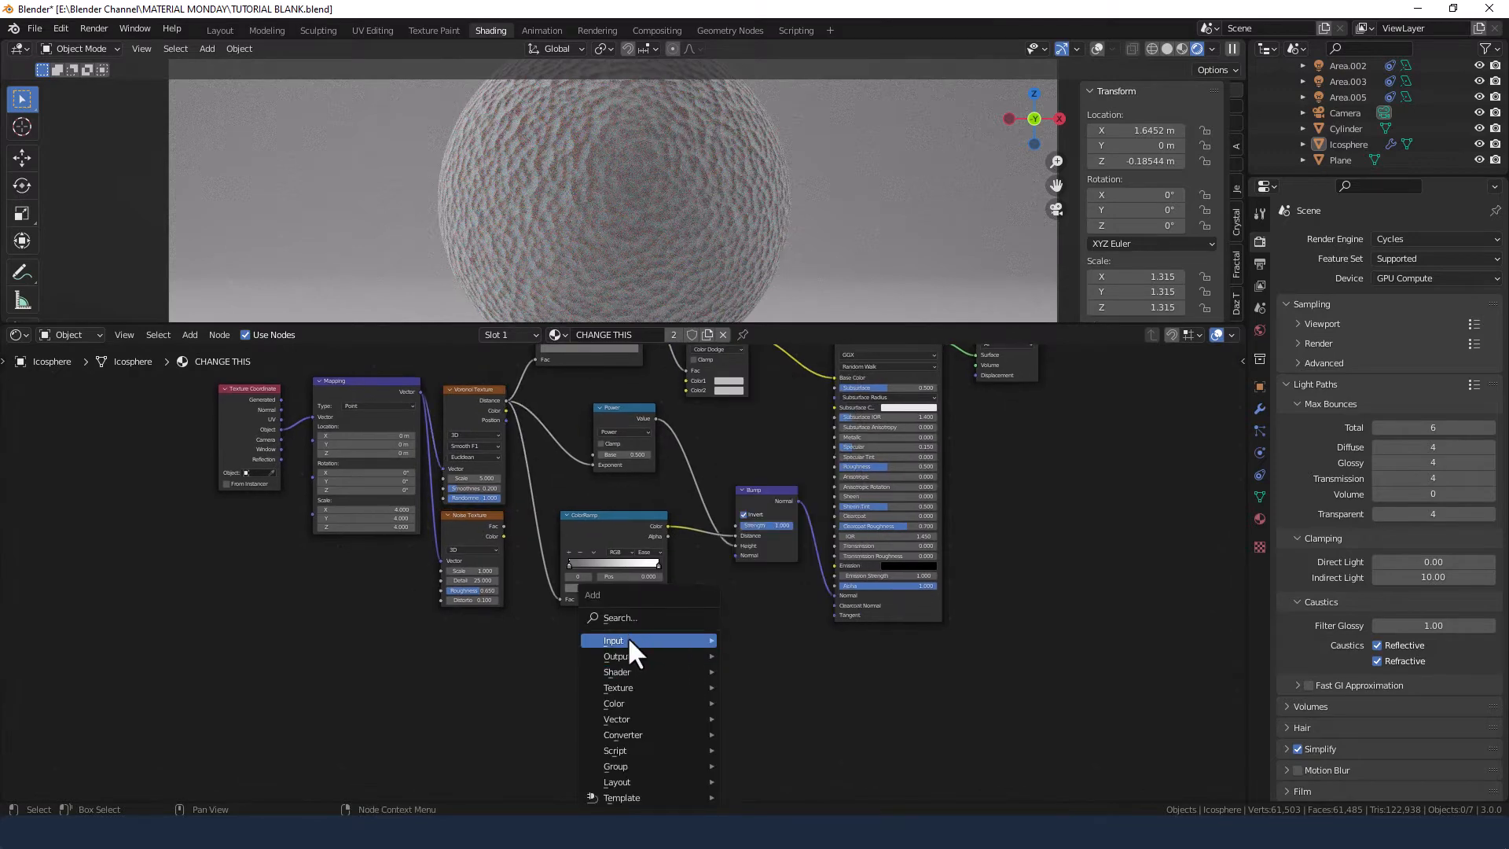
# Add a third ColorRamp and move its black and white stops inward
pyautogui.write('COL')
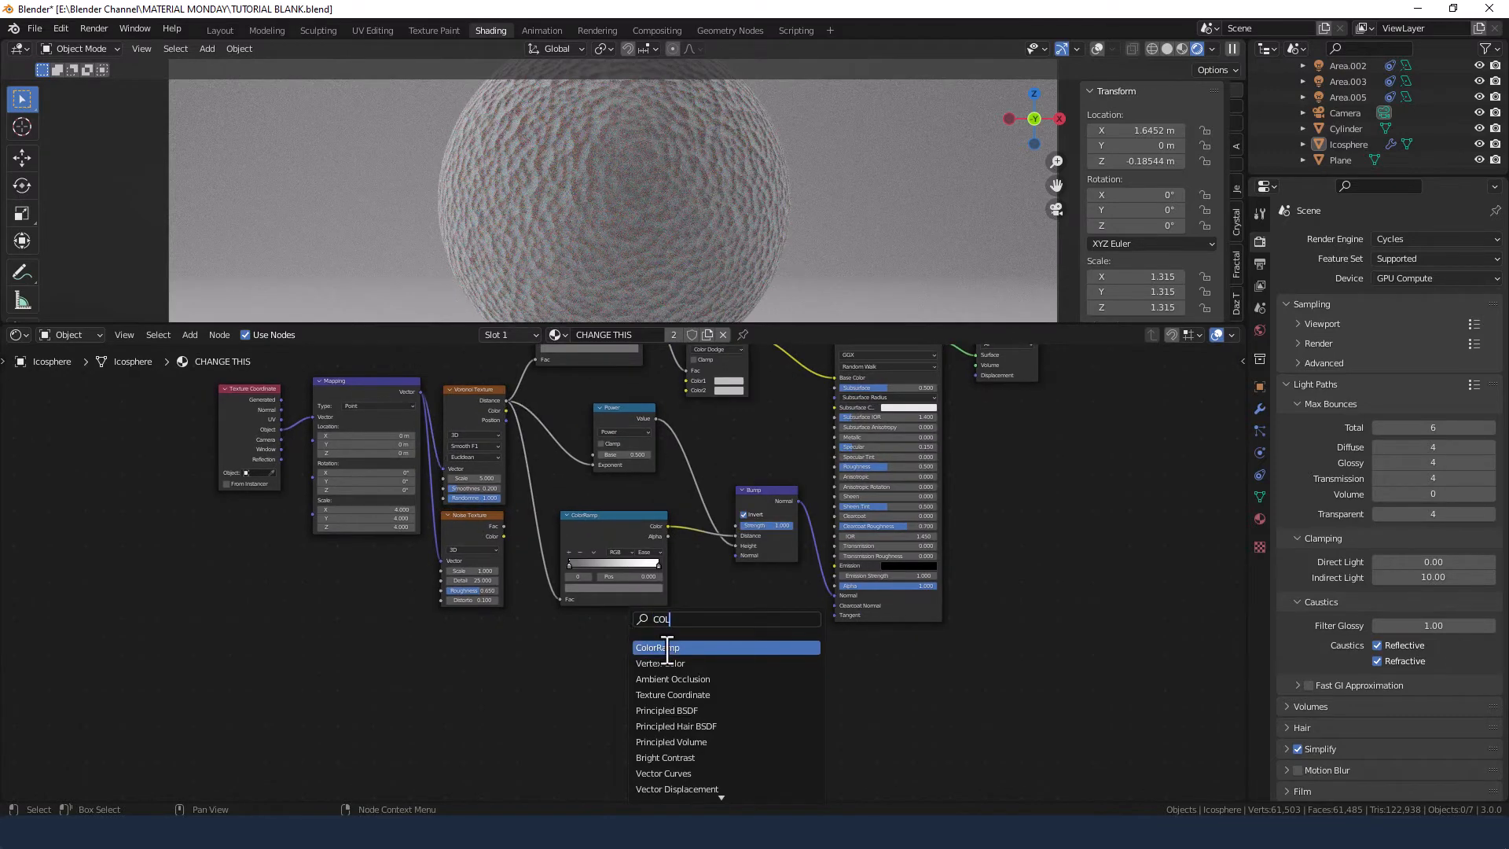
pyautogui.click(658, 646)
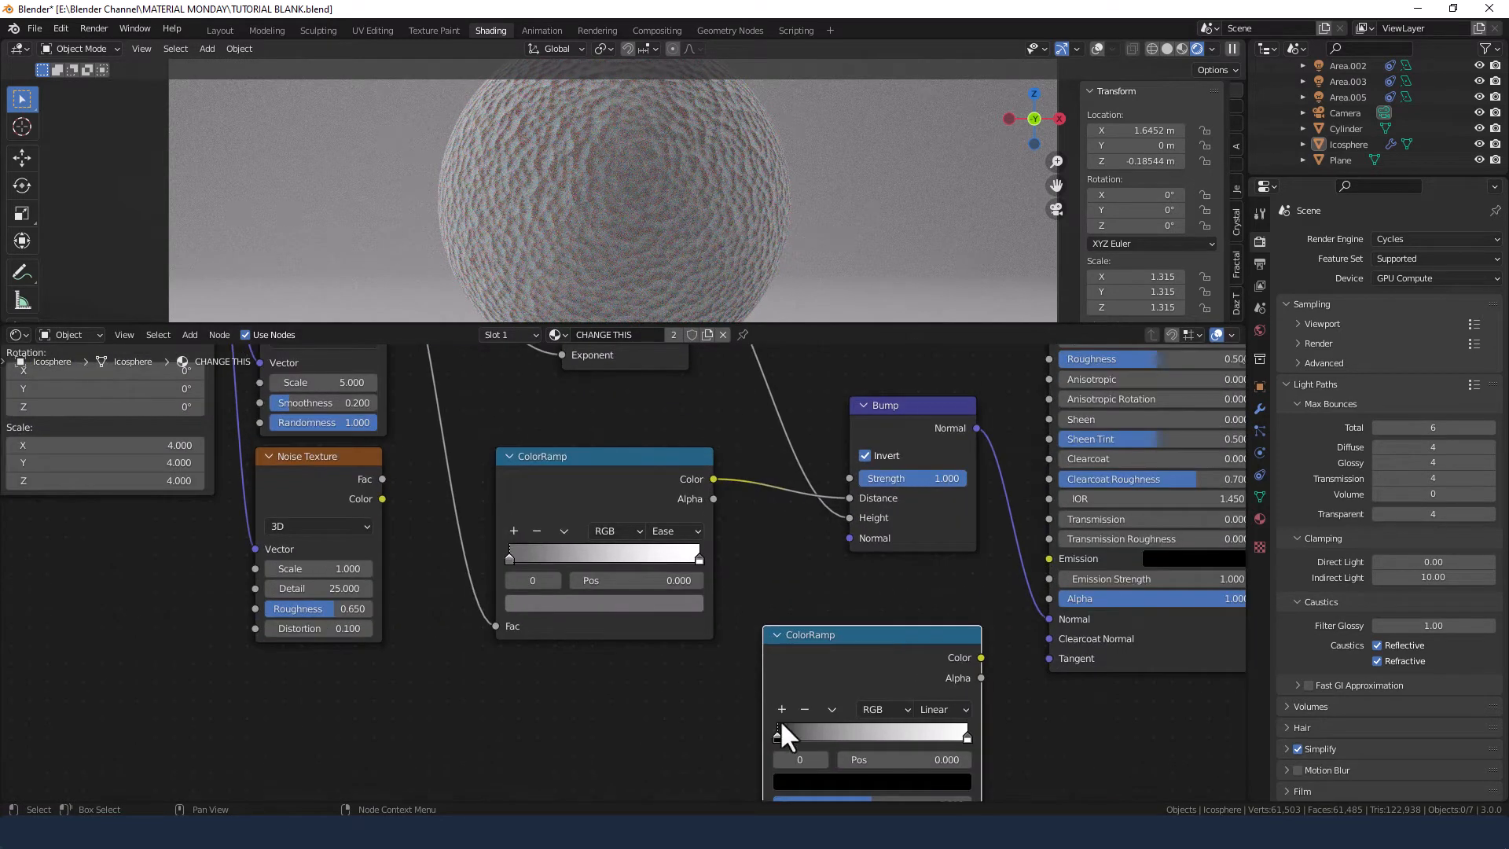
pyautogui.moveTo(780, 734); pyautogui.dragTo(811, 735)
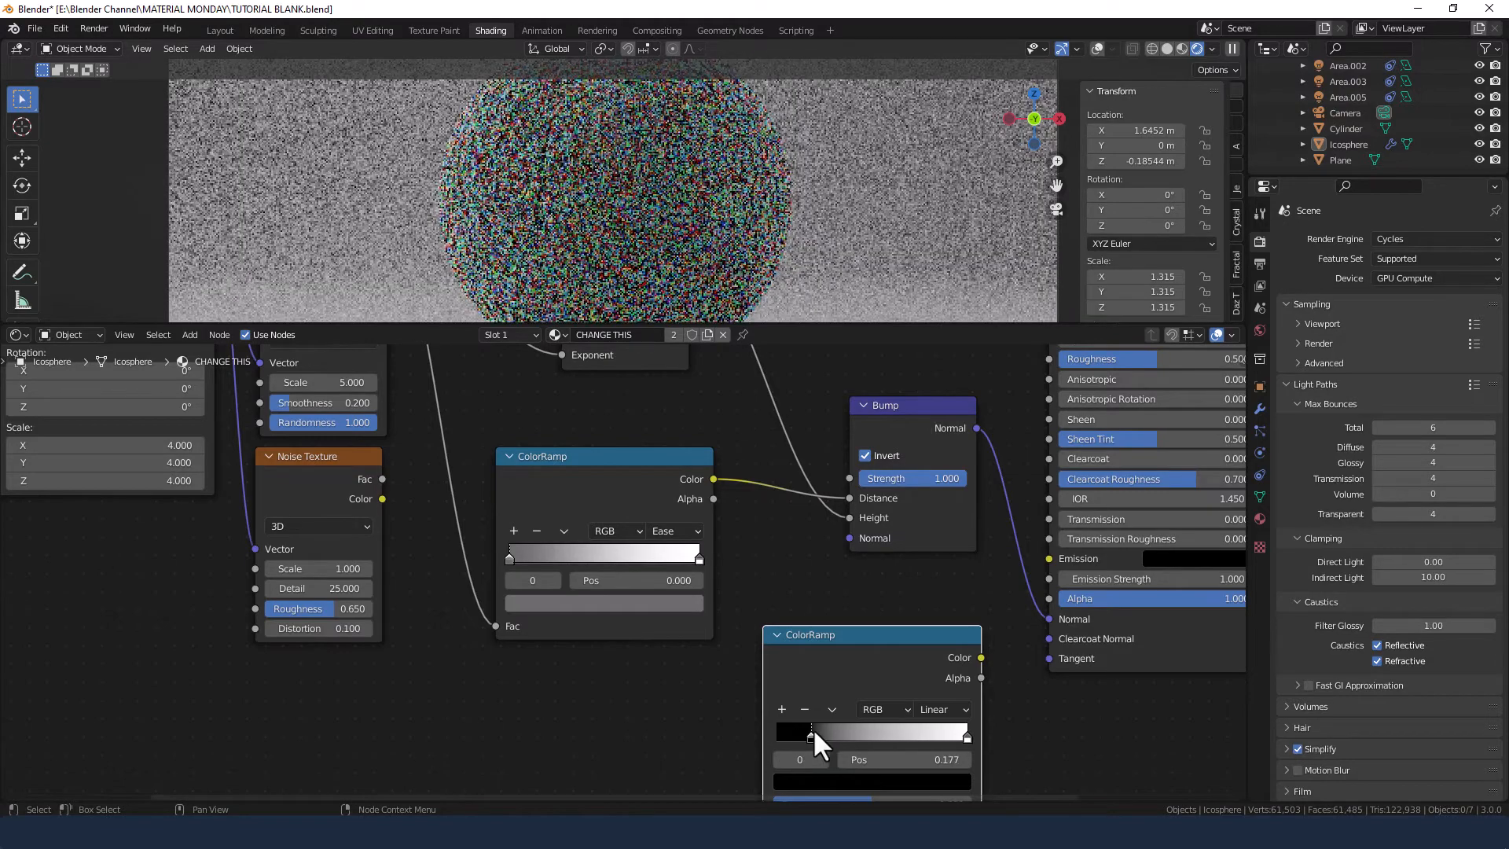
pyautogui.moveTo(808, 736); pyautogui.dragTo(870, 736)
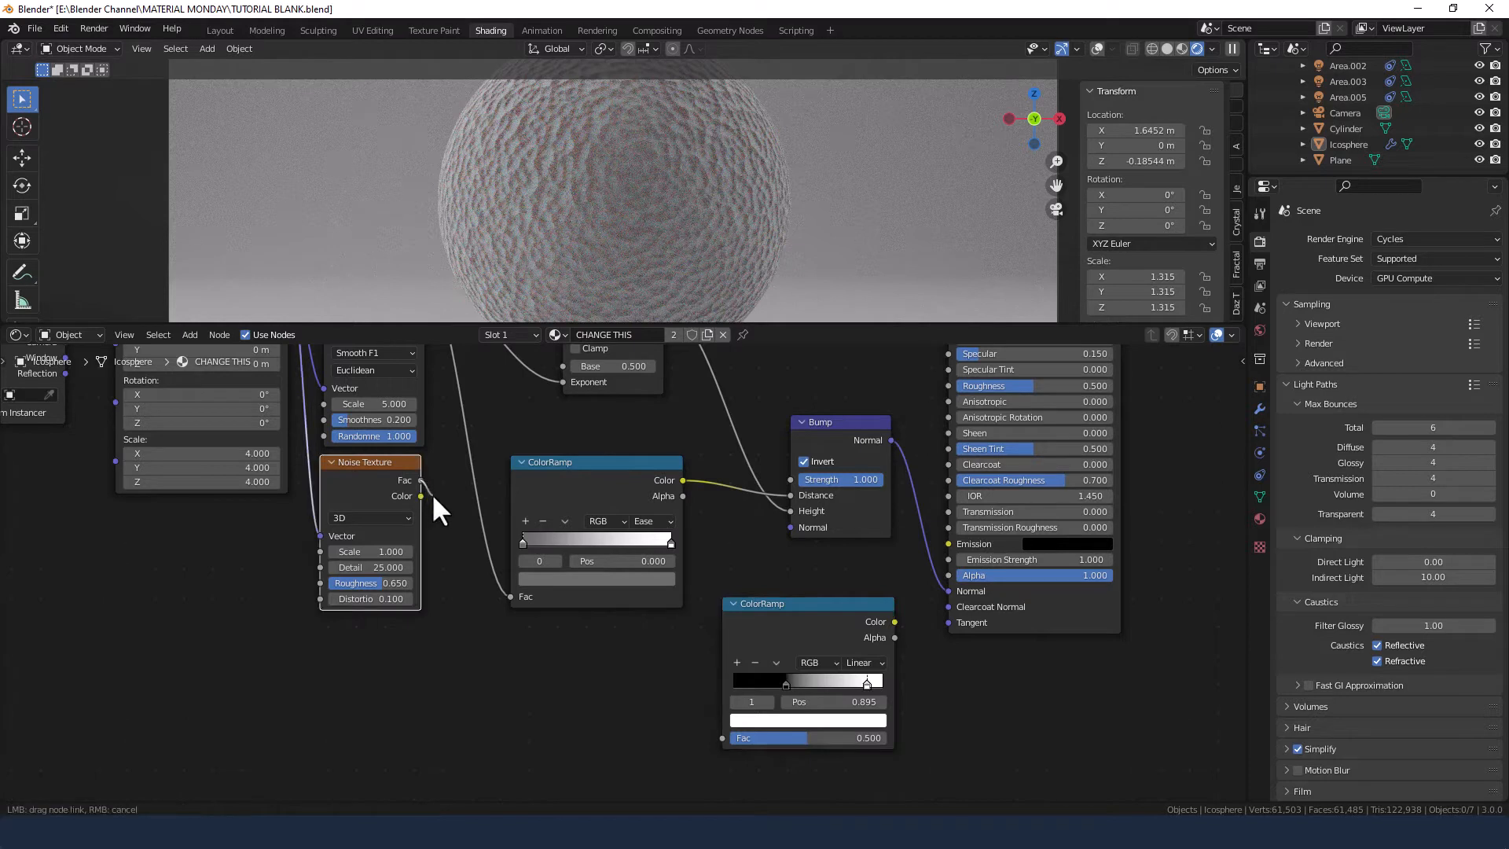
# Wire the Noise factor into the new ramp and its colour into the shader
pyautogui.moveTo(423, 481); pyautogui.dragTo(721, 738)
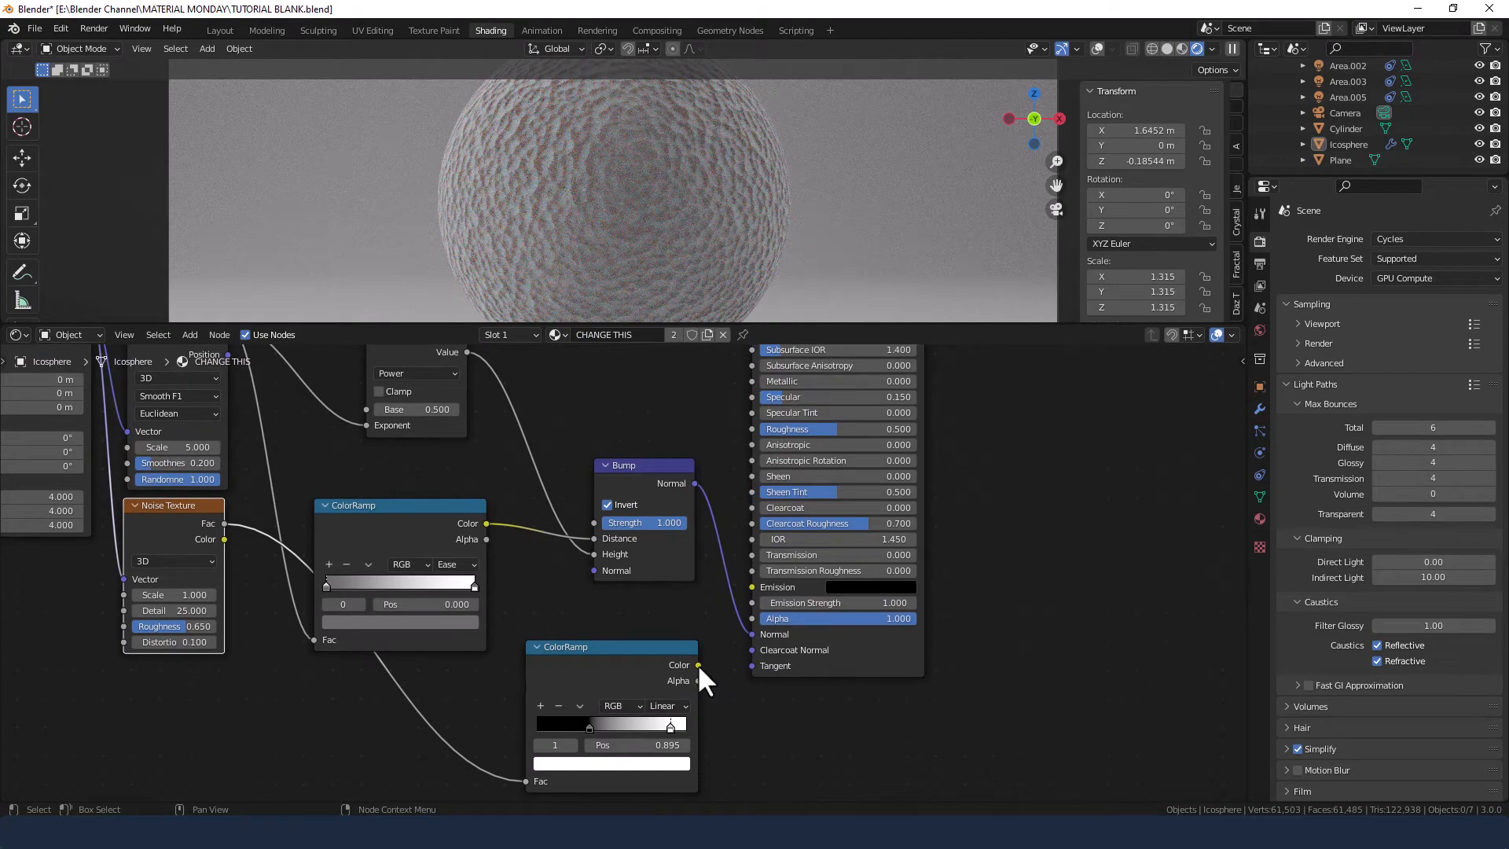
pyautogui.moveTo(694, 663); pyautogui.dragTo(722, 563)
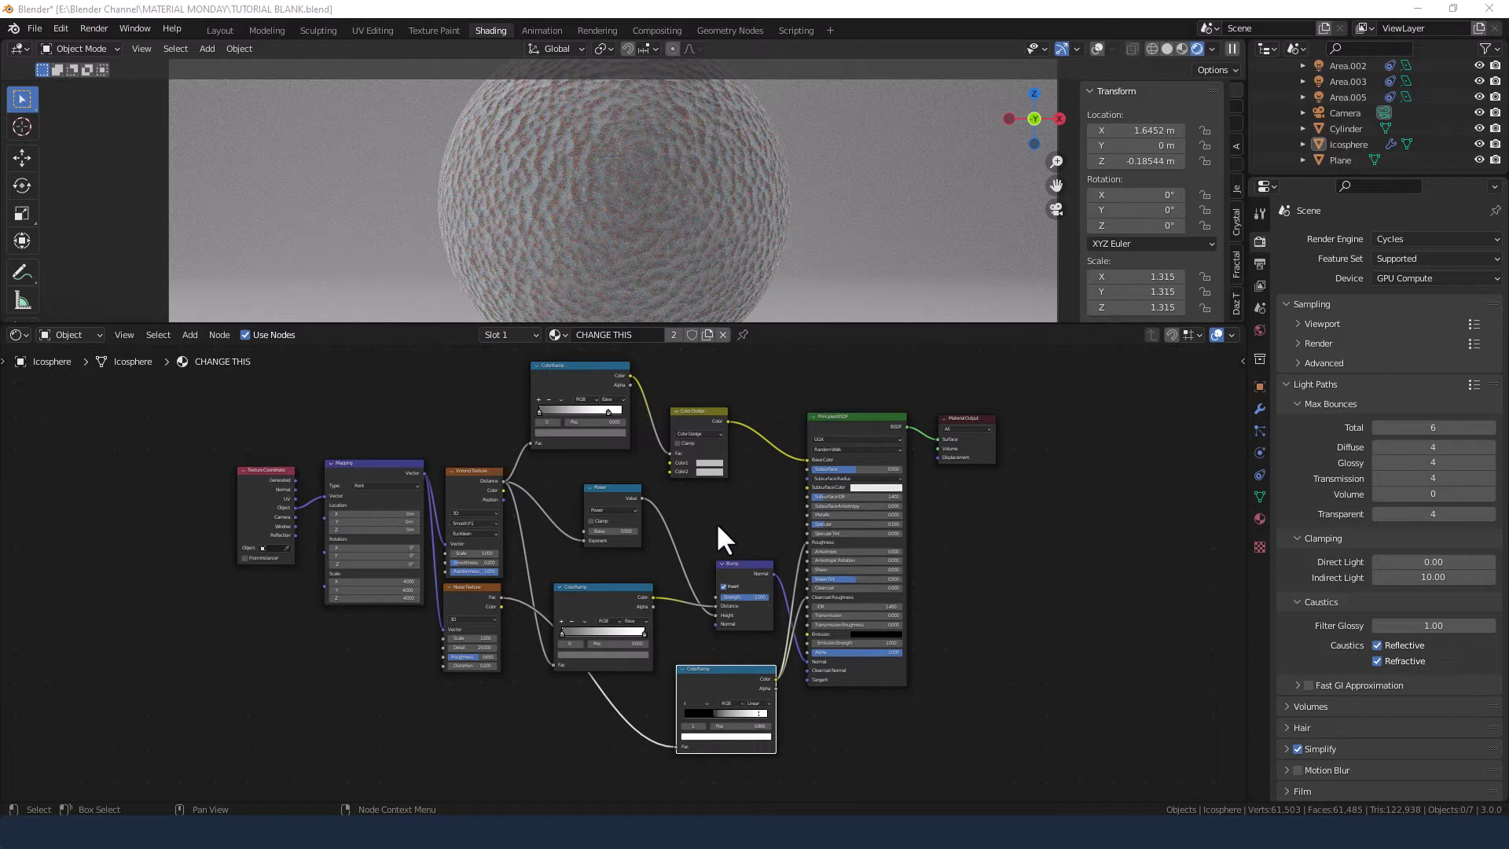
pyautogui.moveTo(234, 394)
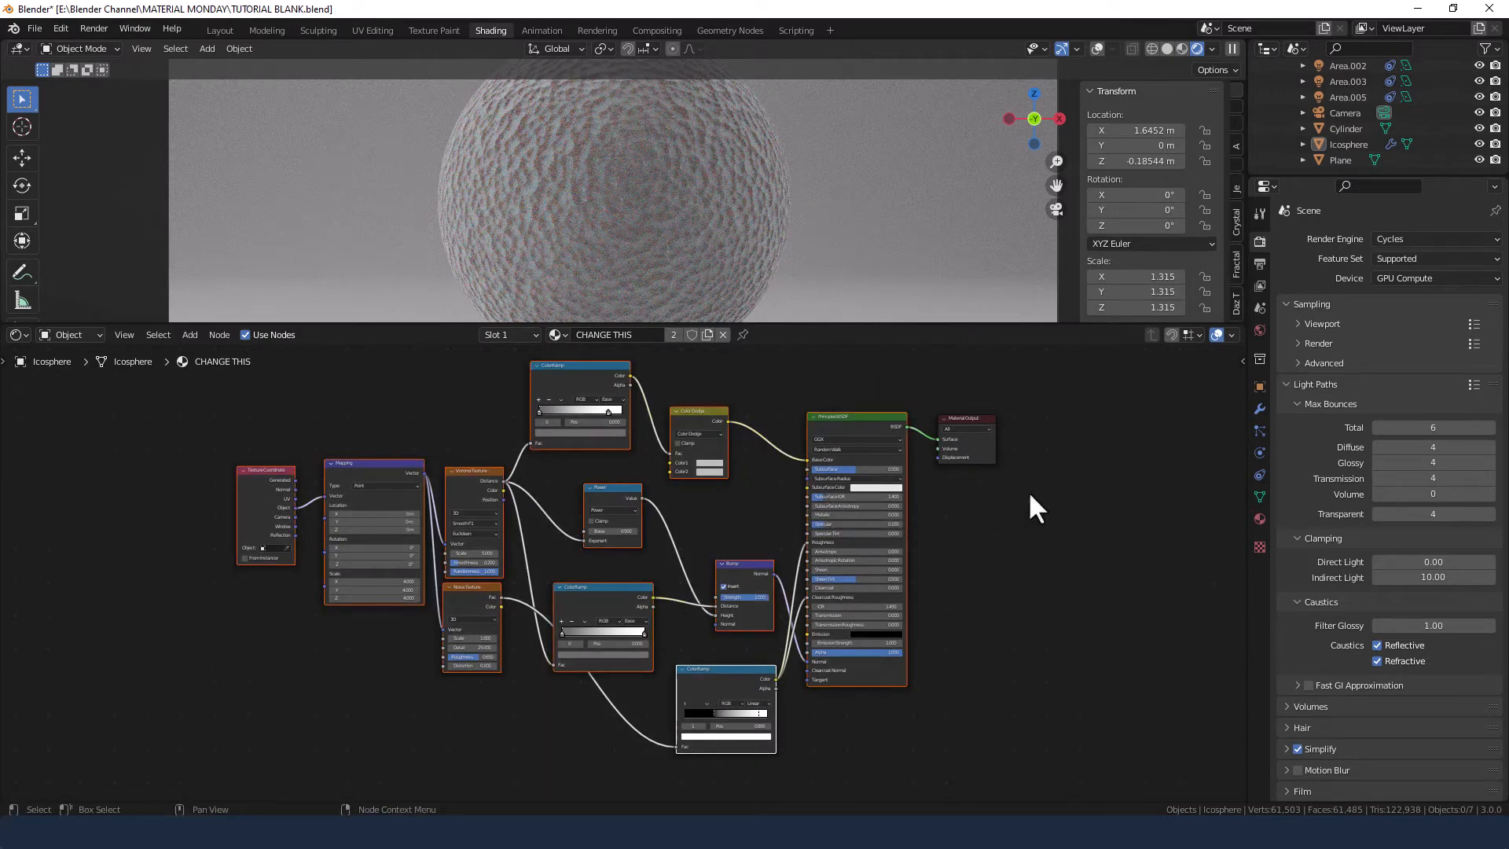
pyautogui.moveTo(726, 540)
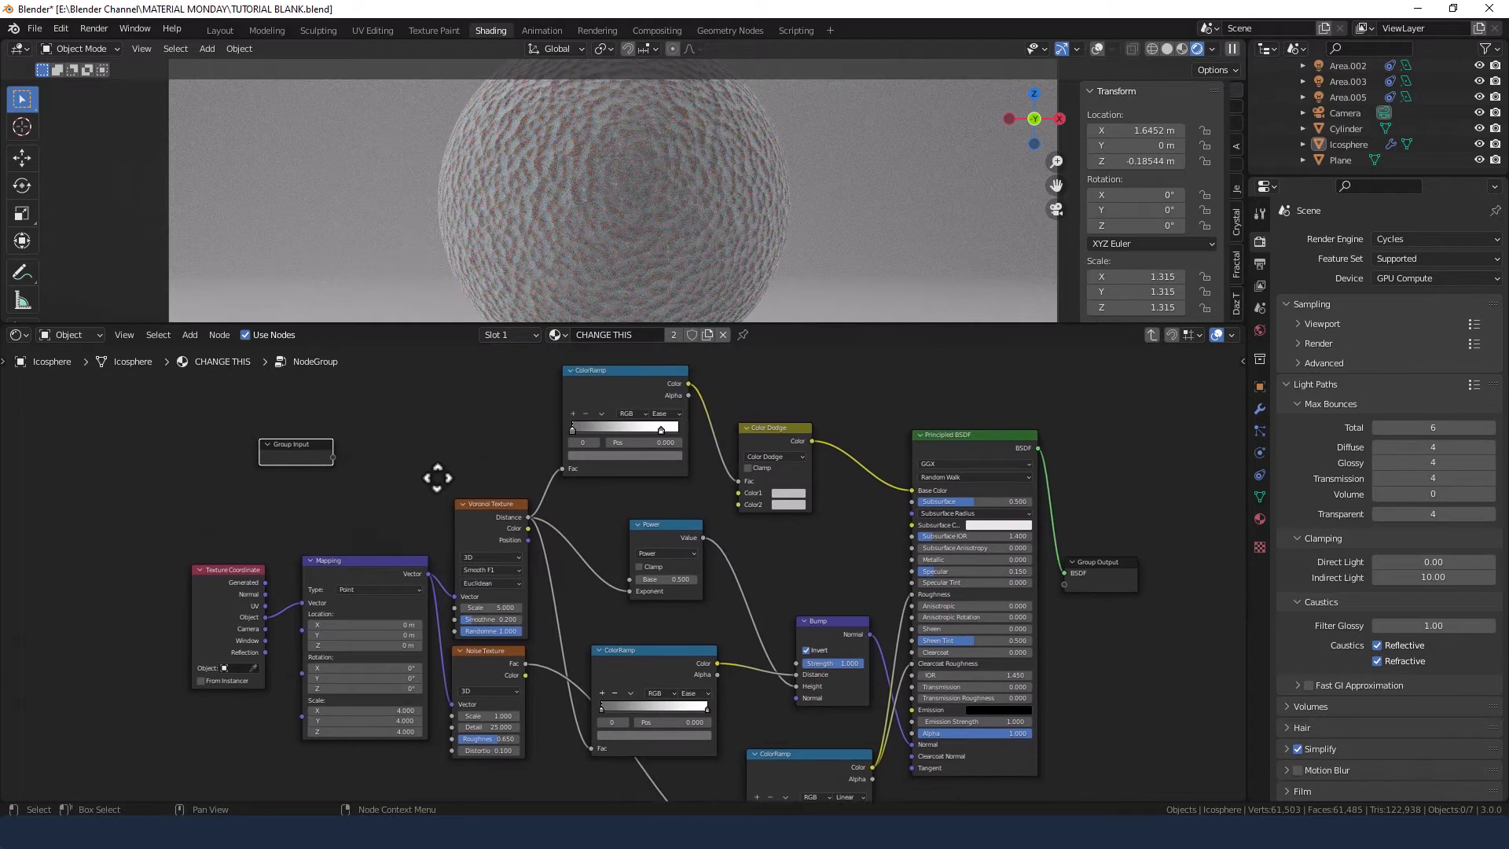
pyautogui.moveTo(438, 492)
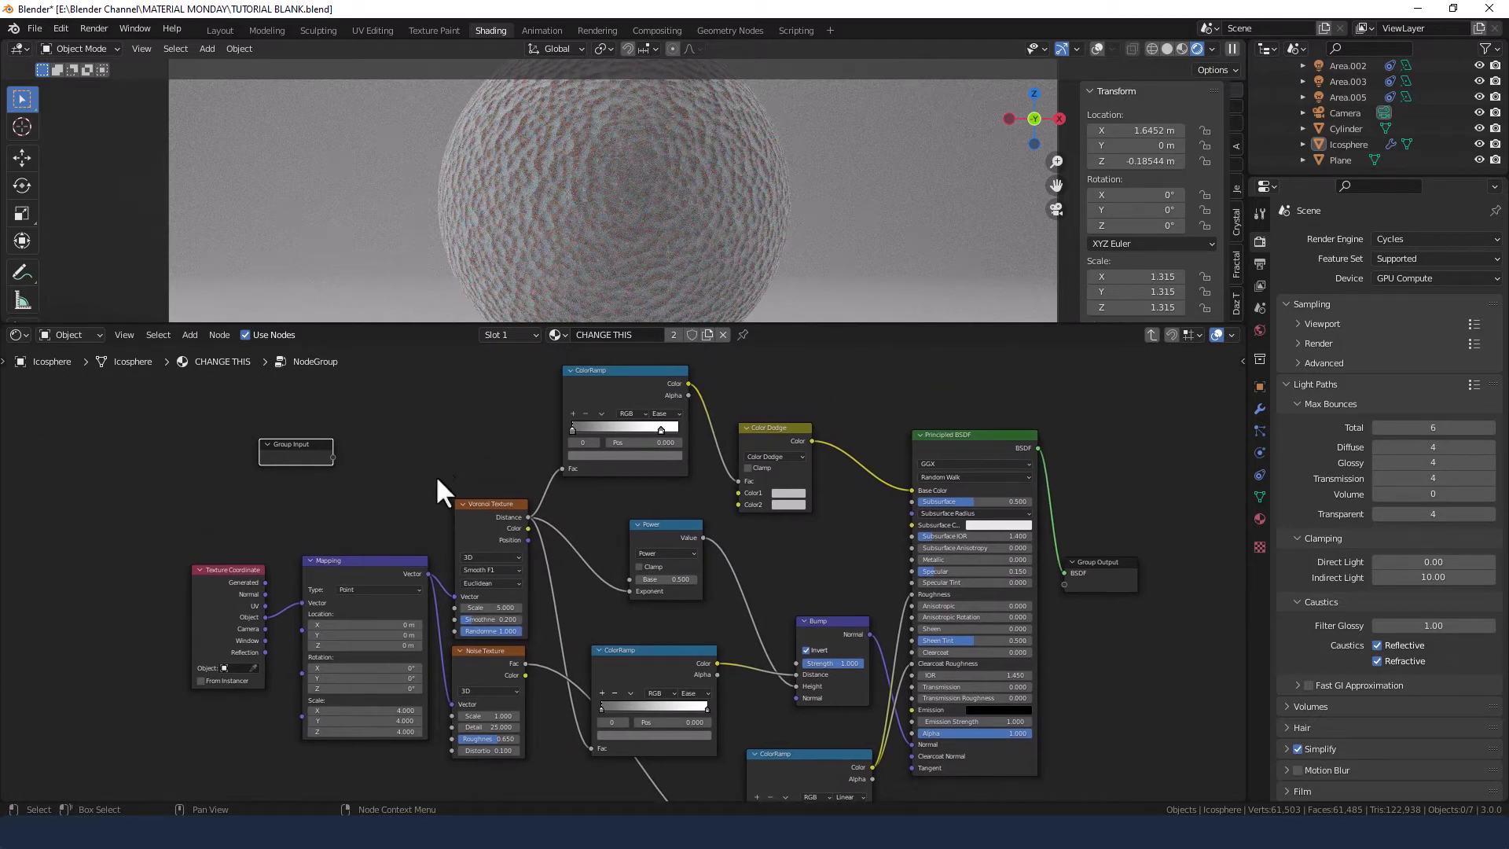
pyautogui.moveTo(604, 490)
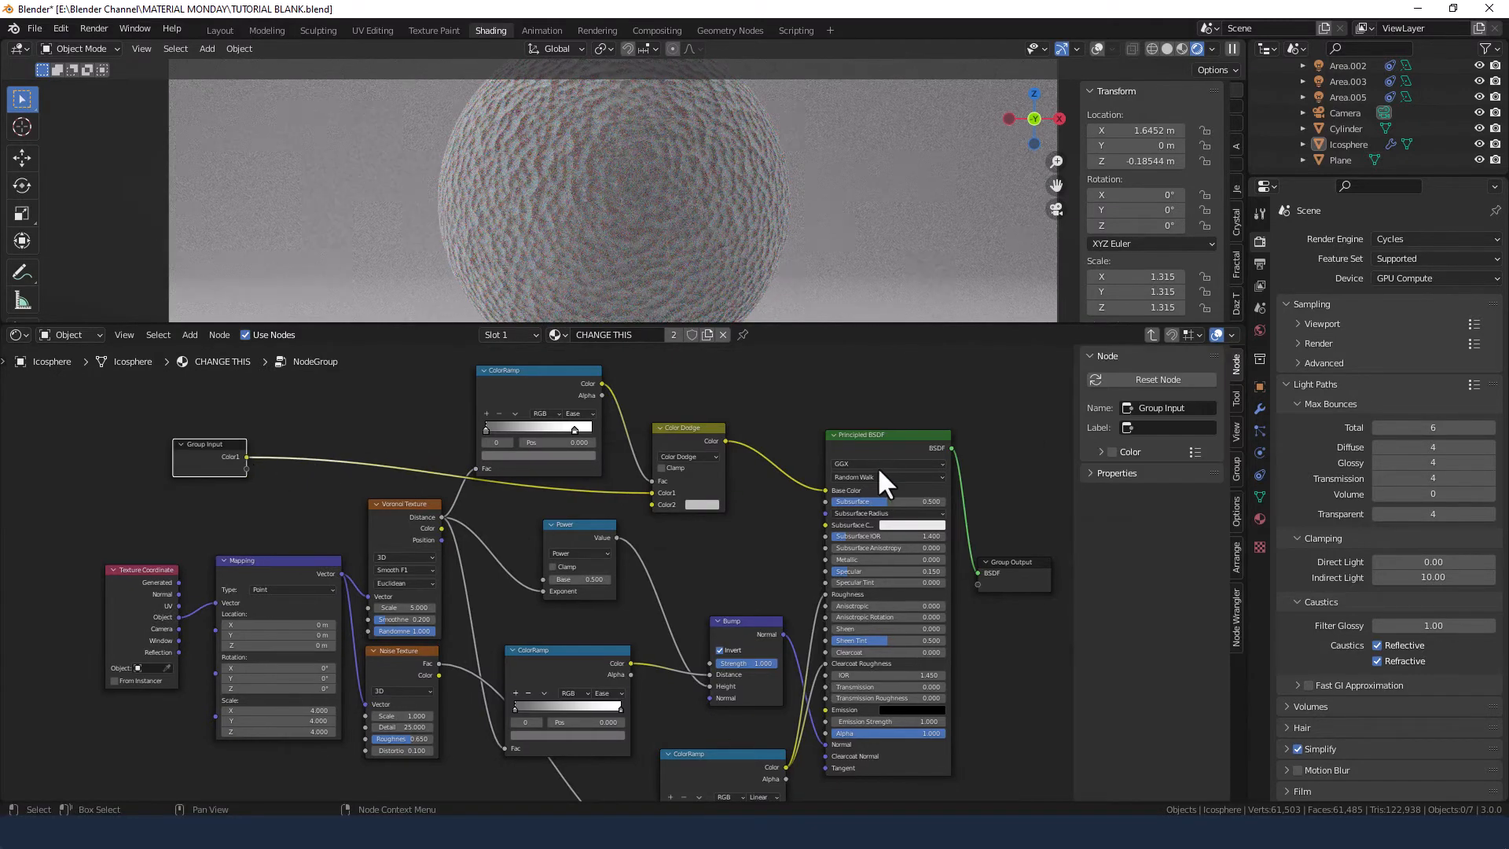
# Rename the group's colour input to MAIN COLOUR and show custom colour settings
pyautogui.click(1165, 426)
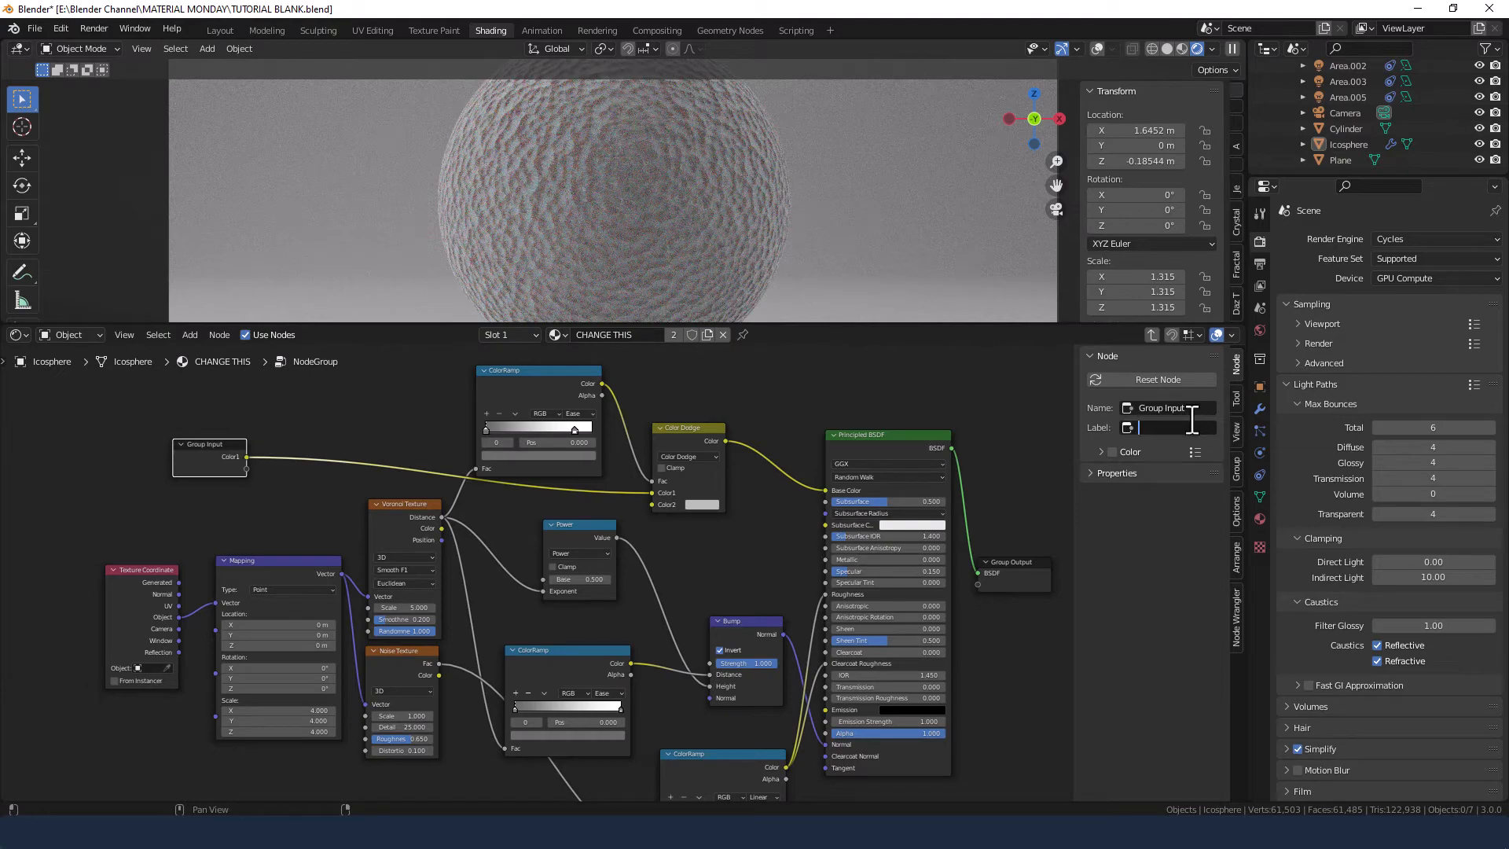
pyautogui.write('MAIN COLOUR')
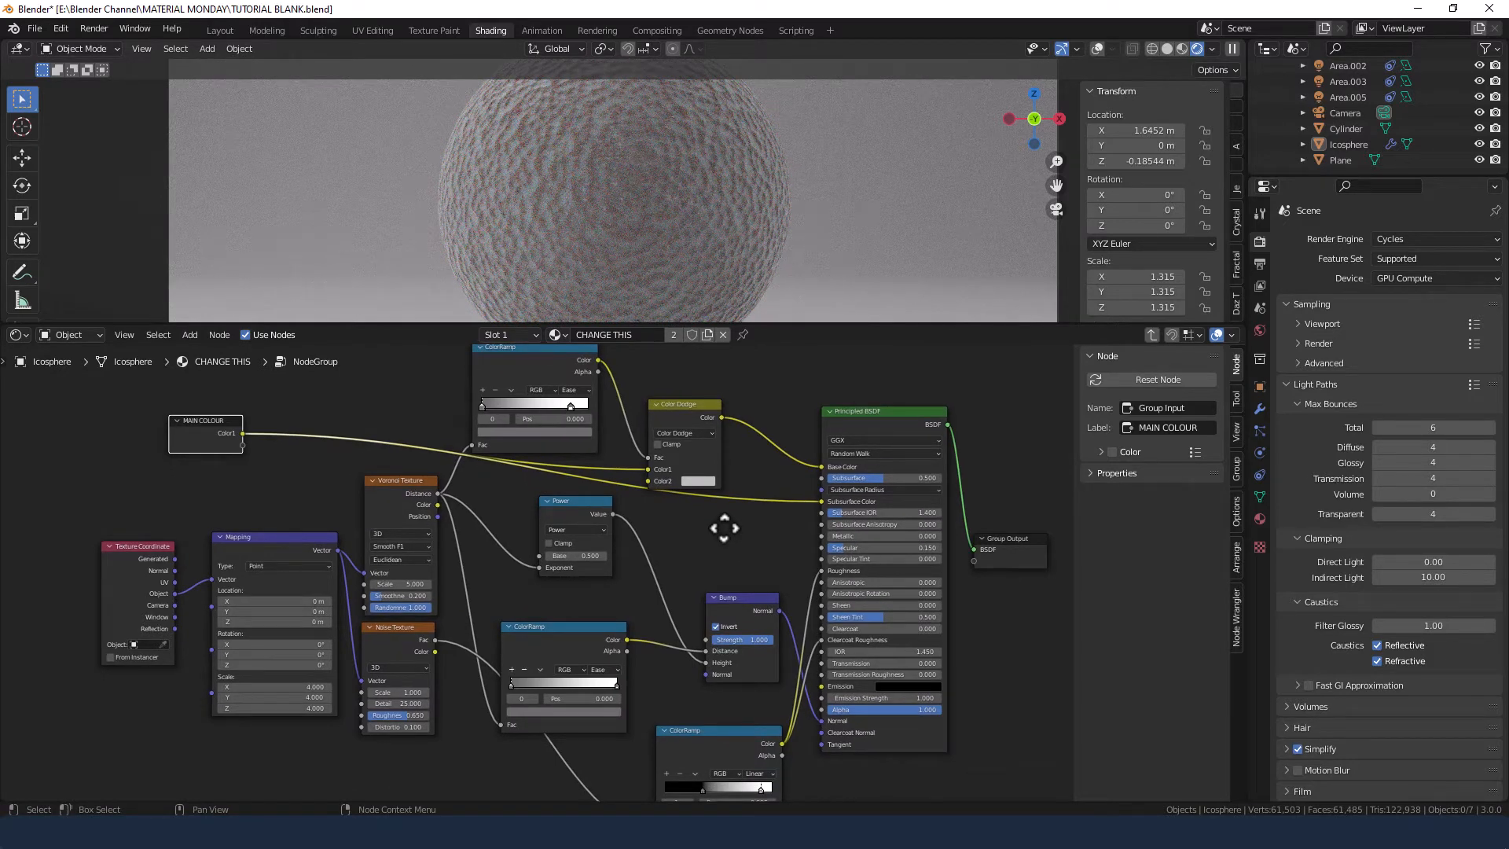
pyautogui.click(1100, 451)
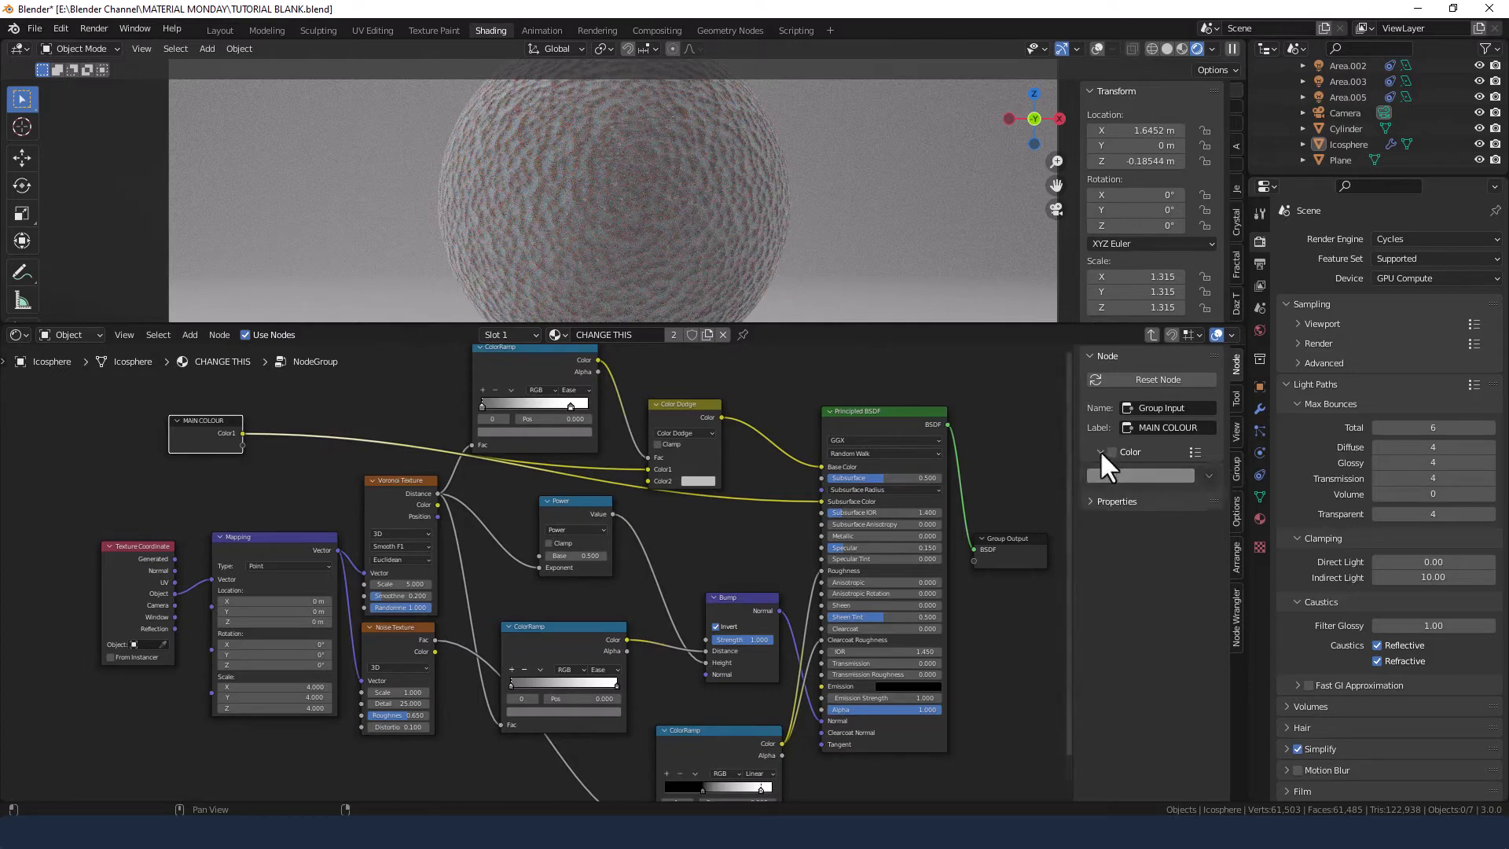
pyautogui.click(1103, 451)
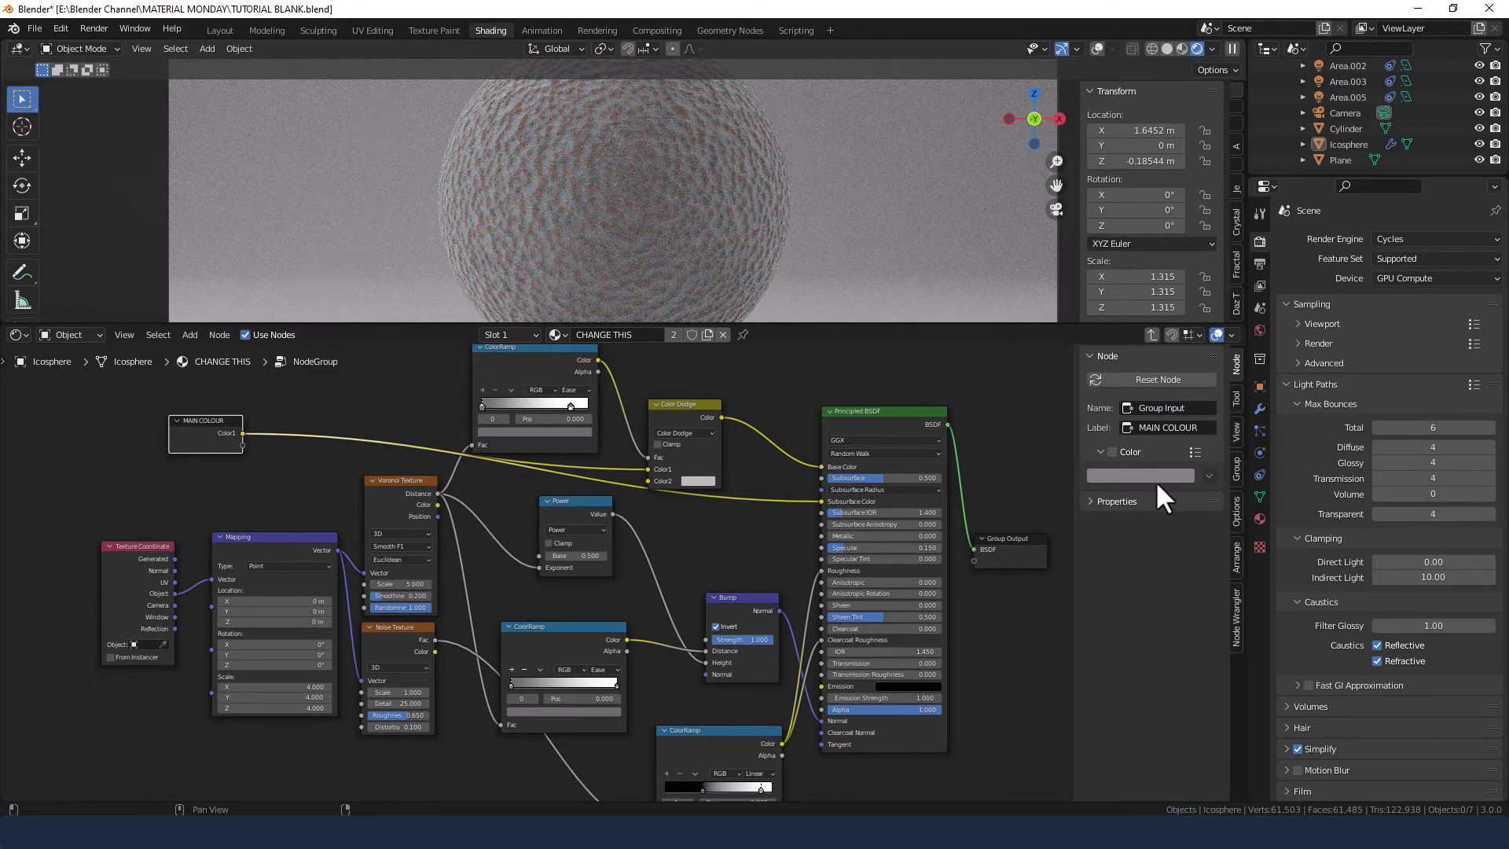
# Label the group input node GROUP INPUT and show the group's inputs and outputs
pyautogui.doubleClick(1165, 427)
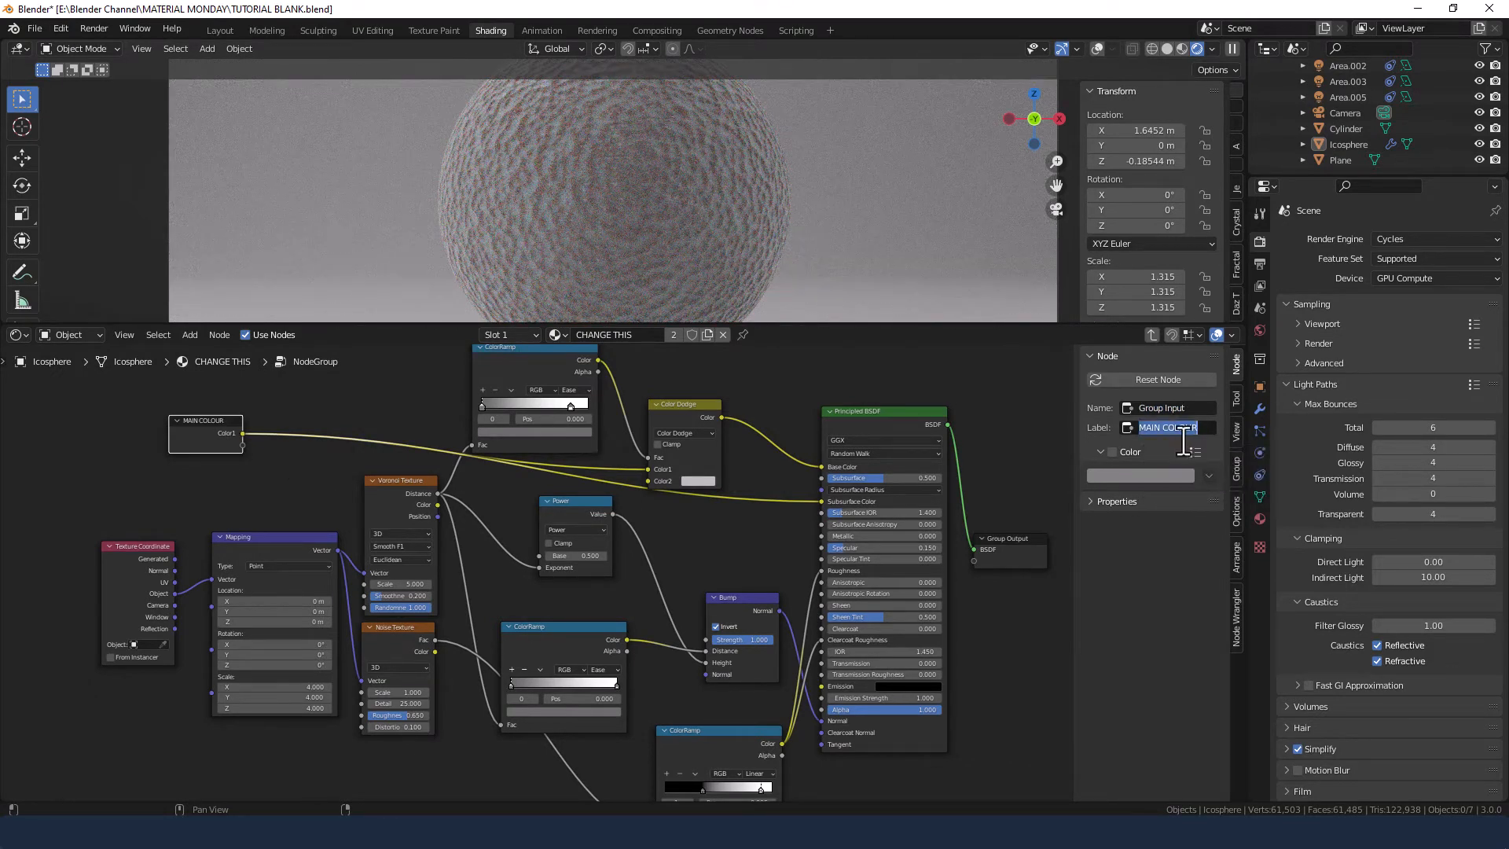
pyautogui.write('GROUP INPUT')
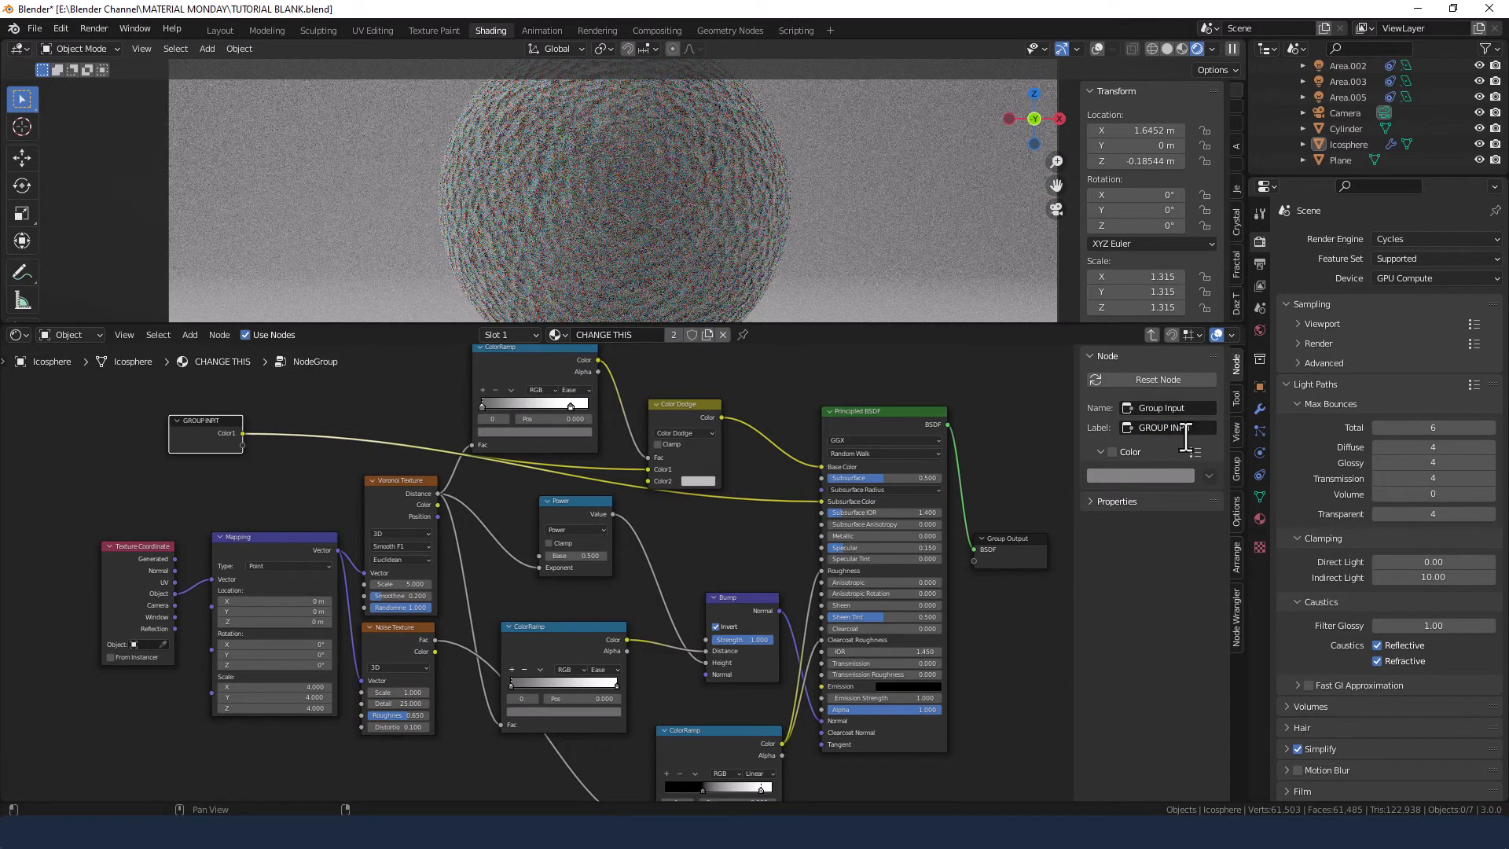
pyautogui.doubleClick(1160, 428)
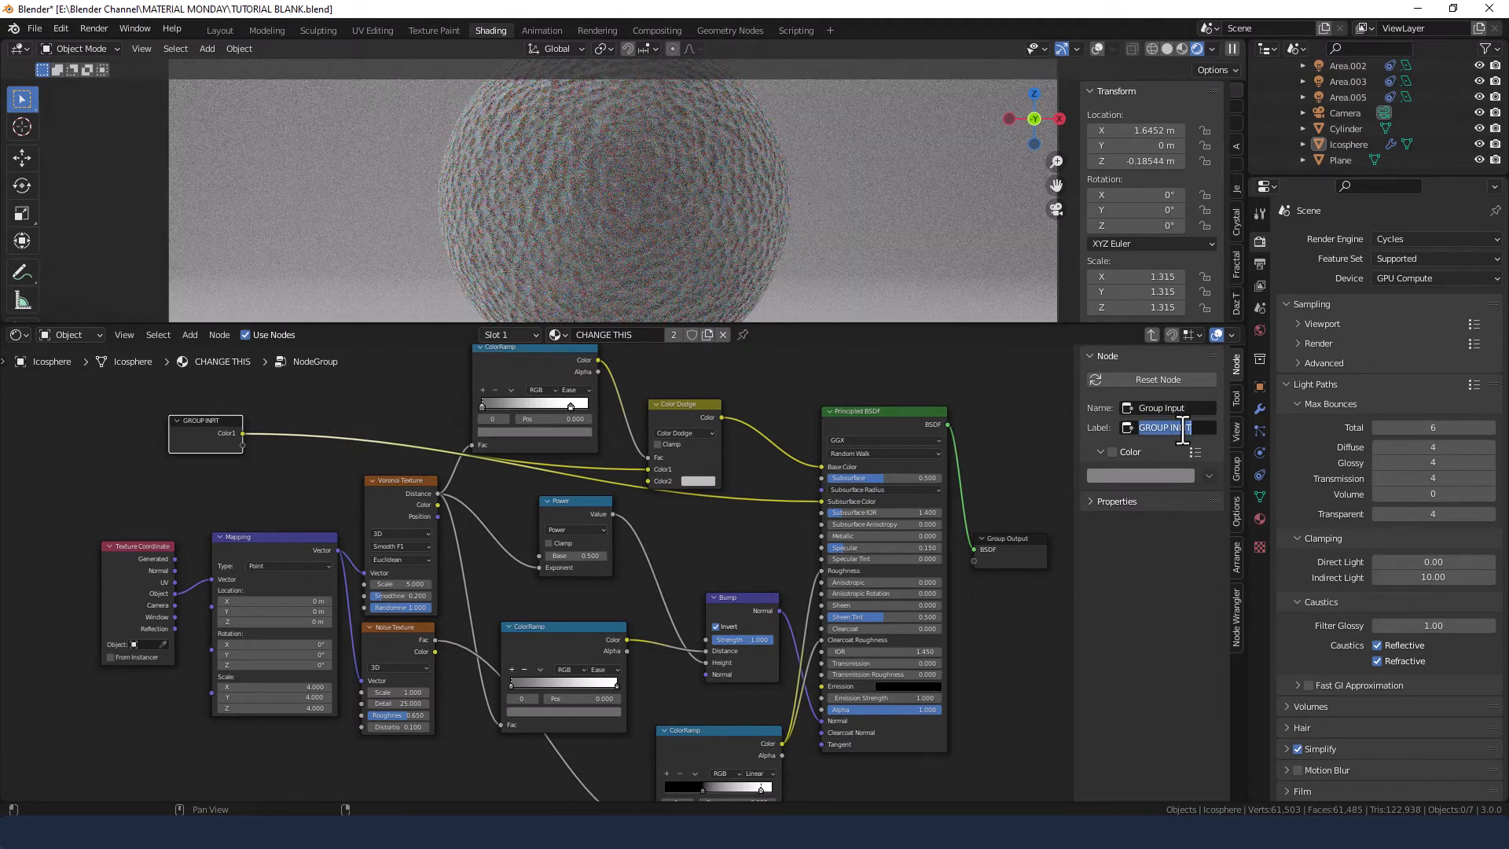
pyautogui.click(1160, 428)
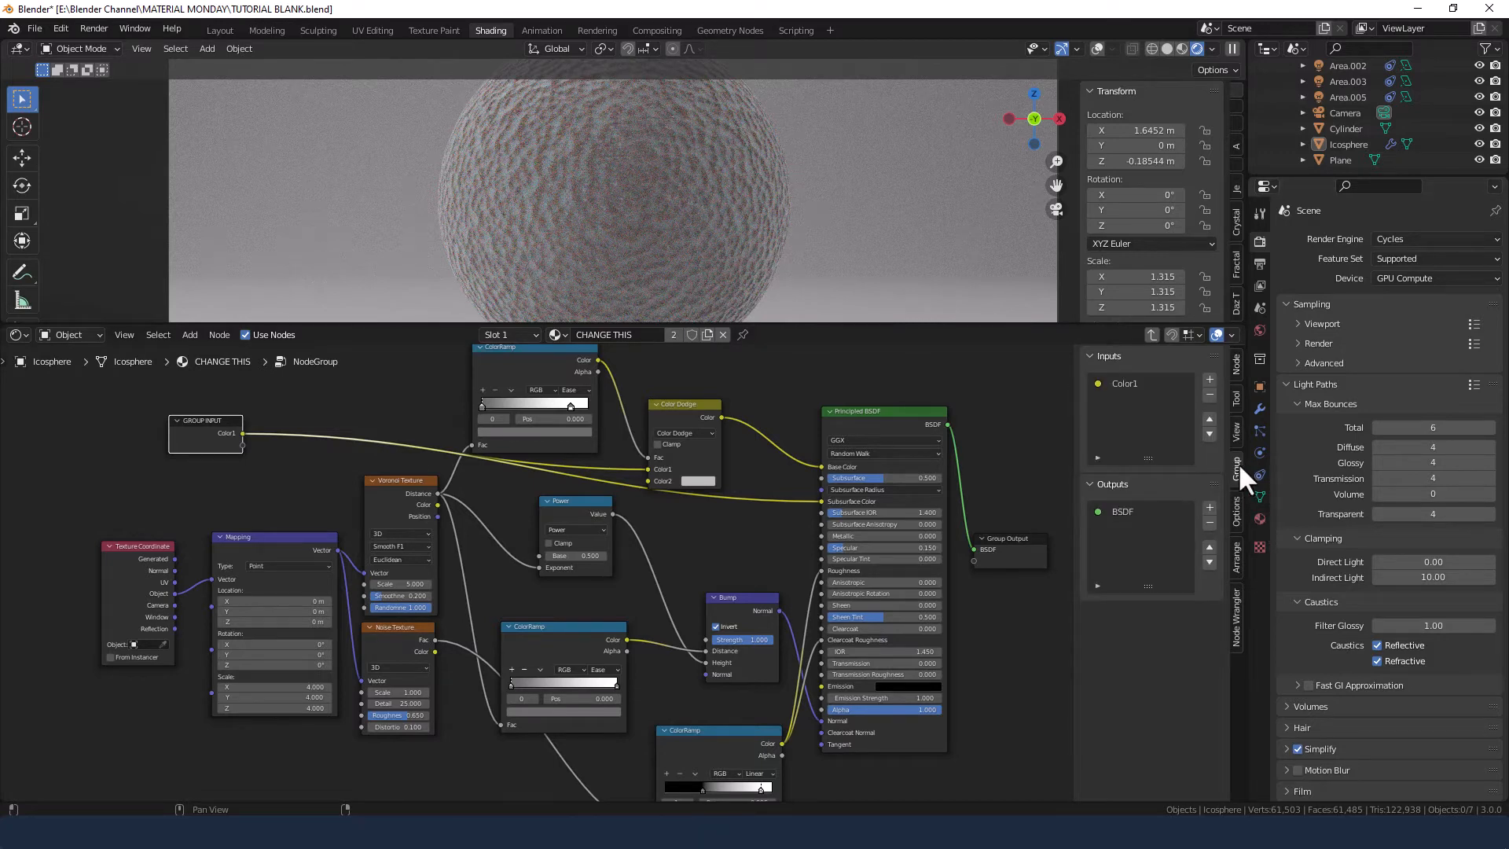
# Rename the group's Color1 input to MAIN COLOUR, keeping it a colour type
pyautogui.click(1141, 383)
pyautogui.write('MAIN COLOUR')
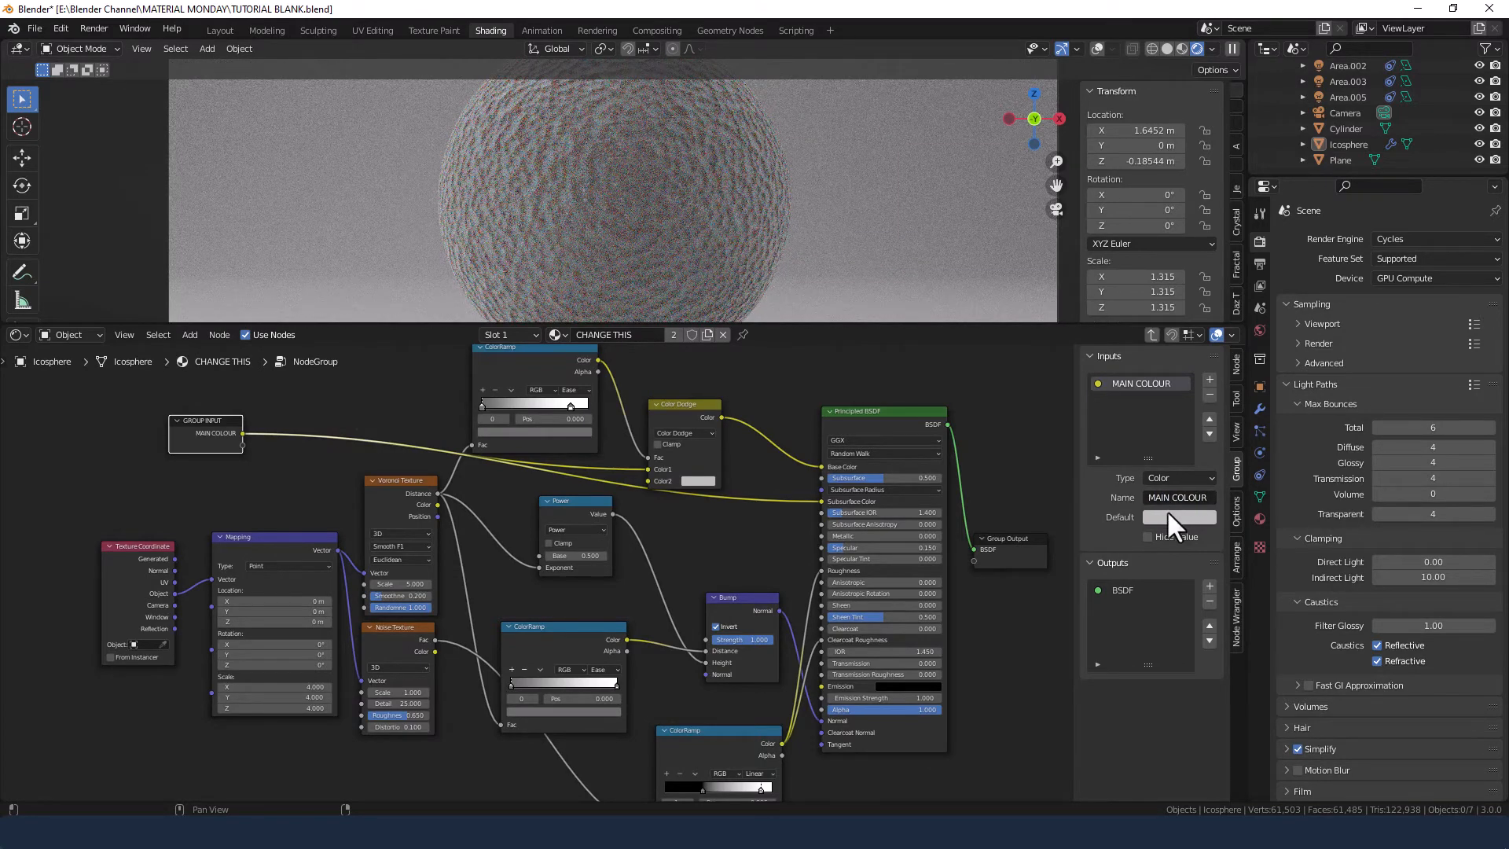
pyautogui.click(1177, 478)
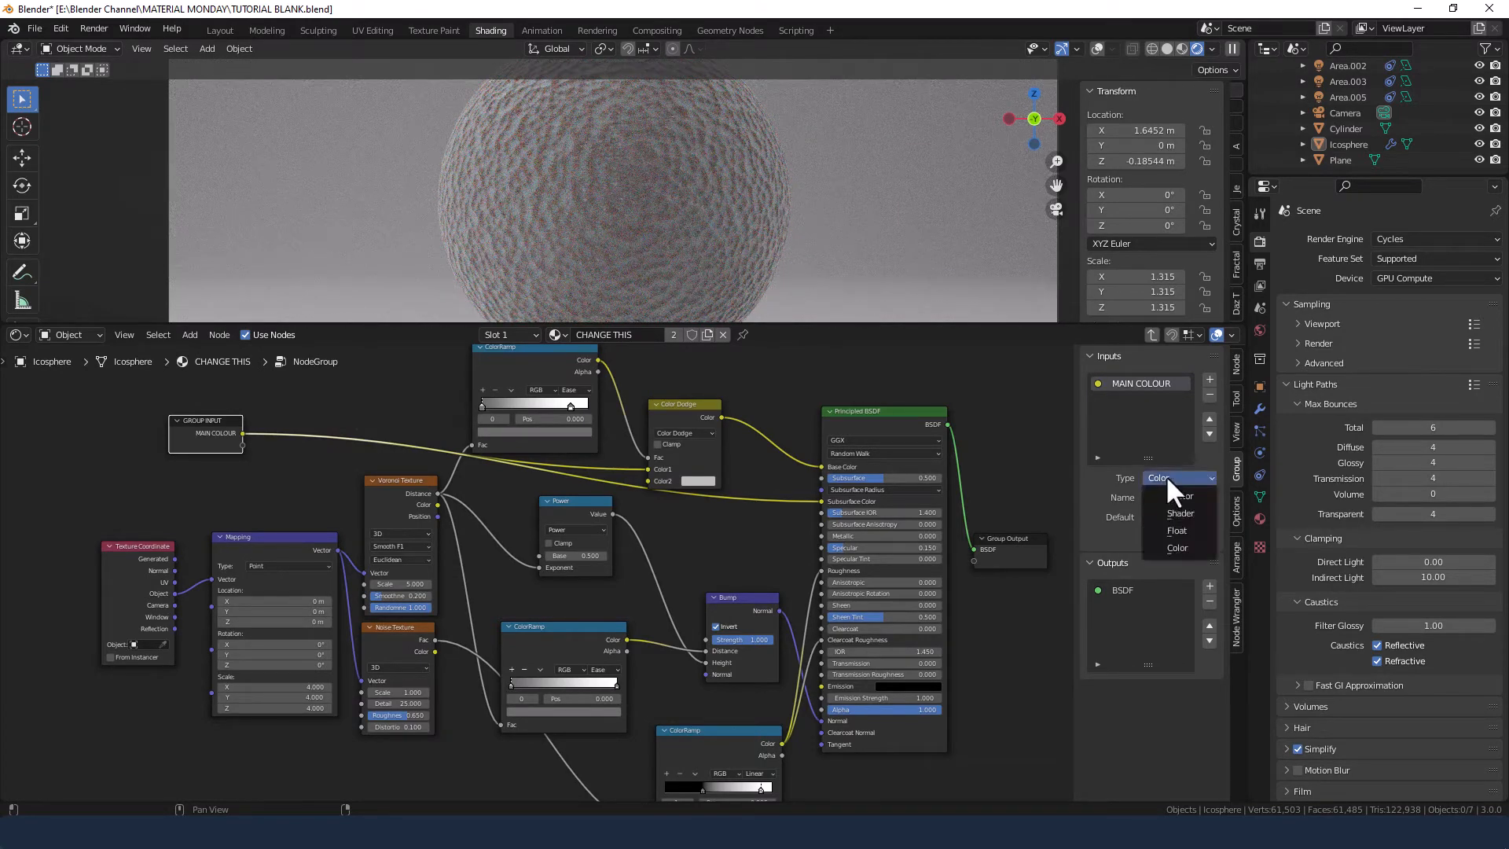
pyautogui.click(1176, 547)
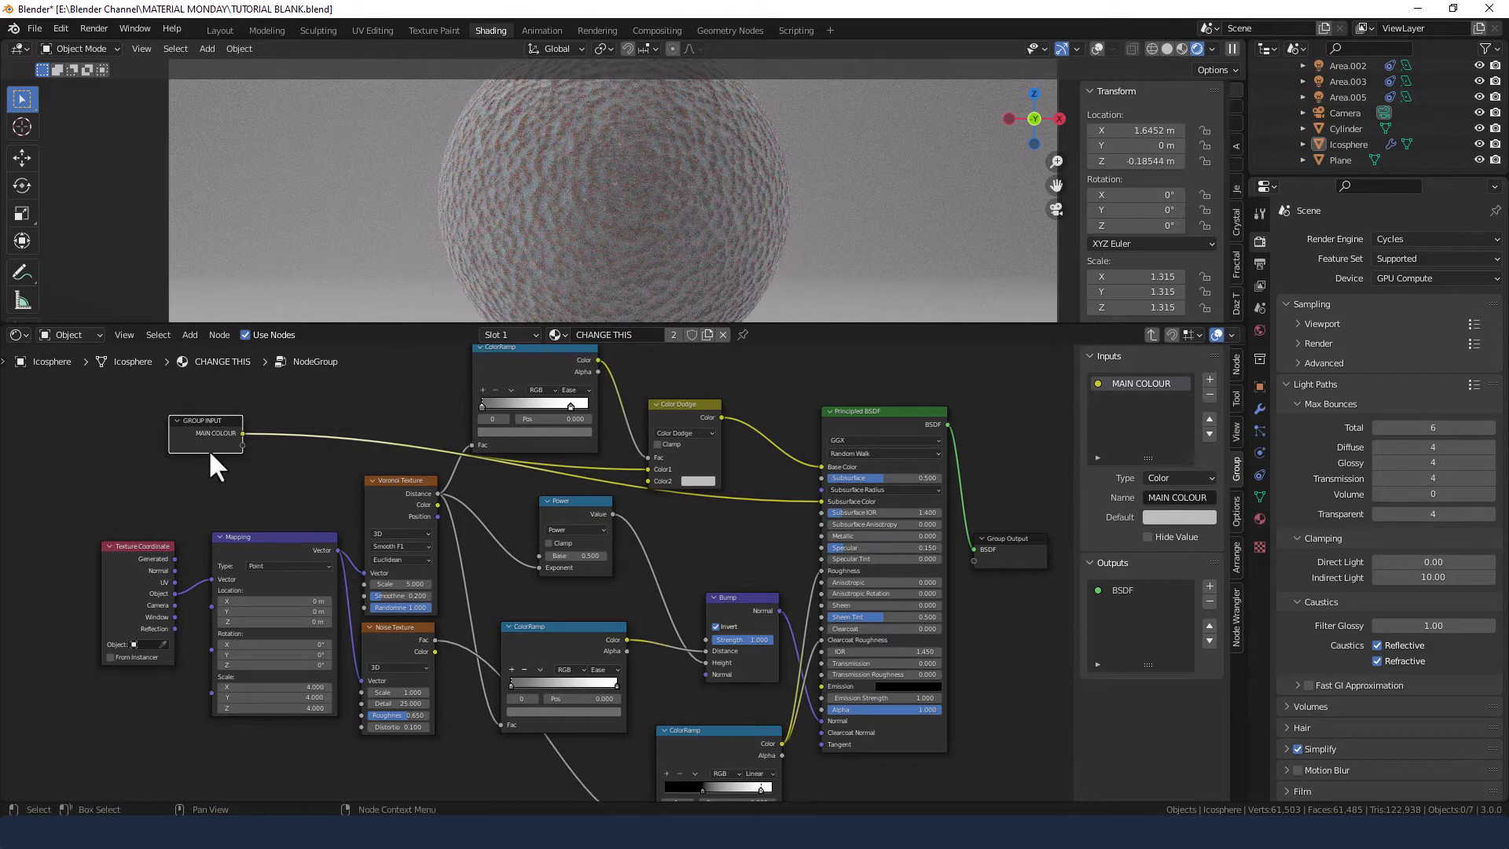
pyautogui.moveTo(248, 462)
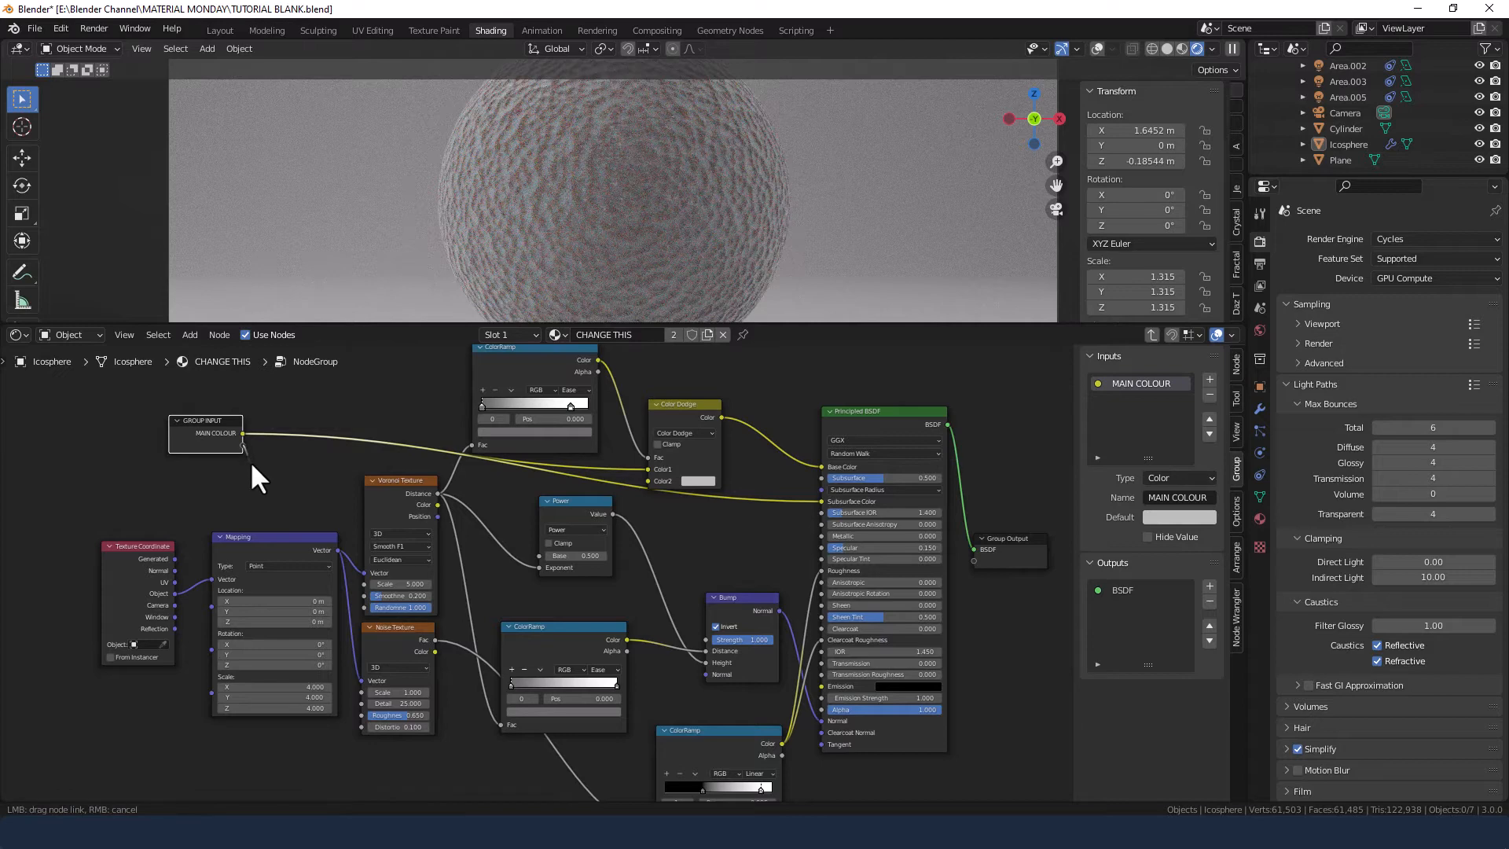
pyautogui.moveTo(349, 594)
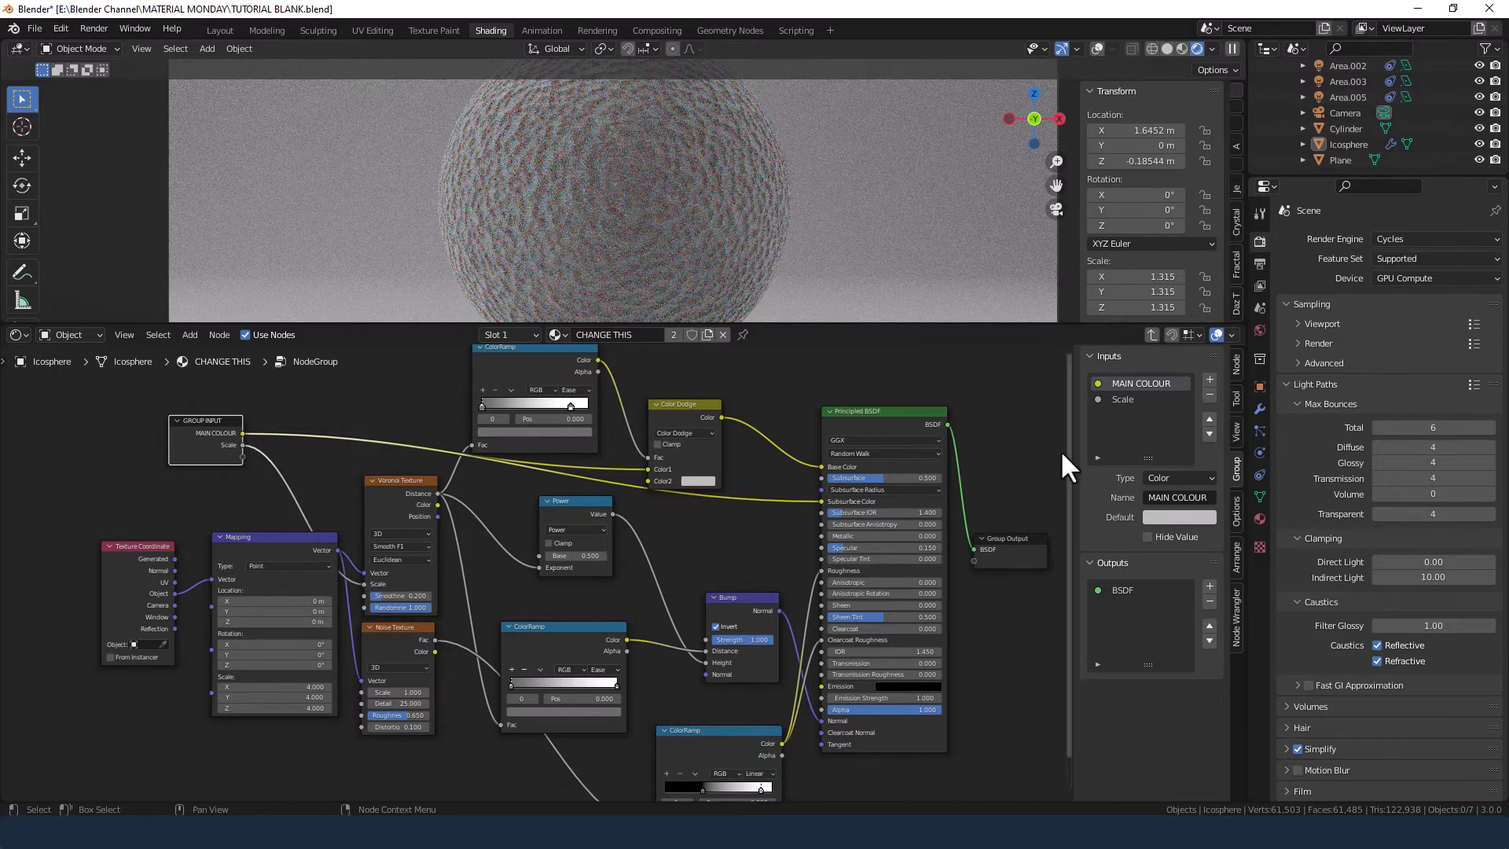
# Rename the Scale input to TEXTURE SCALE so it drives the Voronoi scale
pyautogui.click(1122, 398)
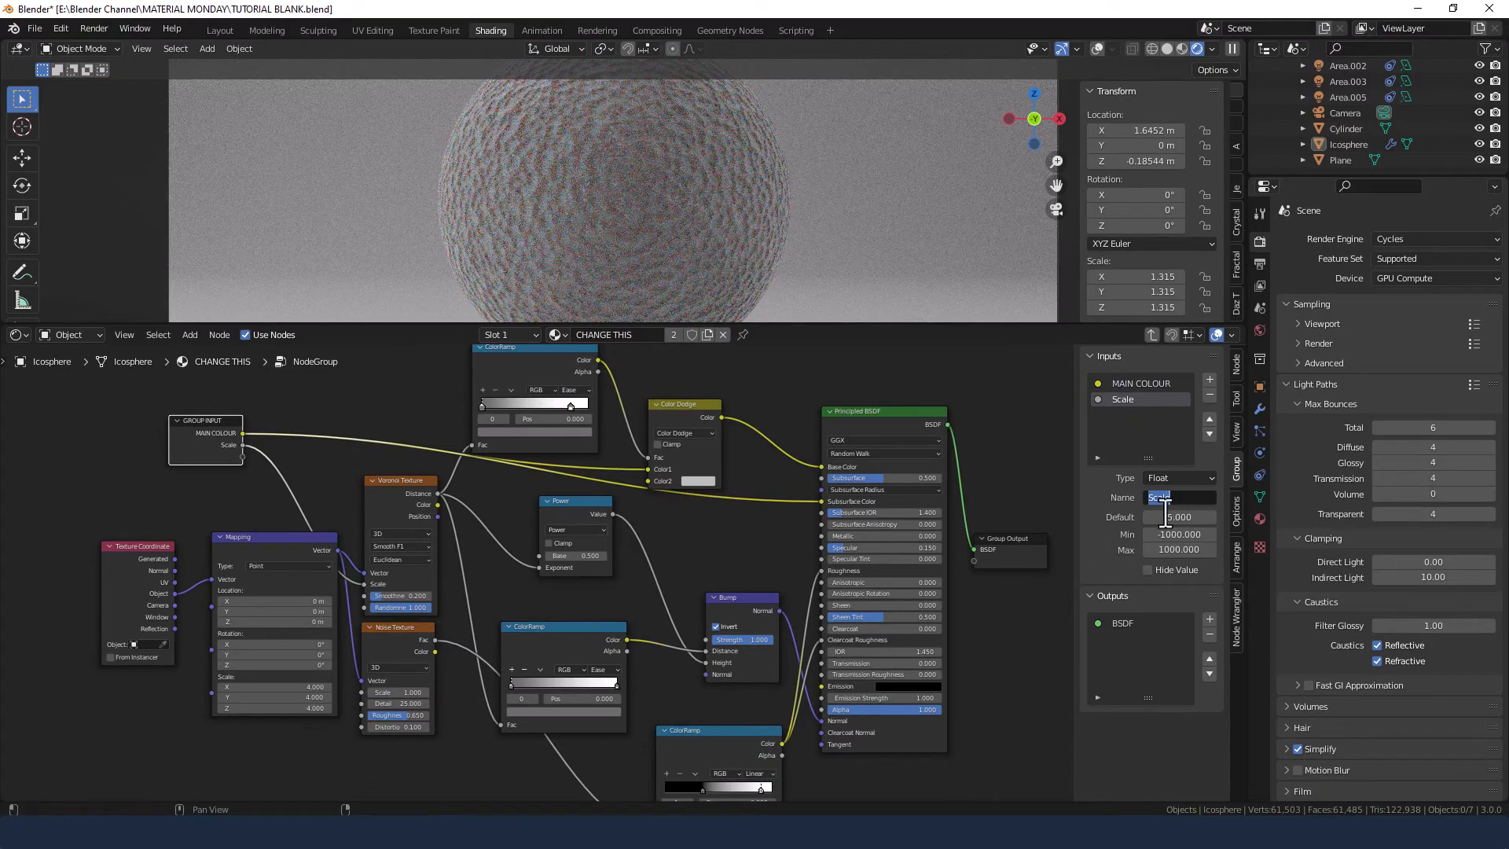
pyautogui.write('TEXTURE SCALE')
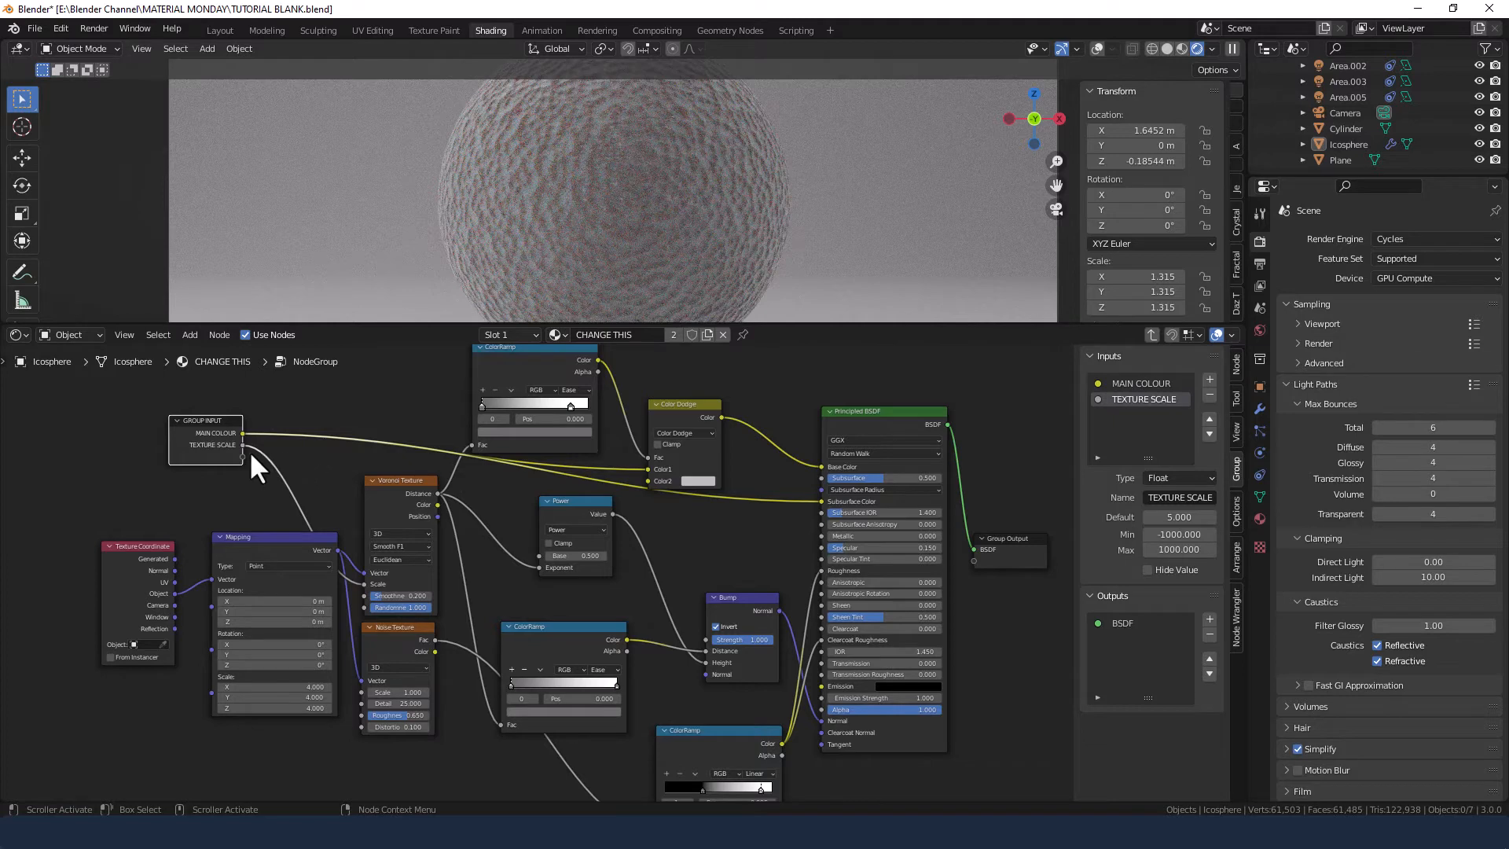
pyautogui.moveTo(249, 475)
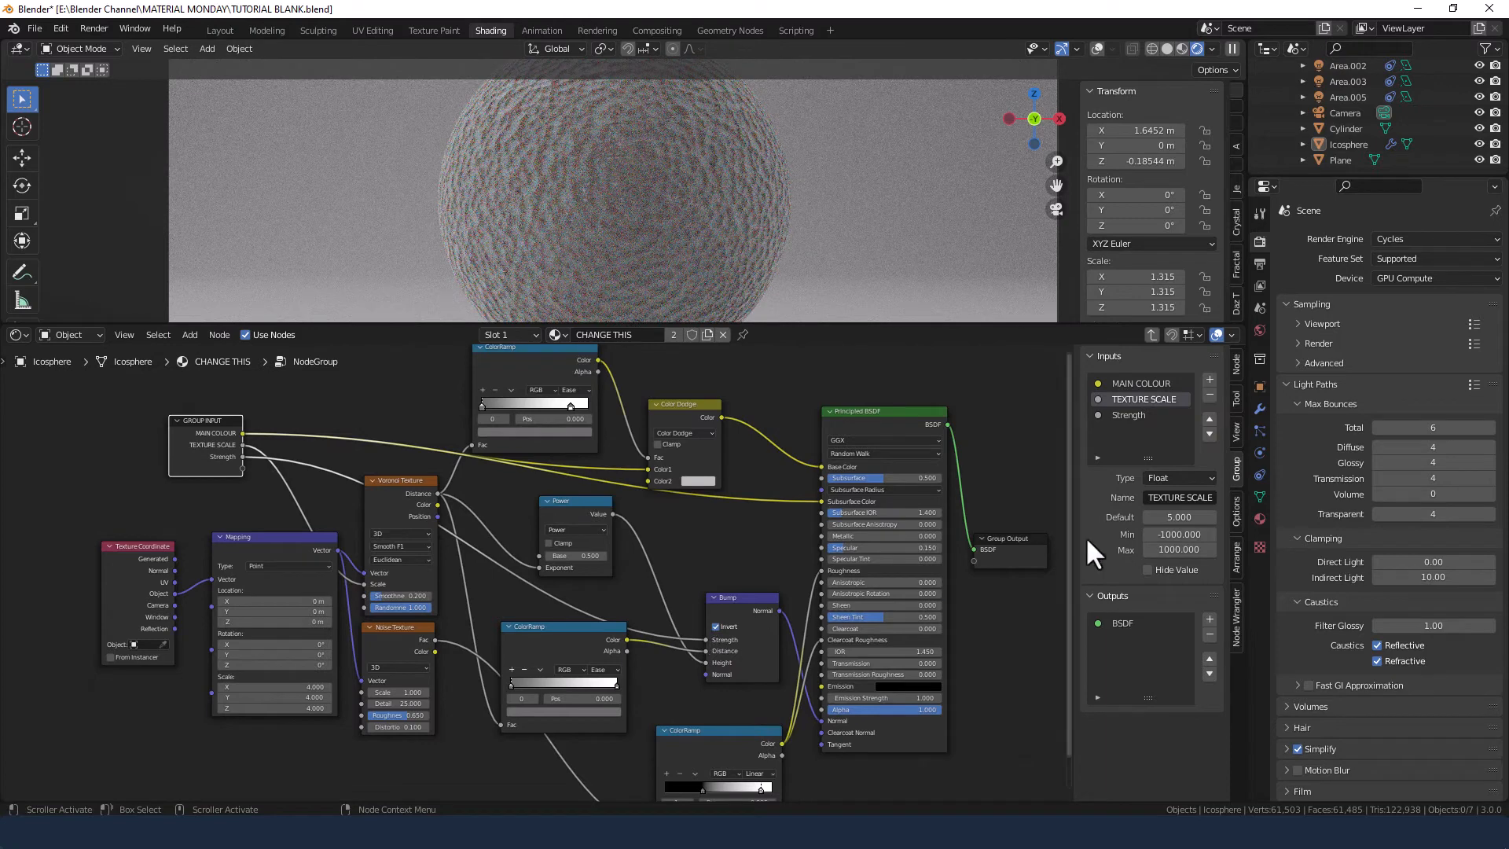
# Rename the Strength input to TEXTURE STRENGTH as the float driving the bump
pyautogui.click(1141, 415)
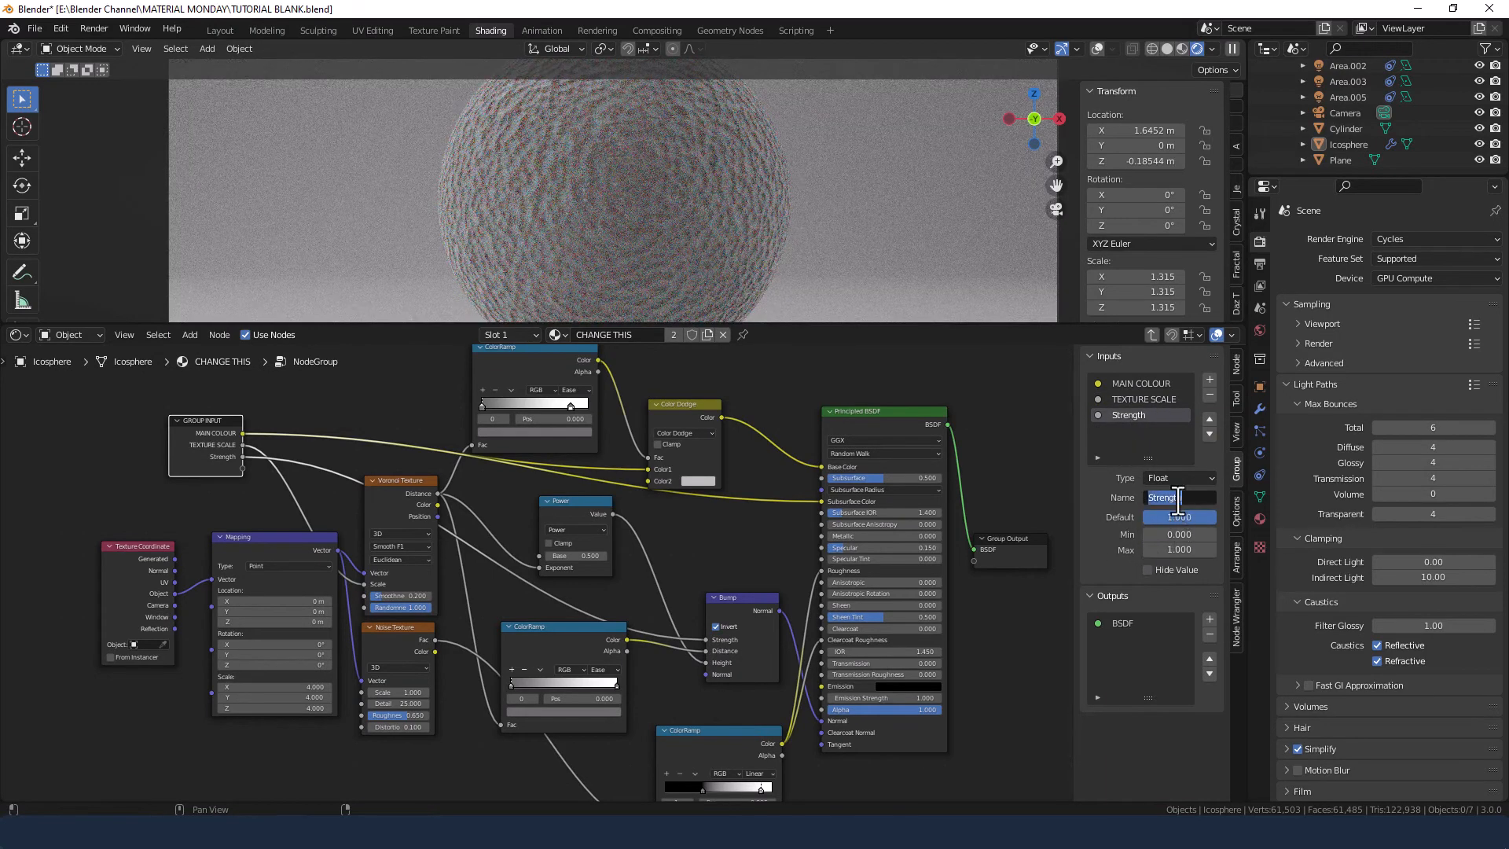
pyautogui.write('TEXTURE STRE...')
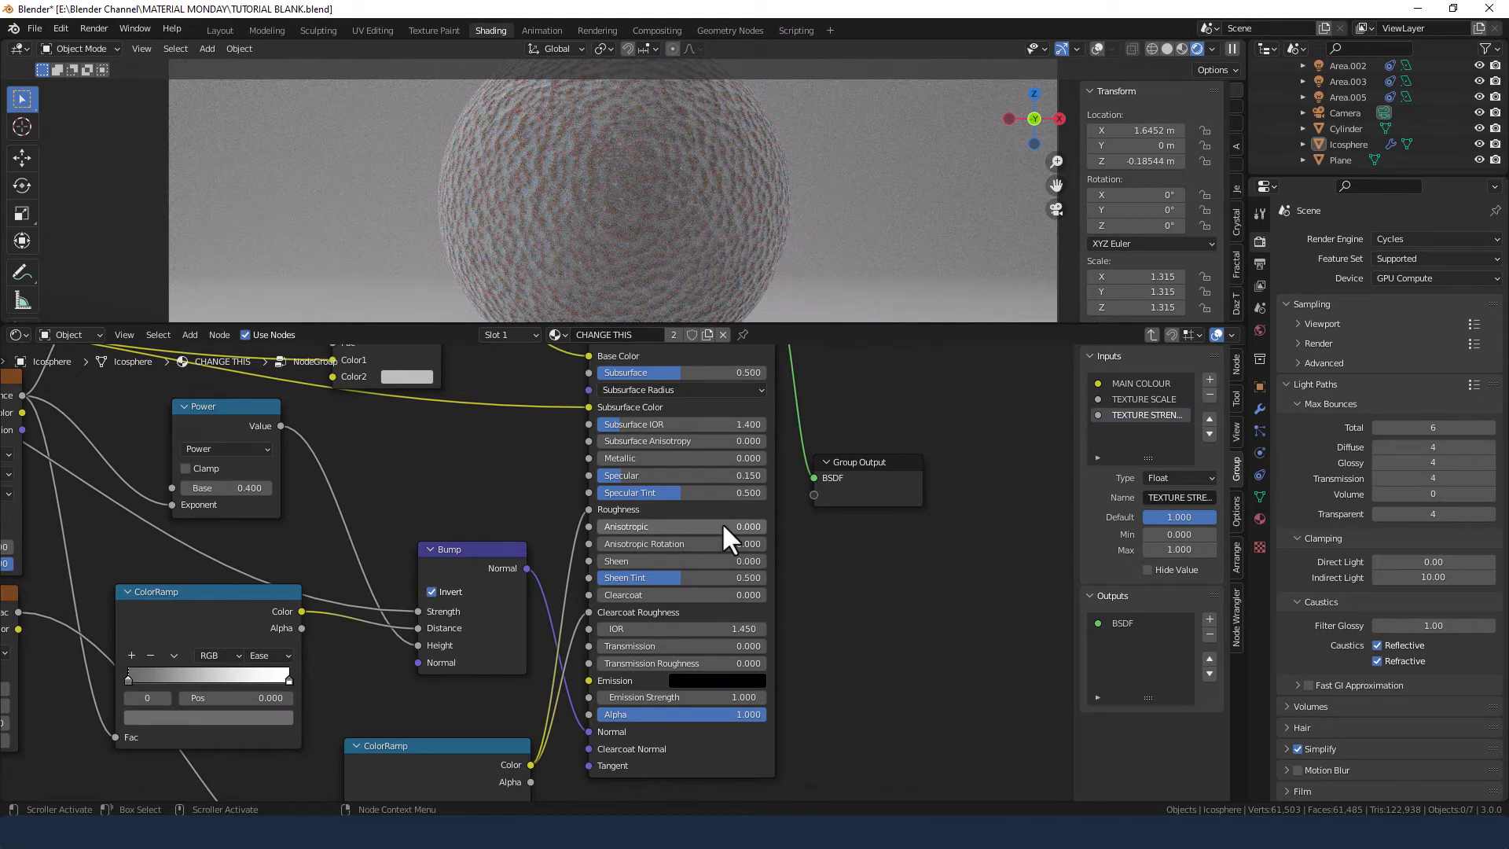
pyautogui.moveTo(708, 613)
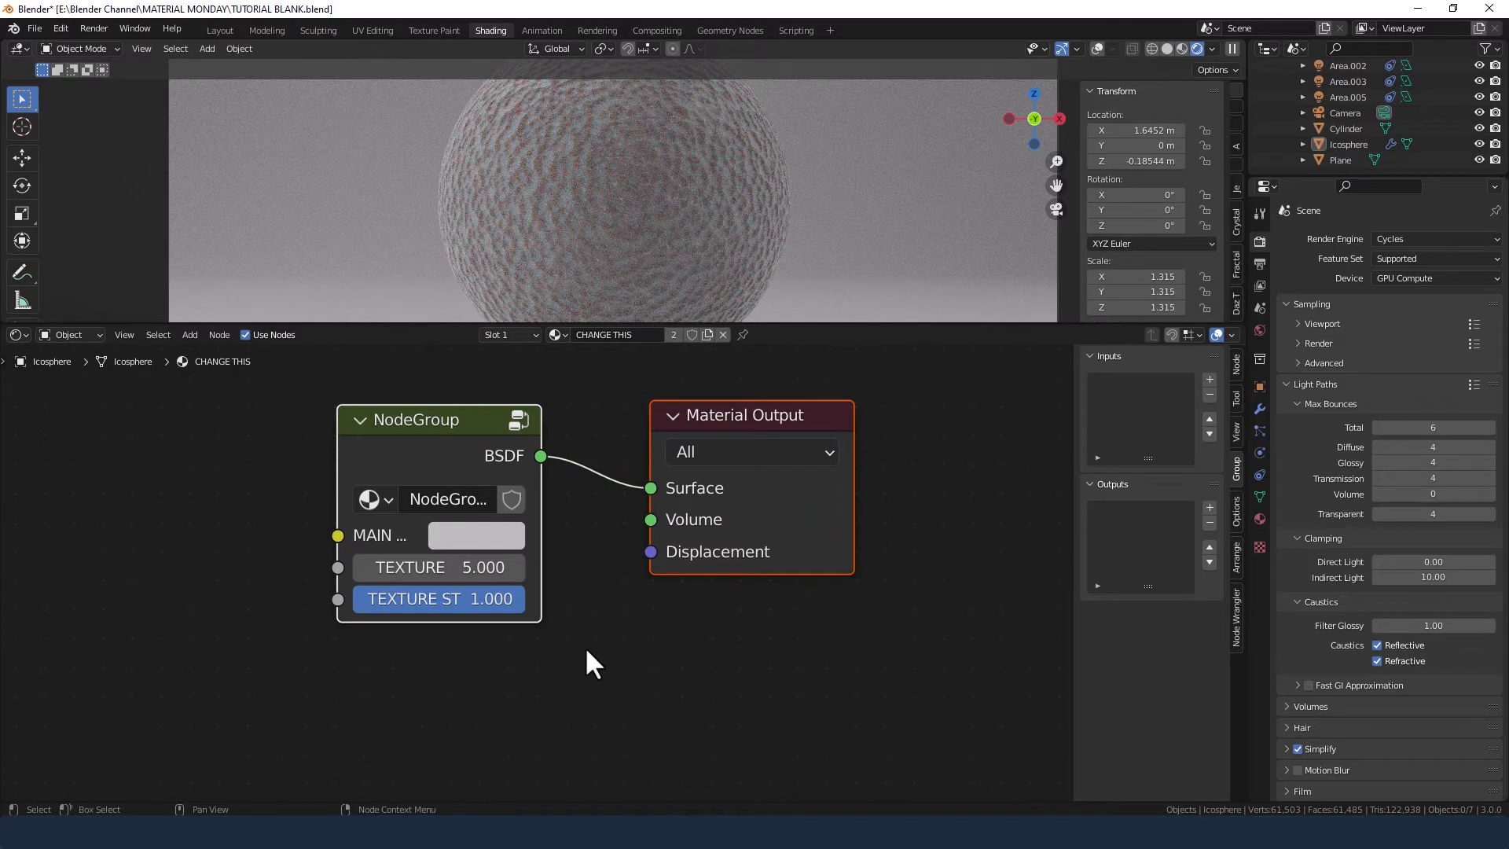
pyautogui.moveTo(594, 662)
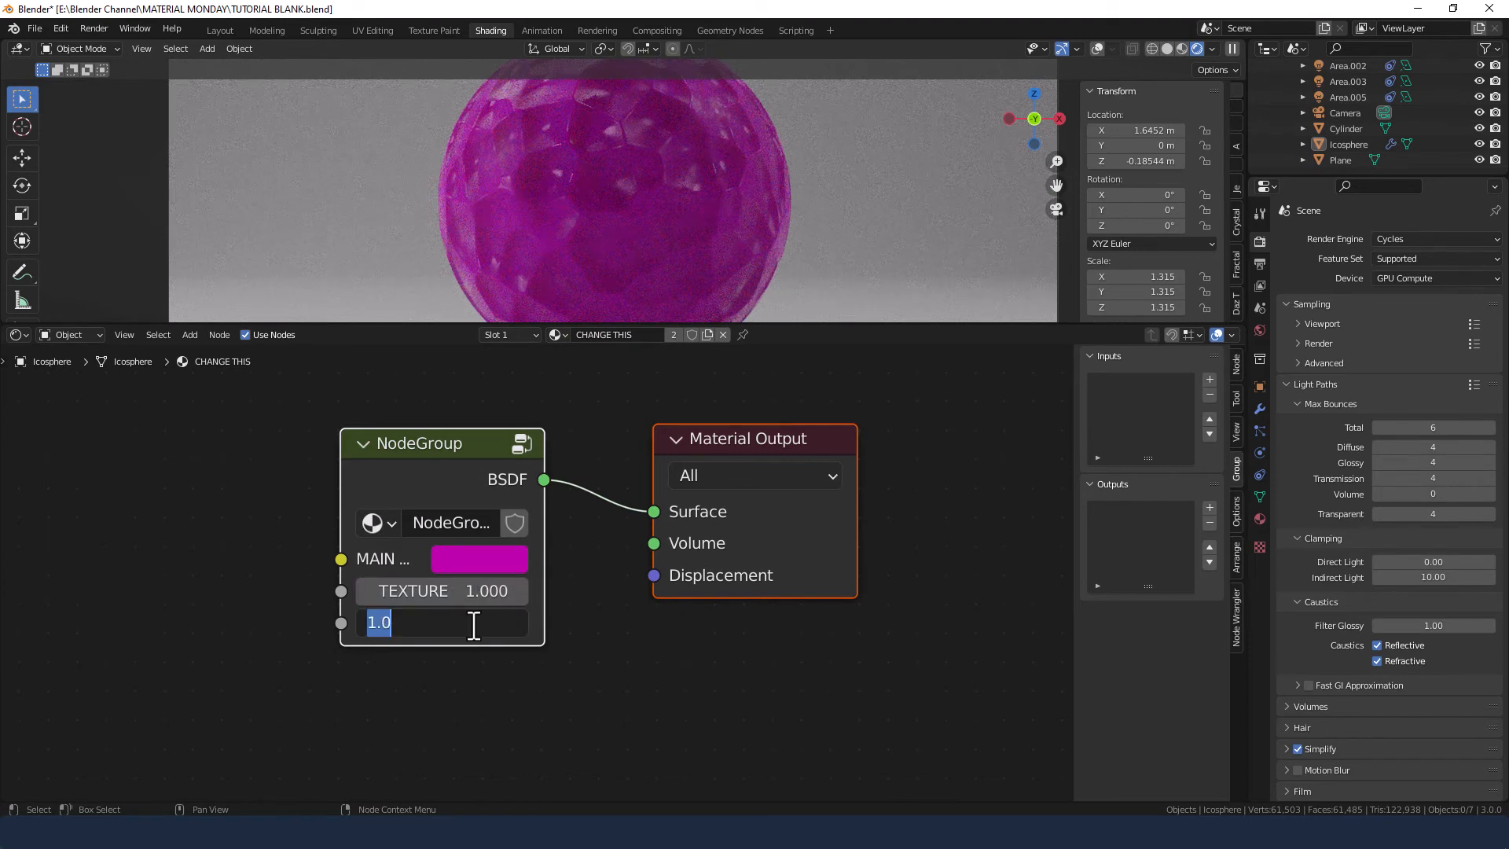
# Set the group's texture strength value and begin renaming the node group
pyautogui.write('0.100')
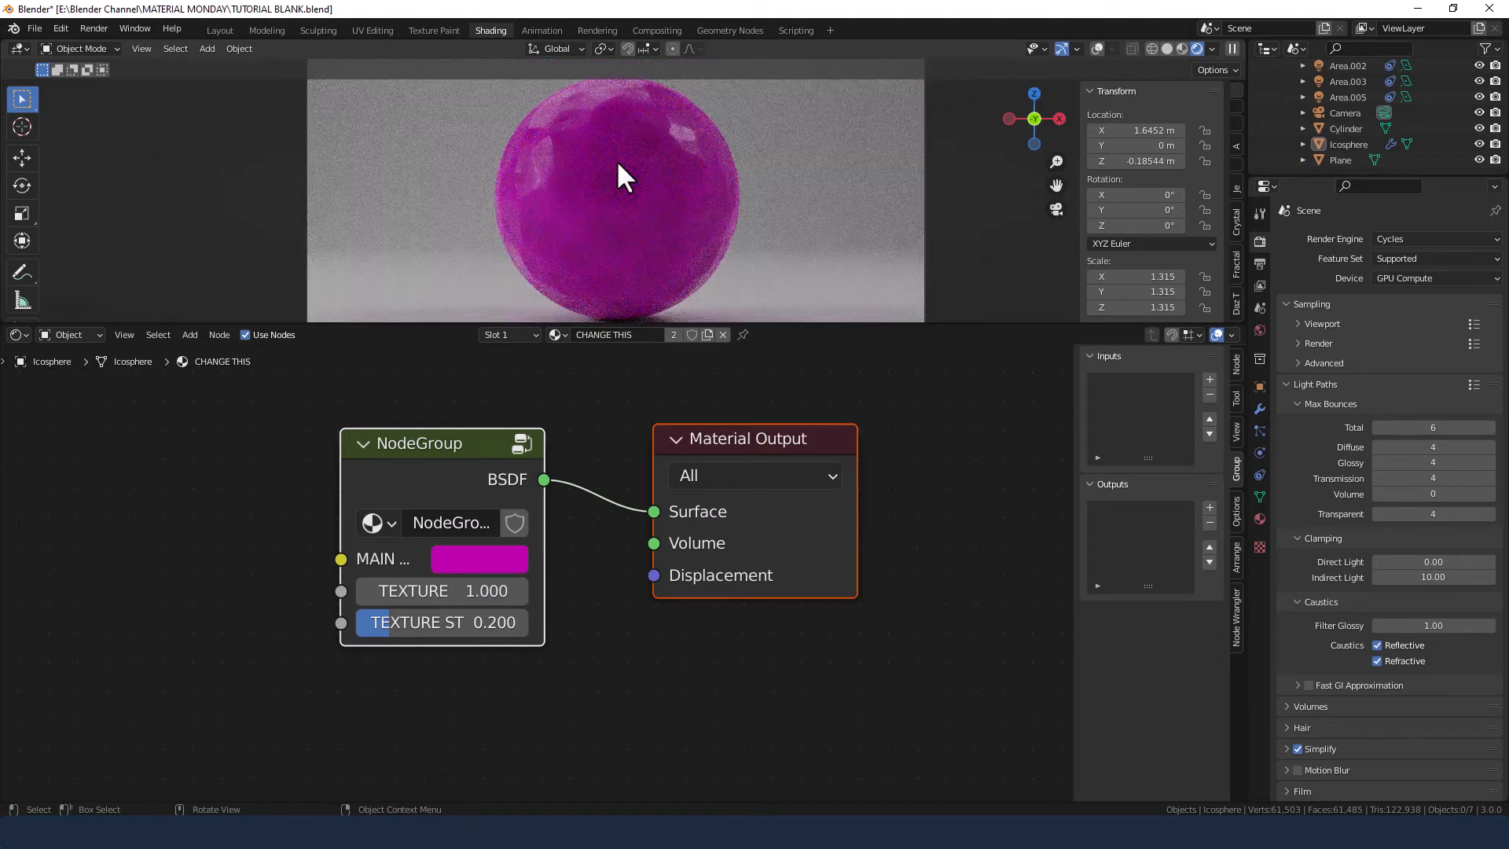
pyautogui.doubleClick(442, 590)
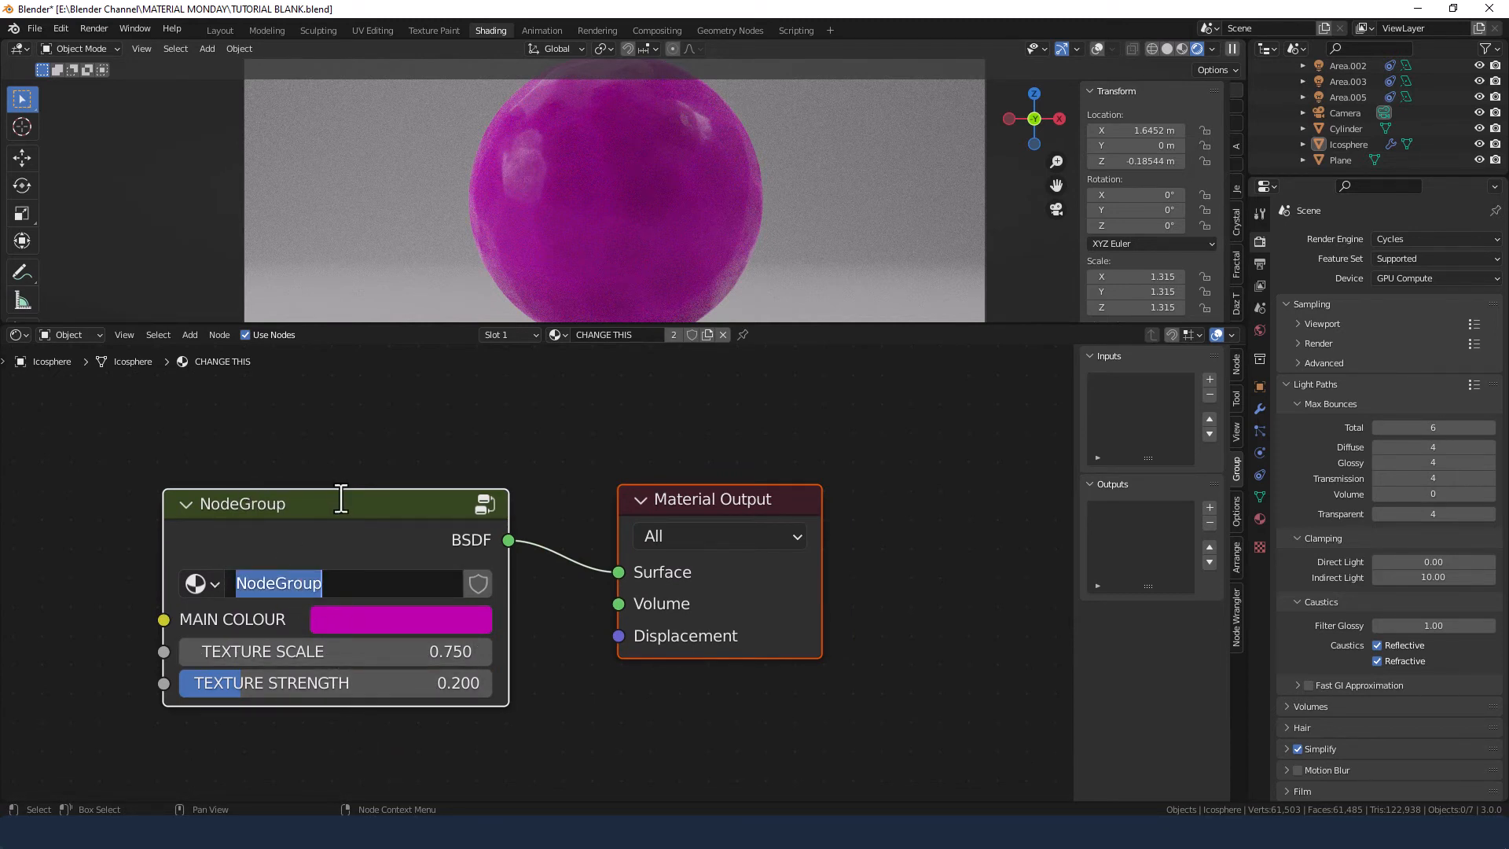
# Name the node group MODELLING CLAY and start the final render of the pink sphere
pyautogui.write('MODELLING CLAY')
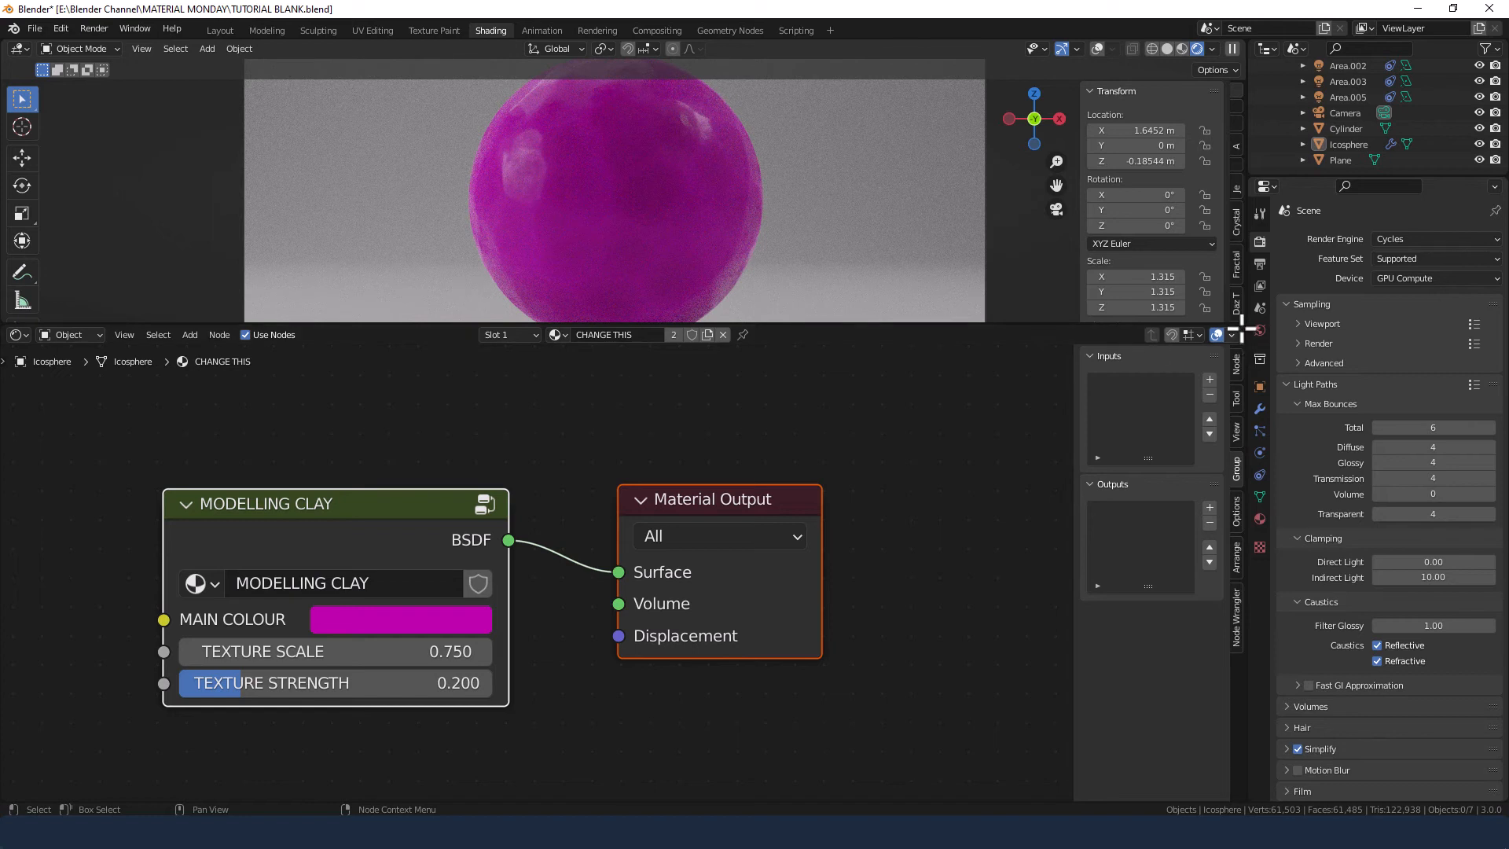
pyautogui.click(1318, 342)
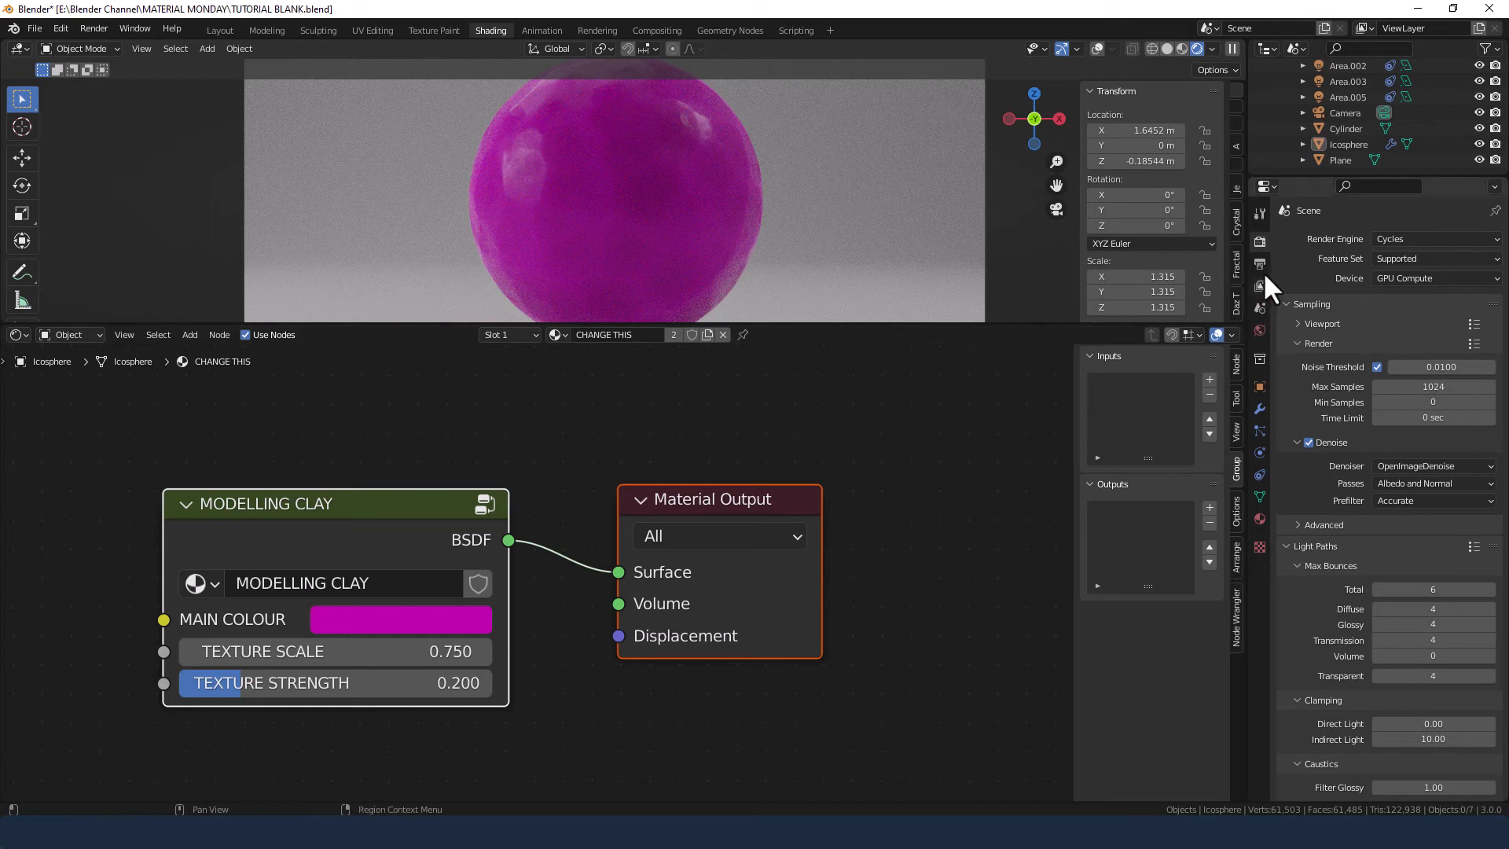
pyautogui.click(93, 28)
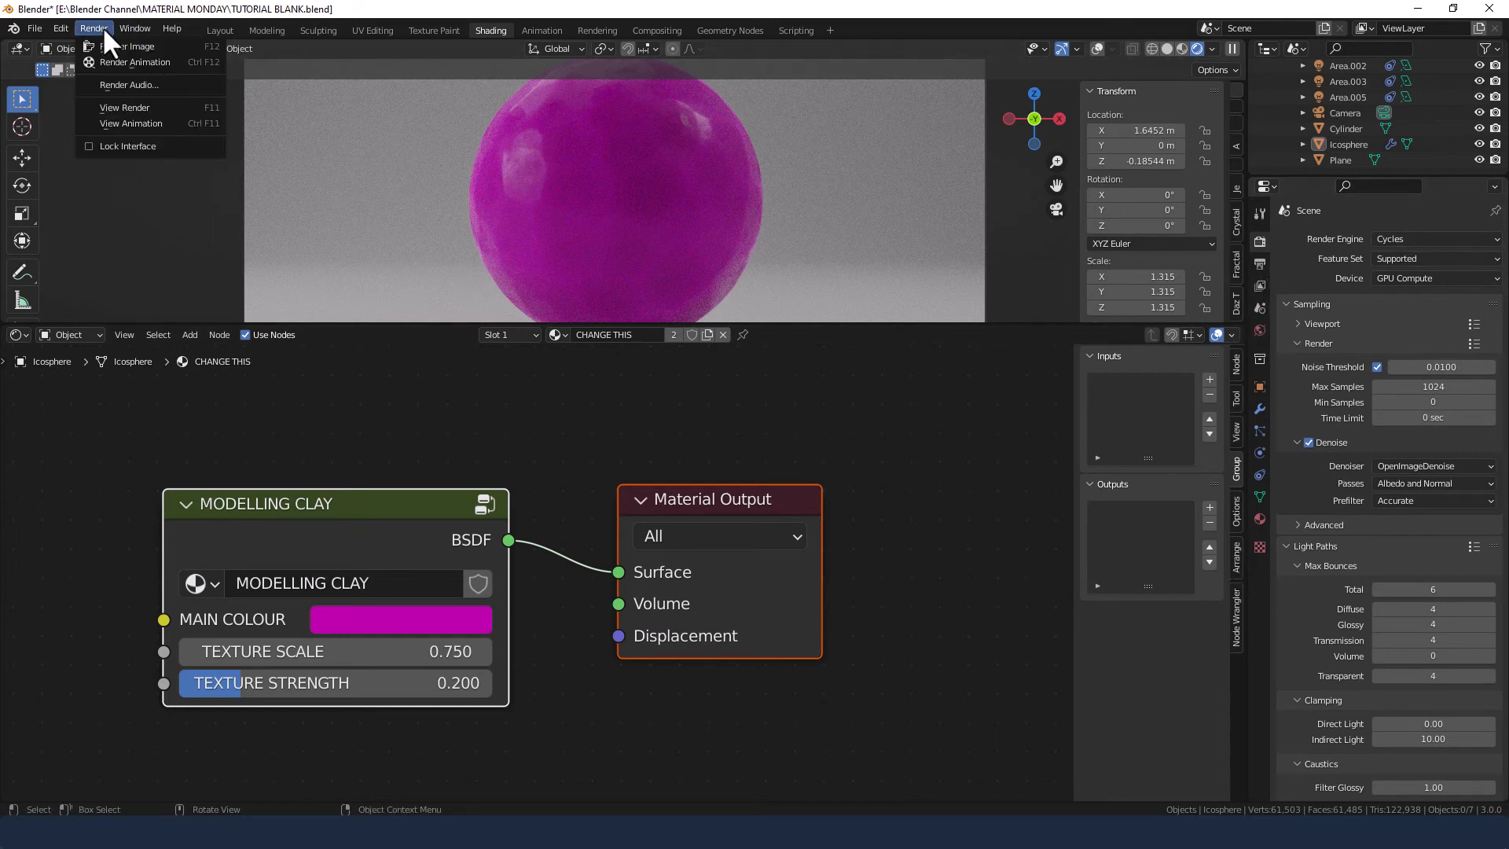
pyautogui.click(131, 45)
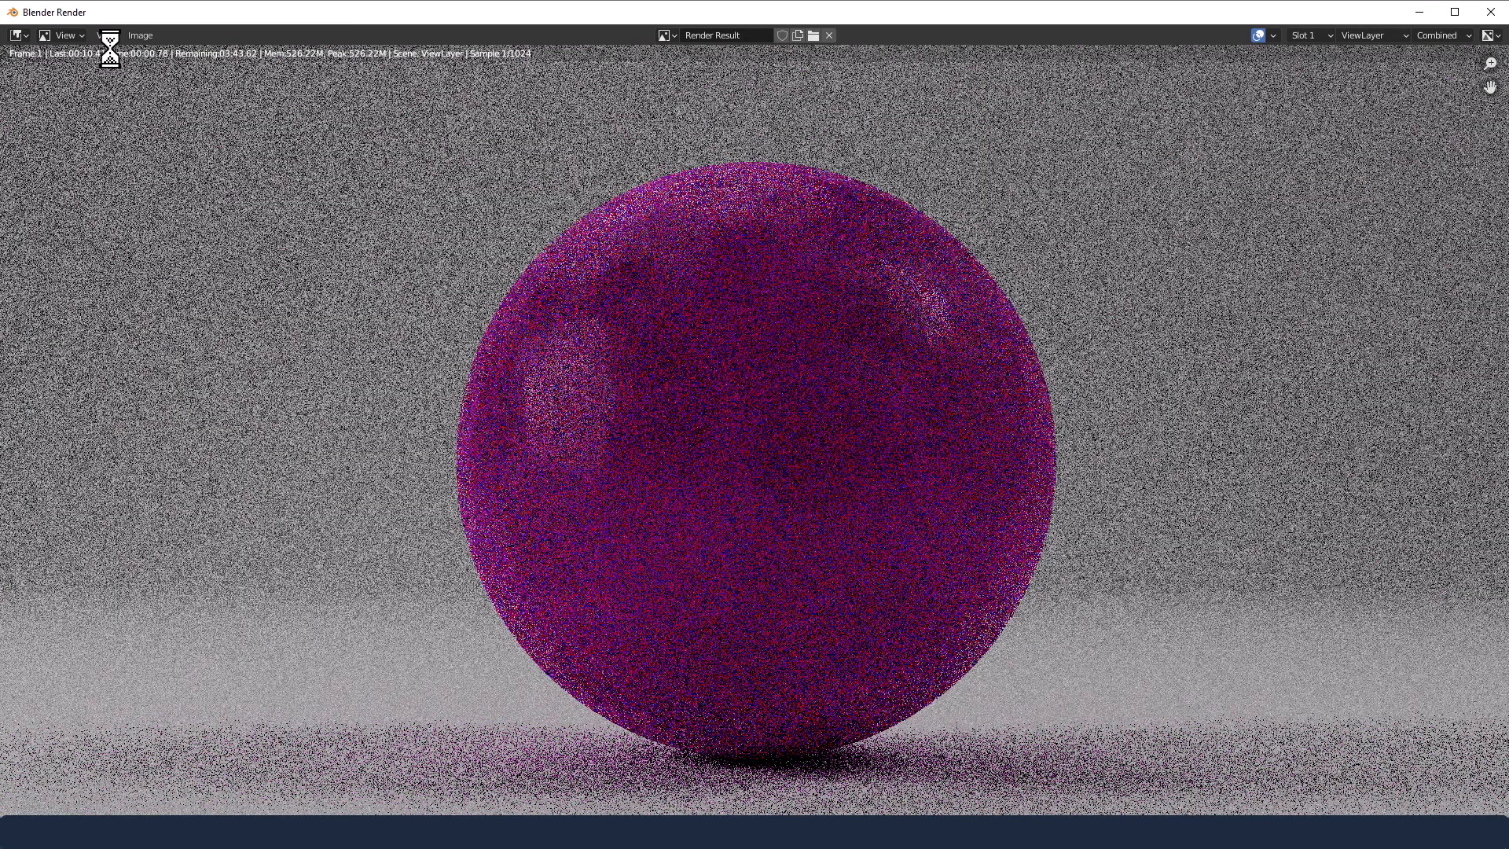